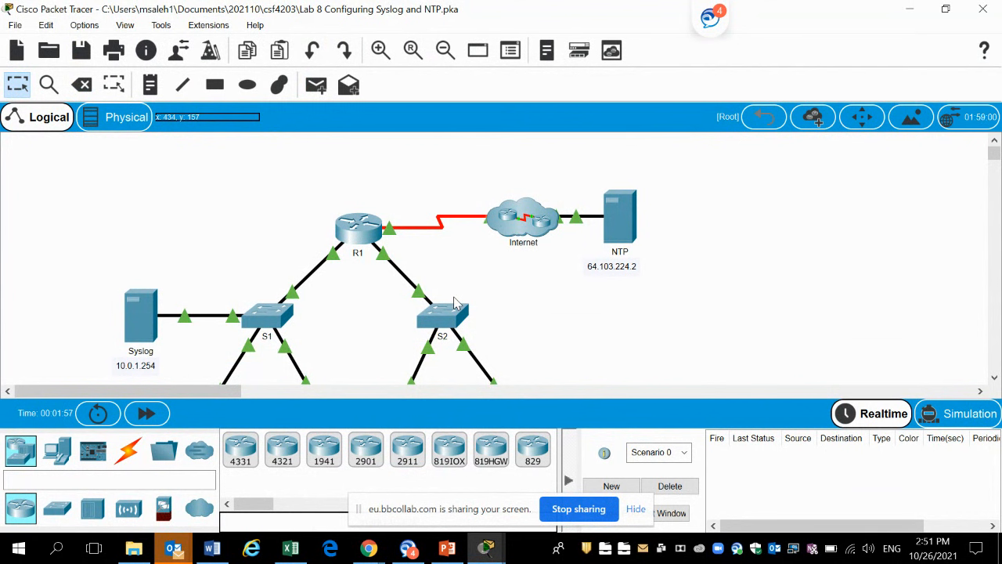
pyautogui.moveTo(390, 256)
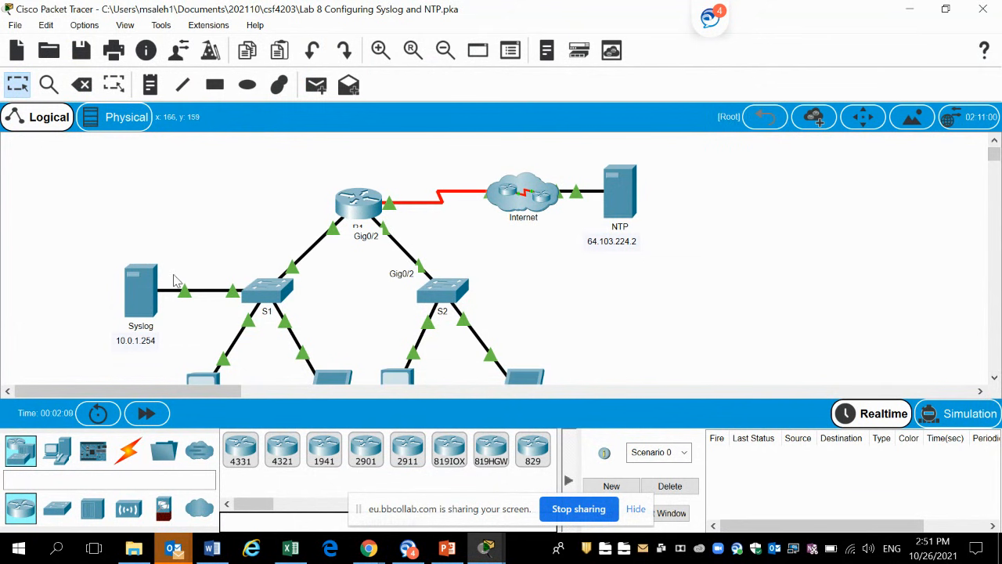
# - Review the Syslog server's global settings (gateway 10.0.1.1) and bring up its services list
pyautogui.doubleClick(141, 290)
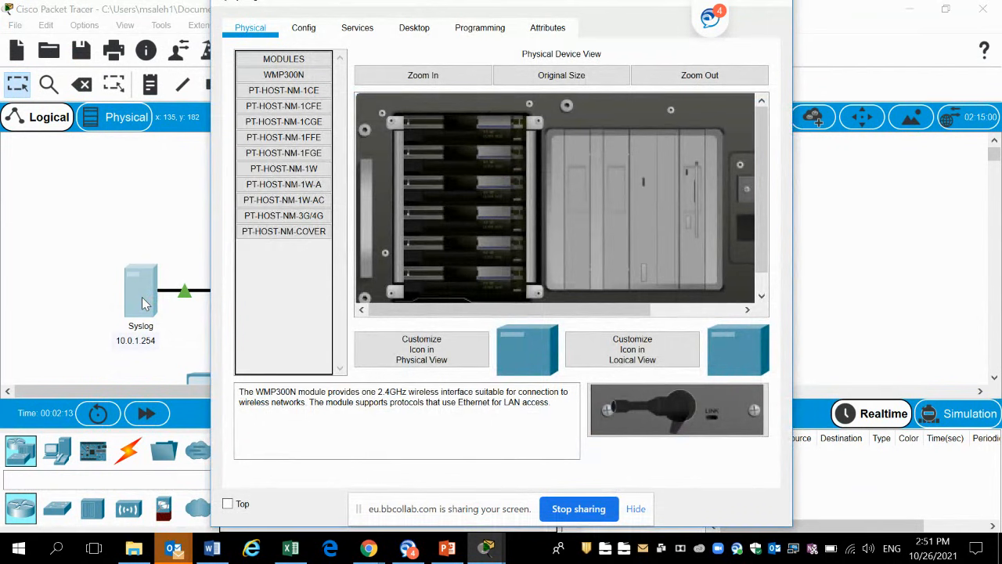
pyautogui.moveTo(222, 263)
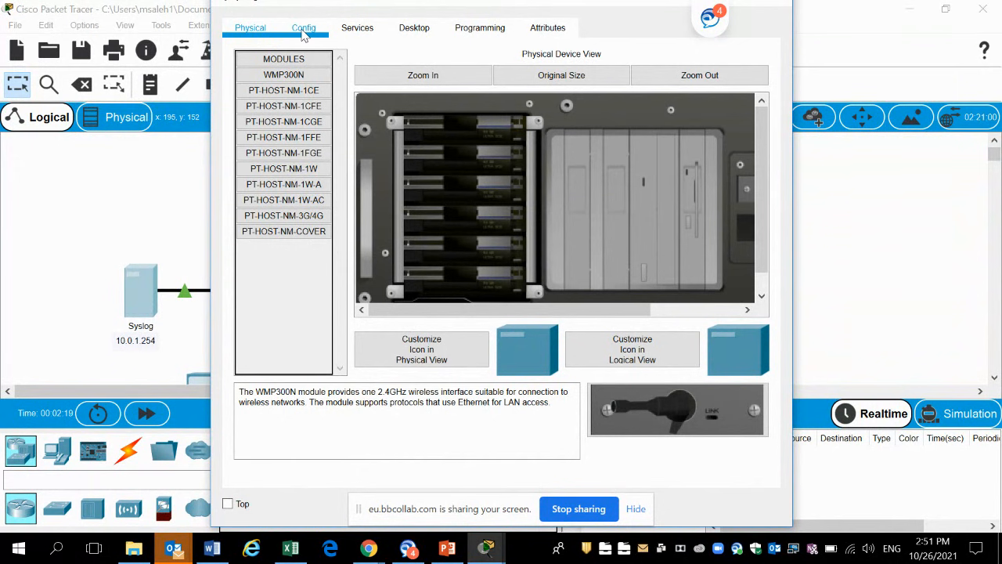
pyautogui.click(304, 28)
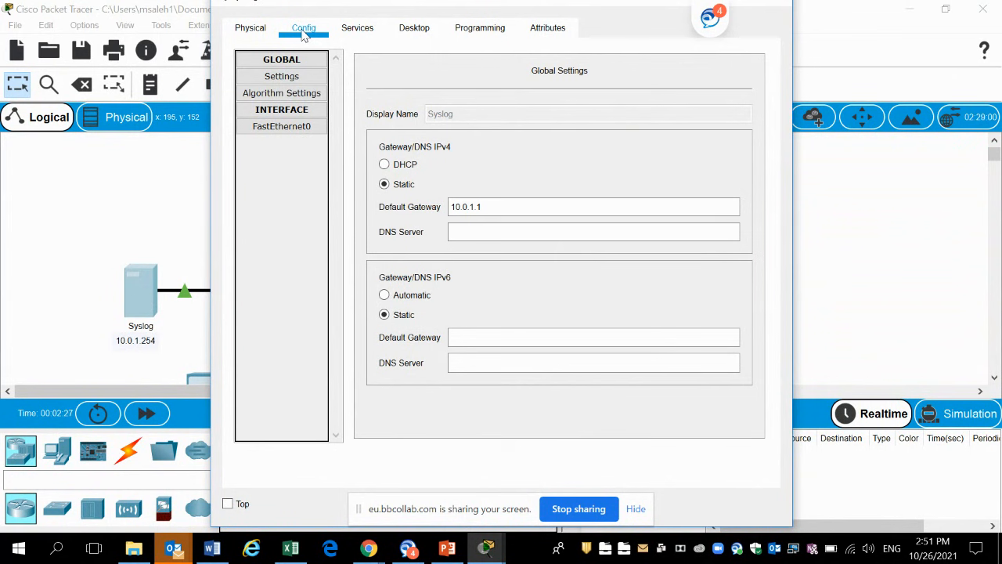
pyautogui.click(357, 28)
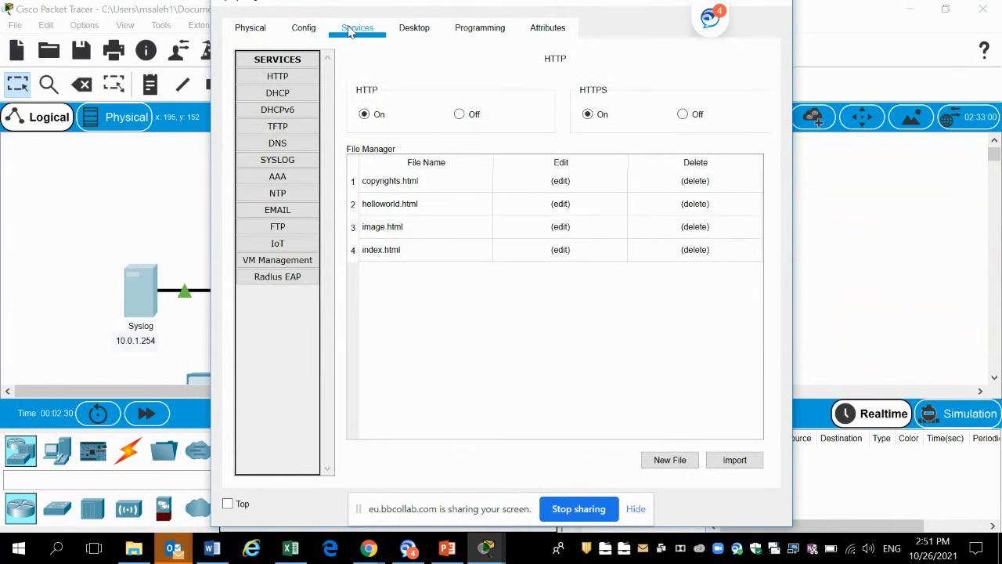
pyautogui.moveTo(482, 305)
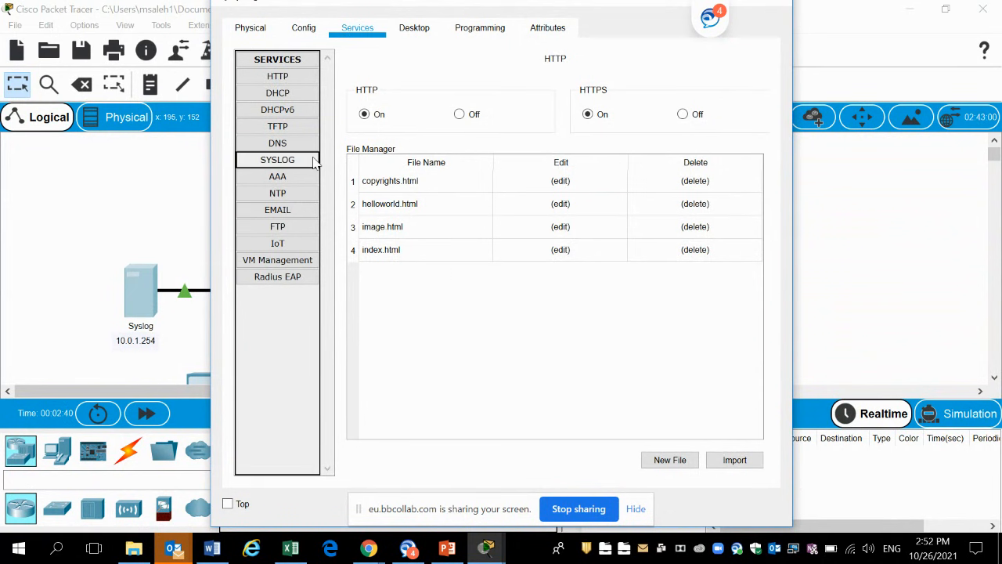
# - Switch the Syslog server's SYSLOG service on, leaving its message log empty
pyautogui.click(277, 160)
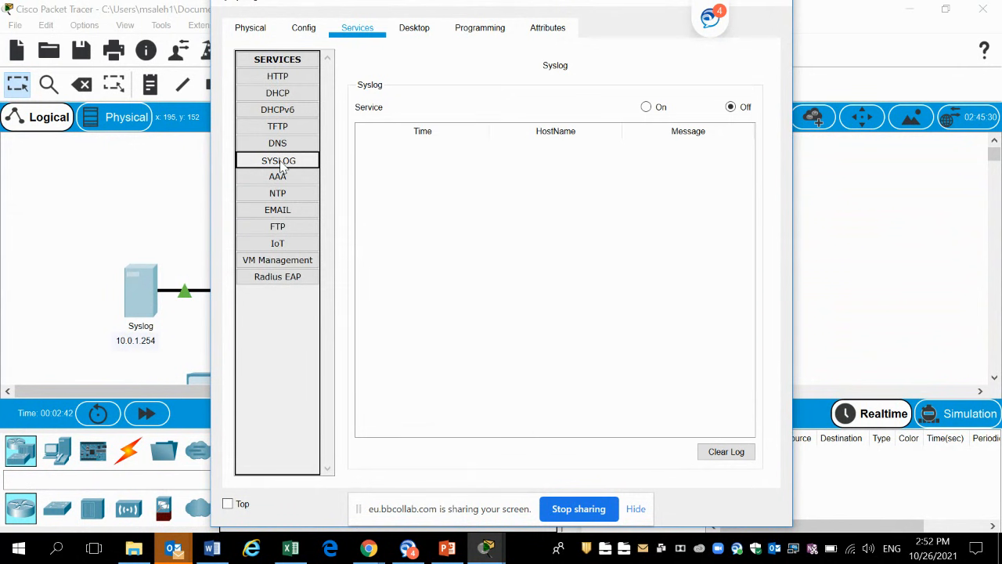
pyautogui.click(645, 107)
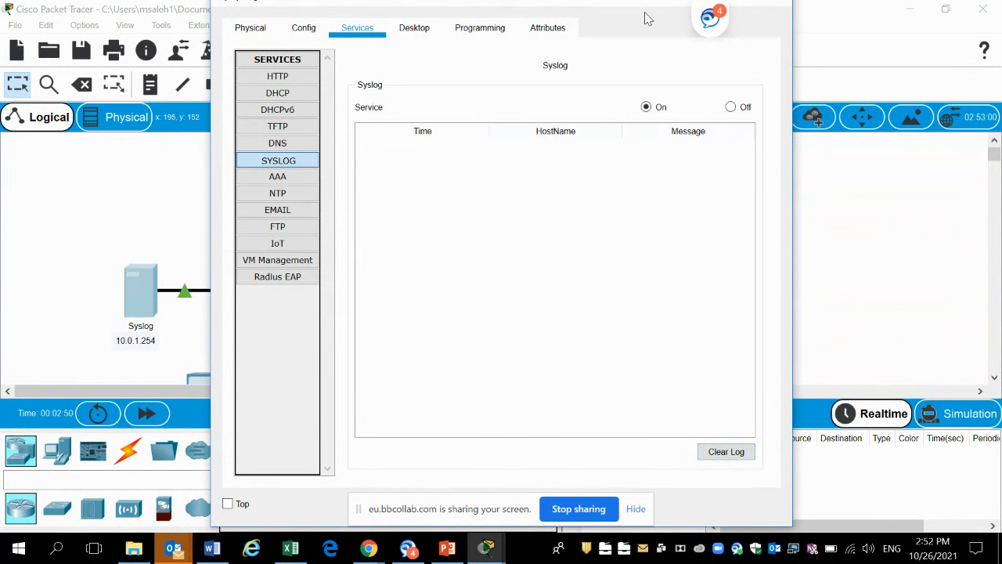
pyautogui.moveTo(758, 55)
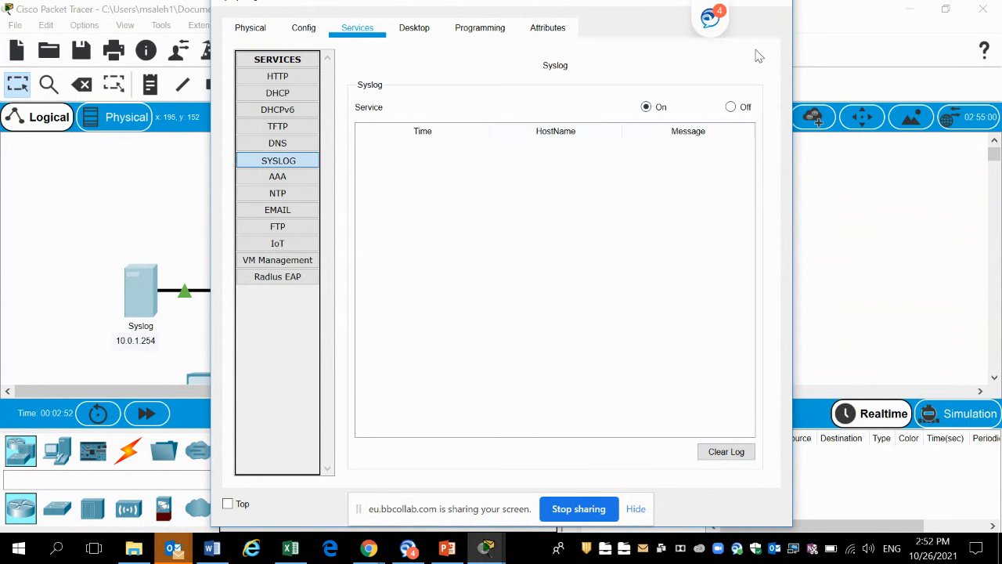
pyautogui.moveTo(770, 63)
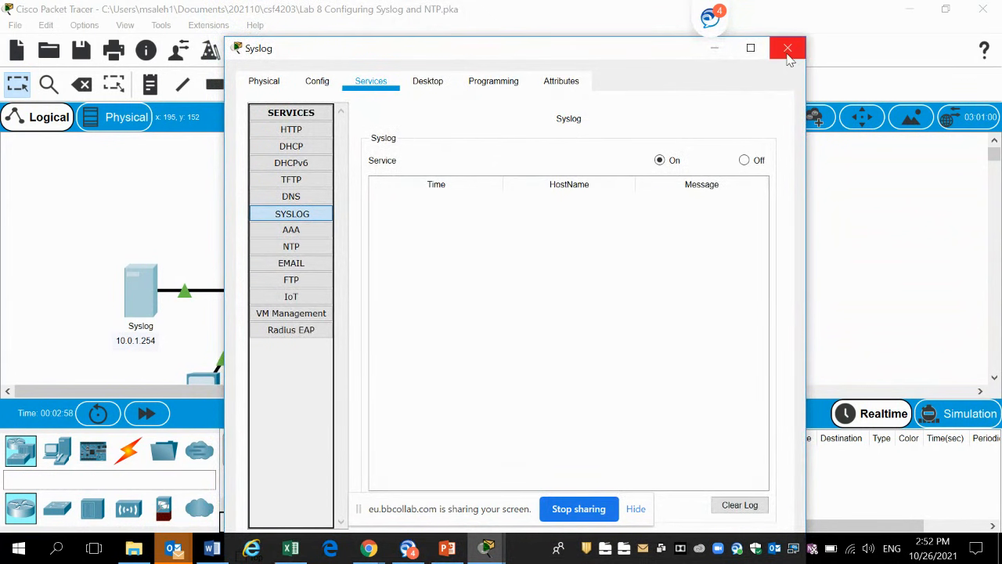
# - Close the Syslog server window to return to the lab topology
pyautogui.click(788, 47)
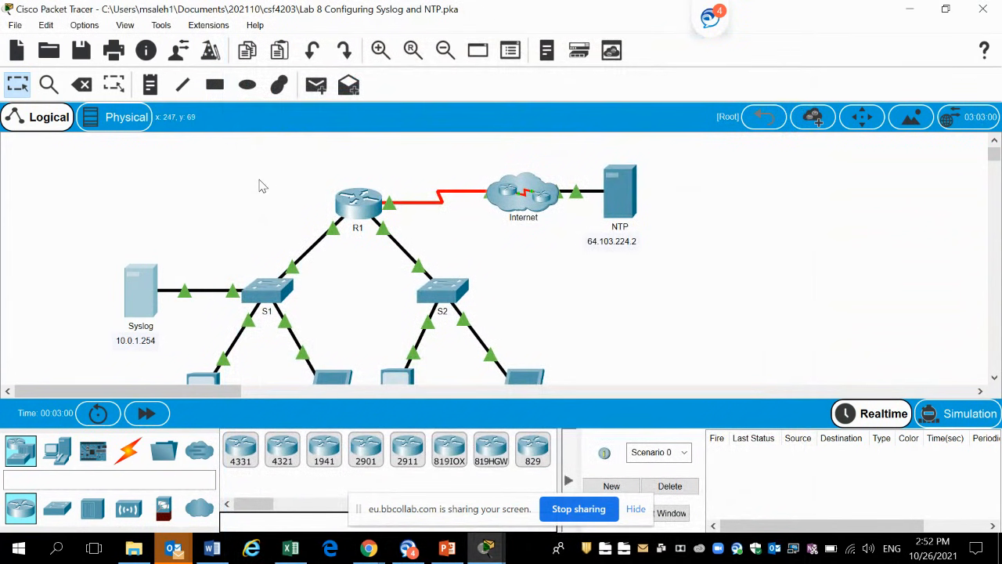
pyautogui.moveTo(141, 282)
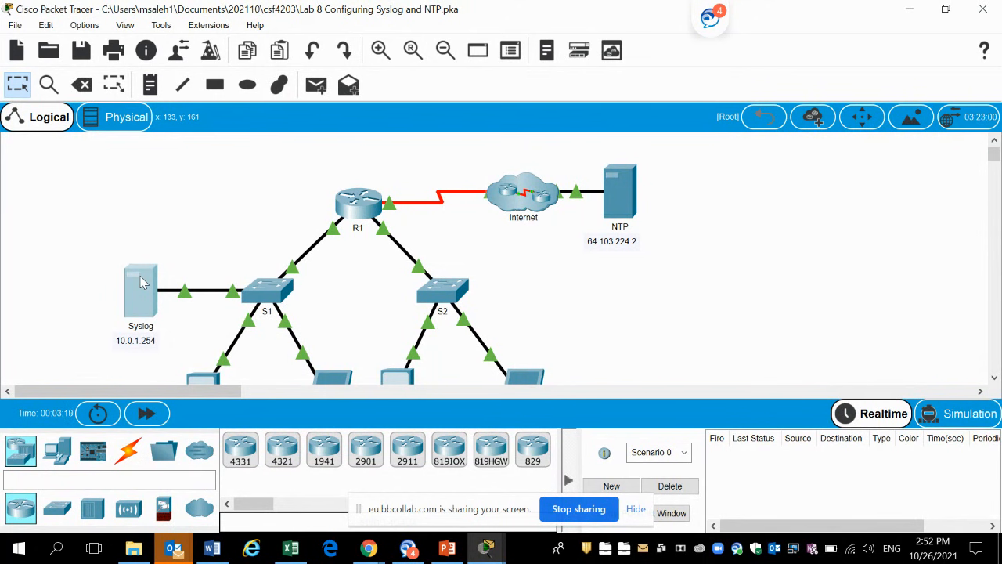
pyautogui.moveTo(352, 211)
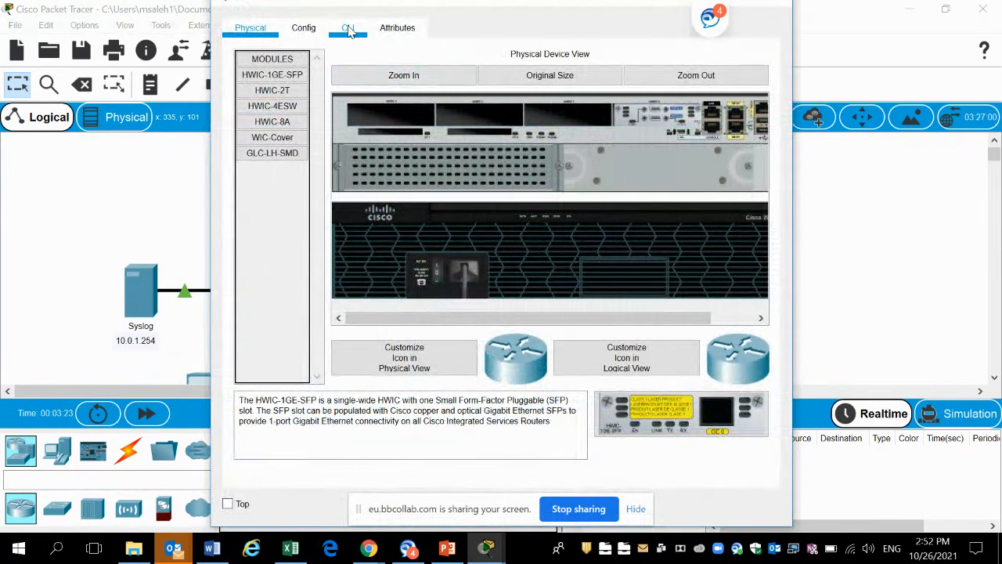
# - Put R1 in global configuration mode and enter logging 10.0.1.254
pyautogui.click(348, 28)
pyautogui.write('en')
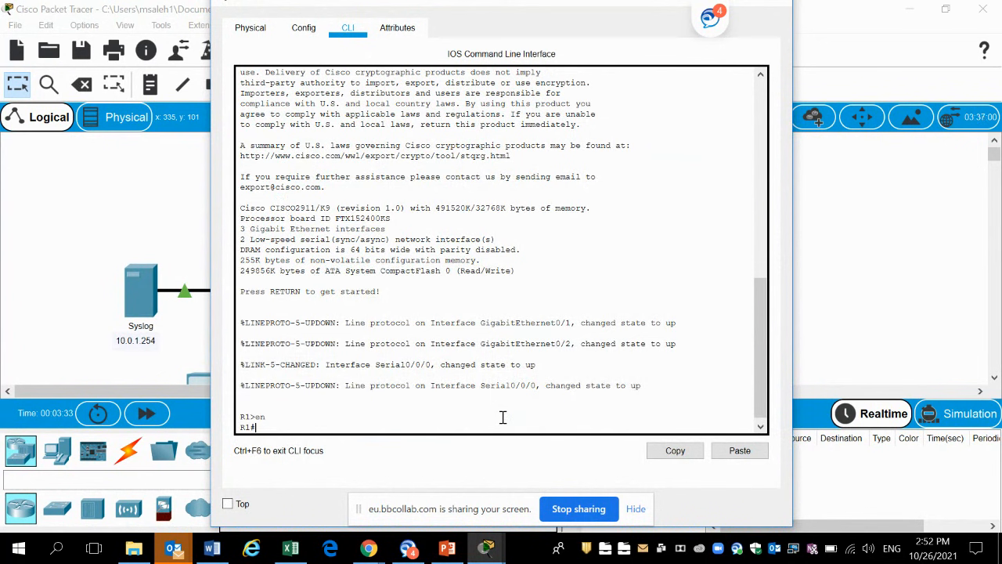
pyautogui.write('config ter')
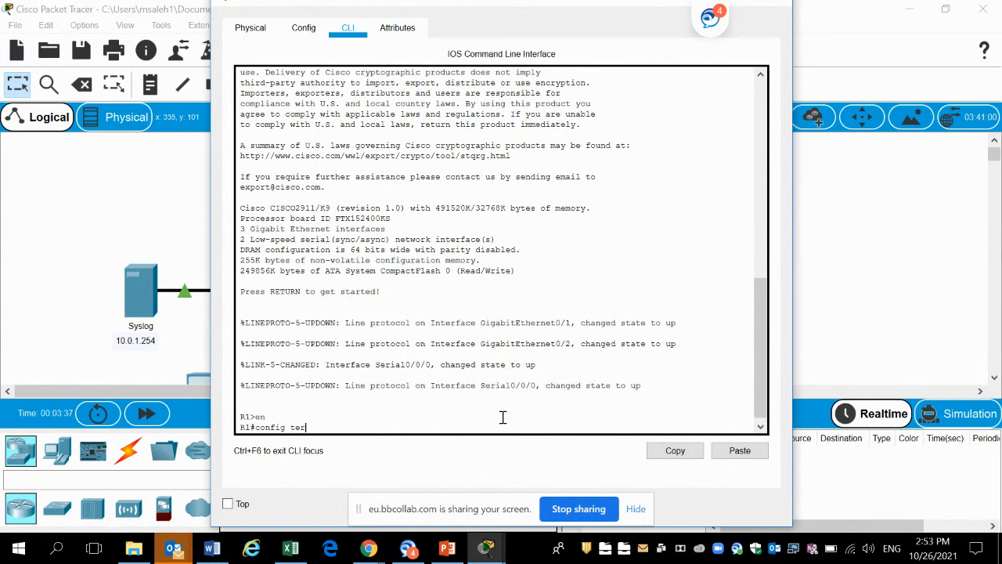
pyautogui.press('Return')
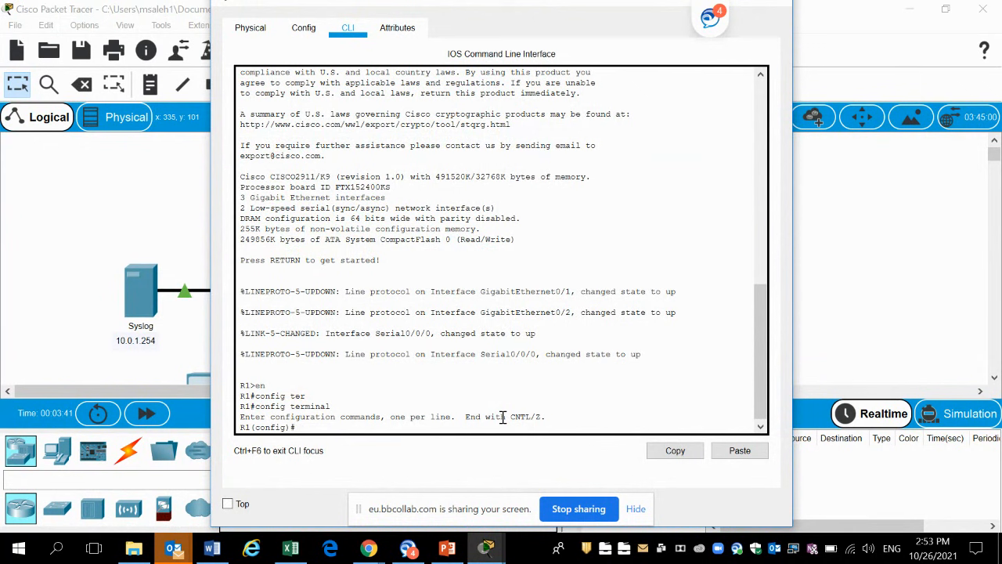
pyautogui.write('logging')
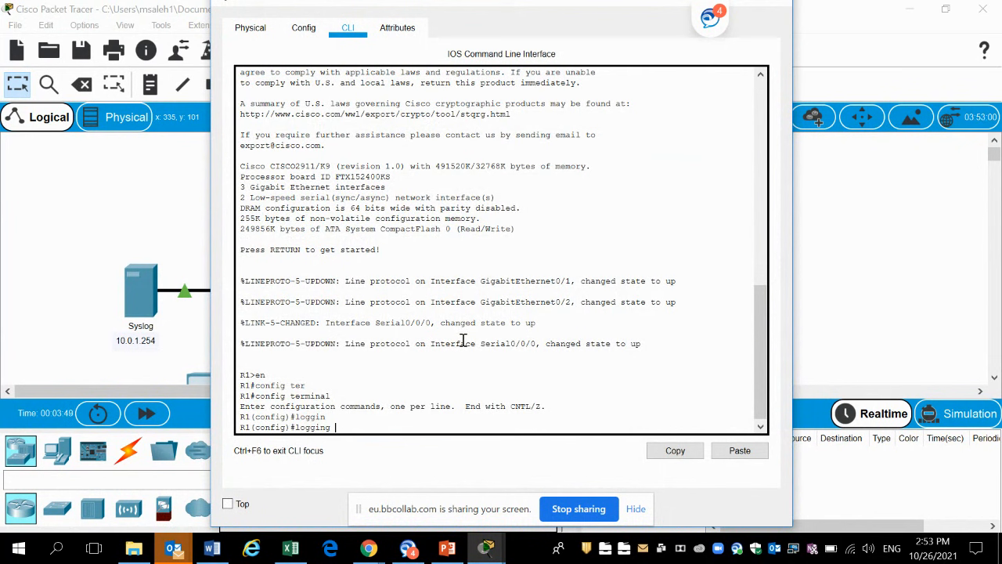
pyautogui.write('l')
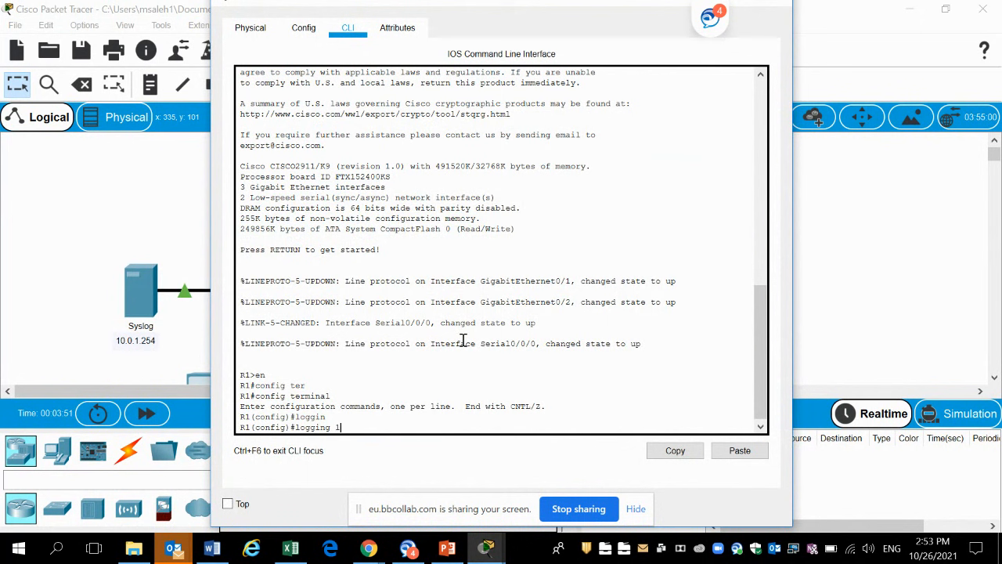
pyautogui.write('0.')
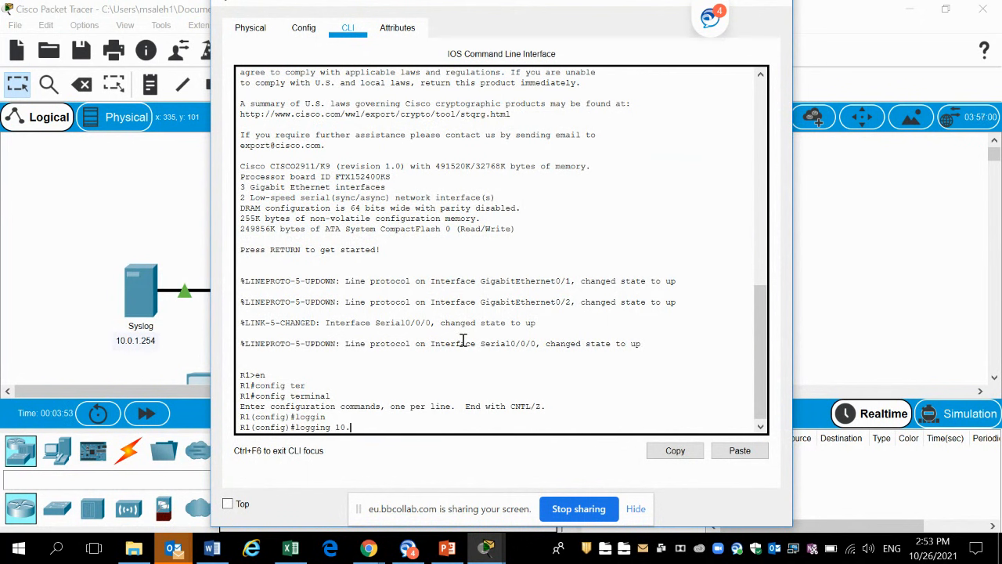
pyautogui.write('0.')
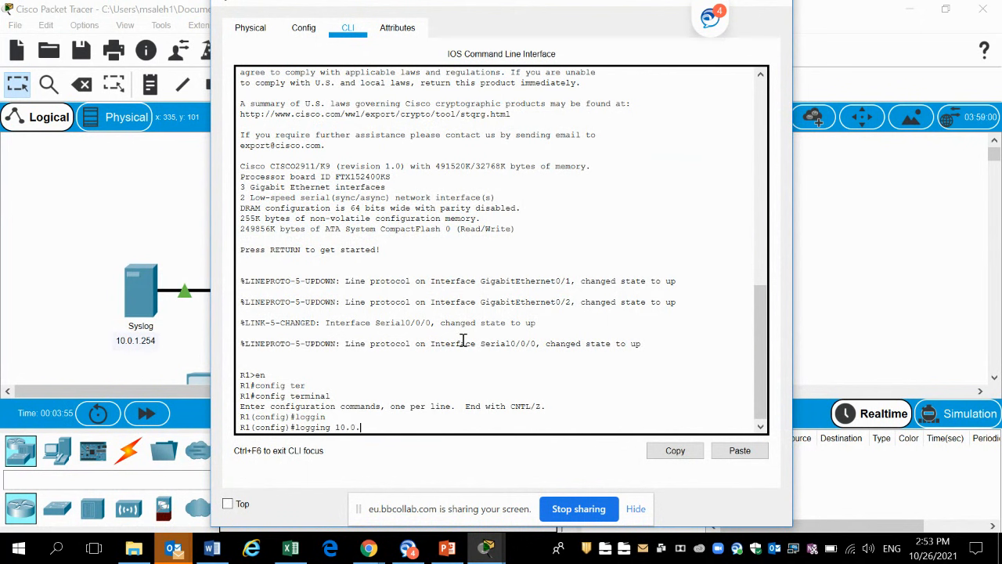
pyautogui.write('1.')
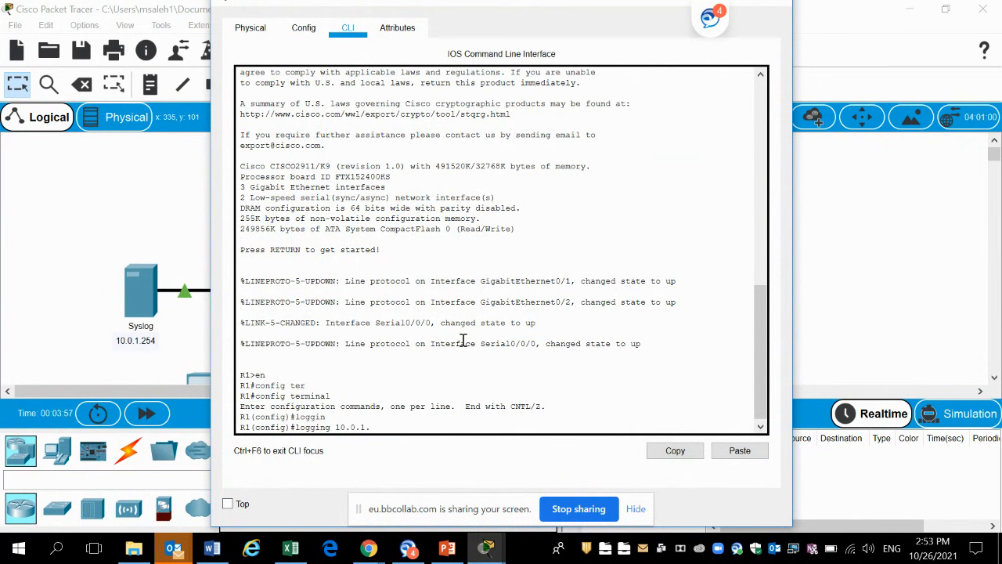
pyautogui.write('254')
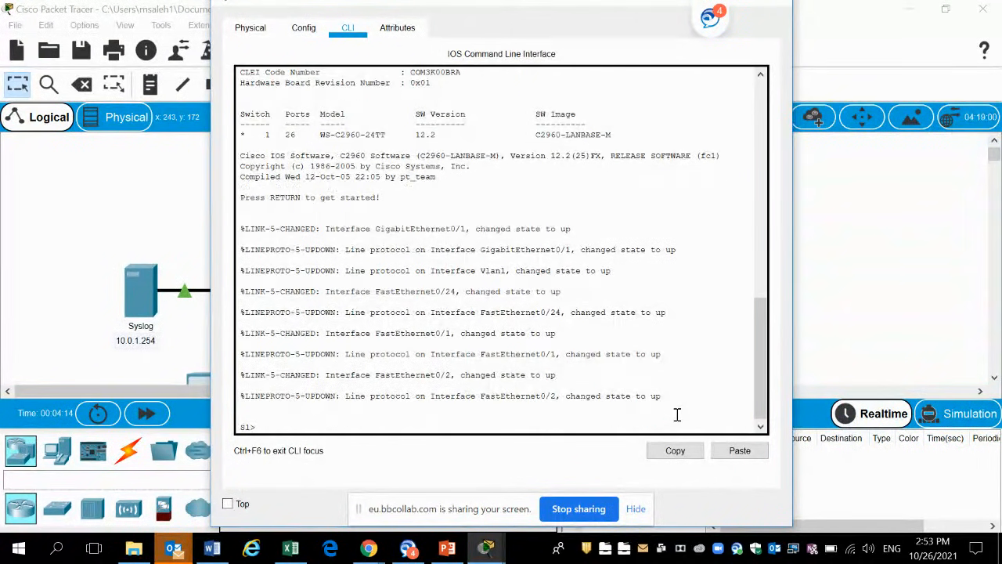
# - On S1 enter enable, config terminal and logging 10.0.1.254
pyautogui.write('enable')
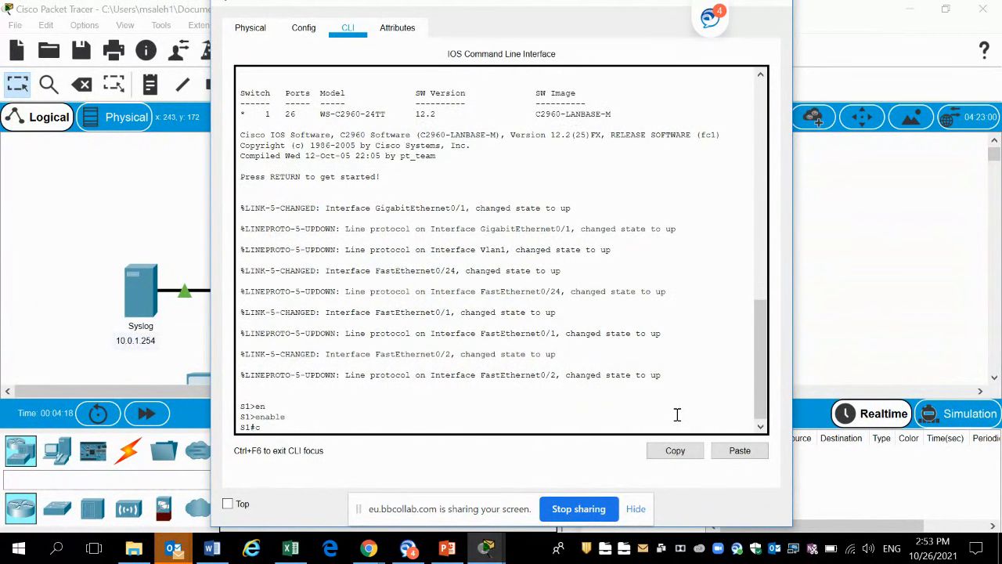
pyautogui.write('config termina')
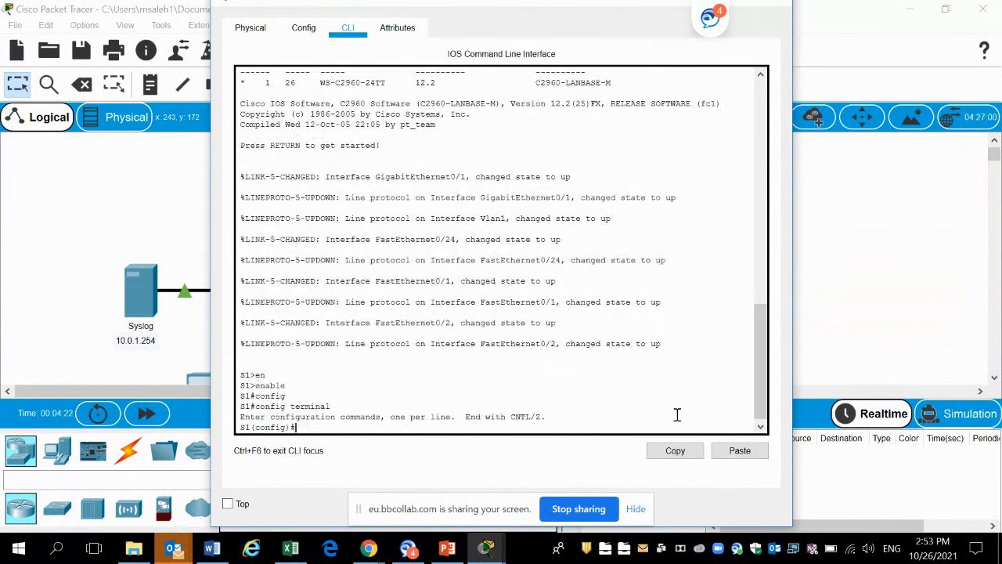
pyautogui.write('logging')
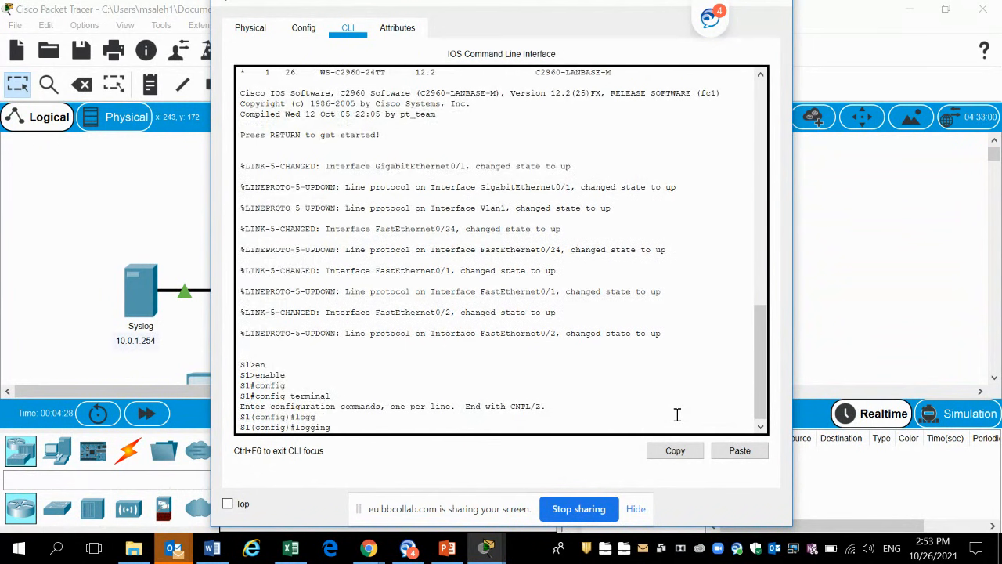
pyautogui.write('10.')
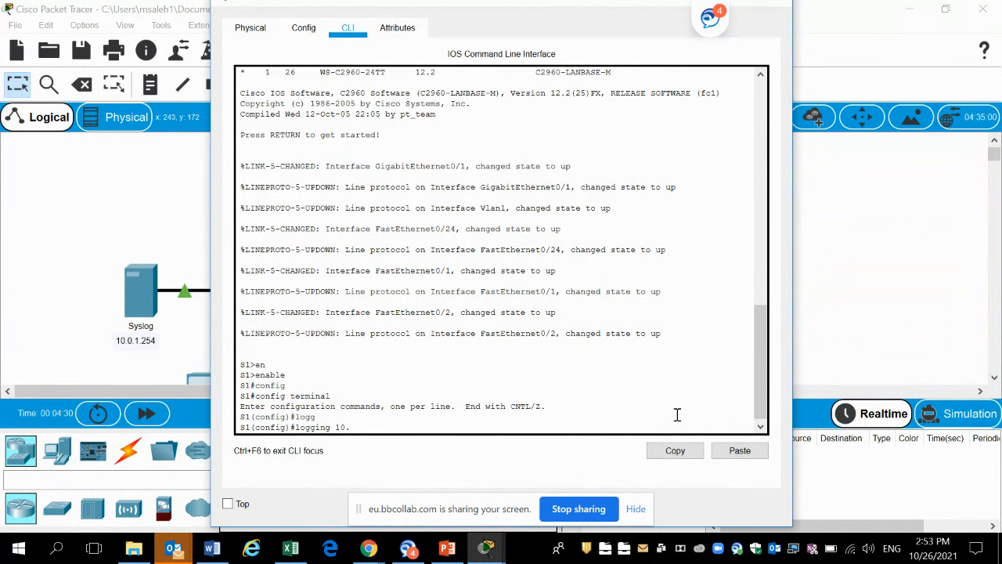
pyautogui.write('0.1.')
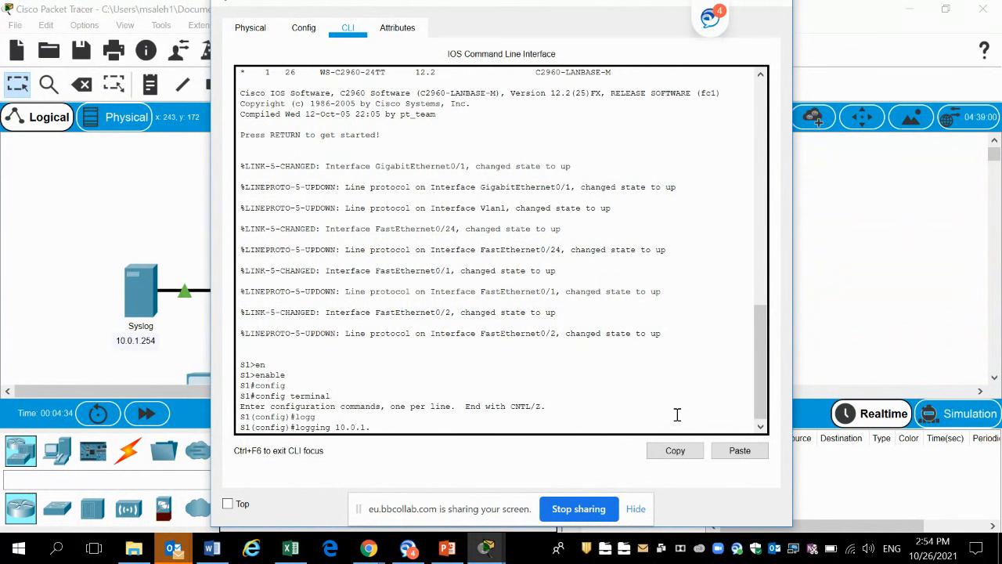
pyautogui.write('254')
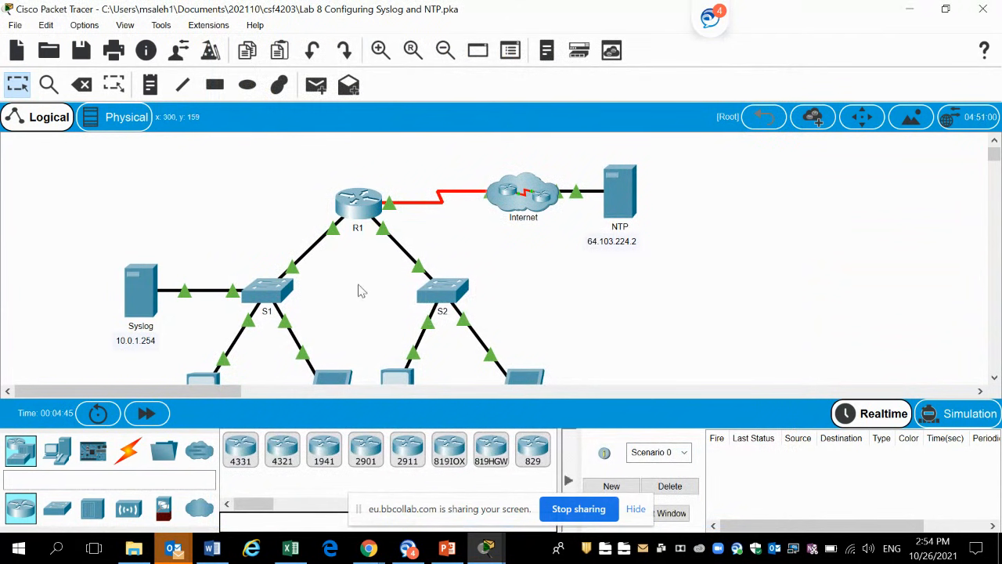
pyautogui.moveTo(457, 295)
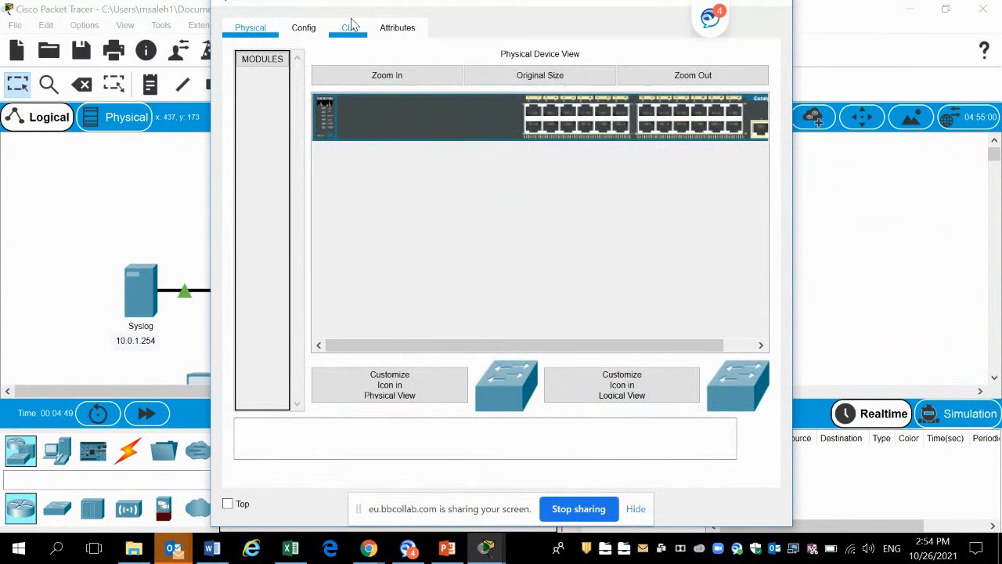
# - On S2's command line enter enable, config terminal and logging 10.0.1.254
pyautogui.click(347, 29)
pyautogui.write('e')
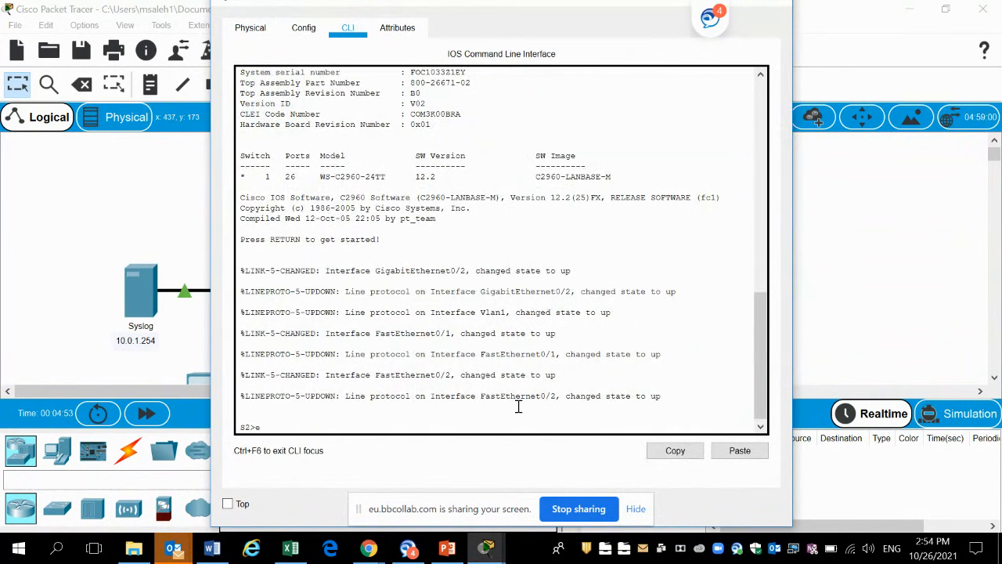
pyautogui.write('nable')
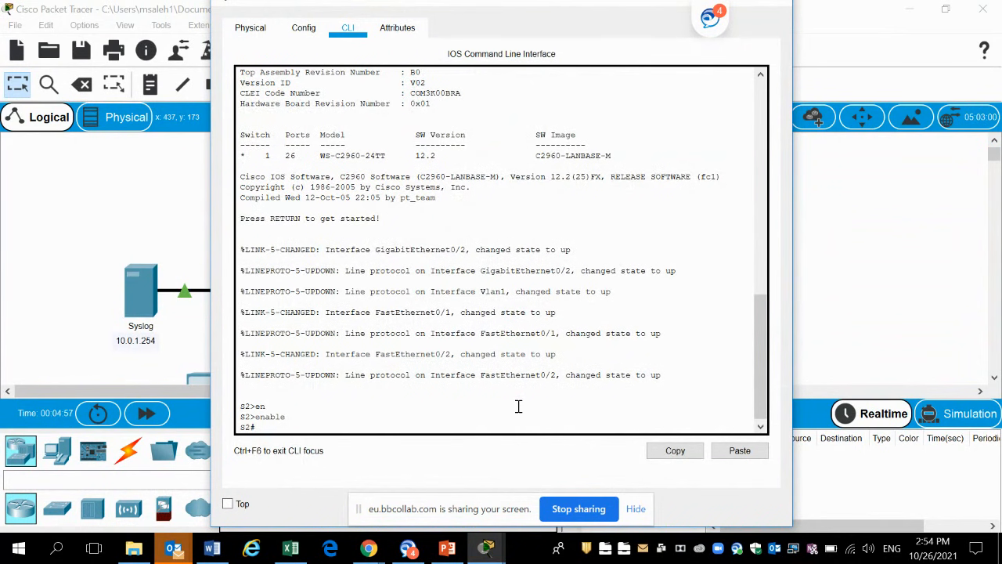
pyautogui.write('confi')
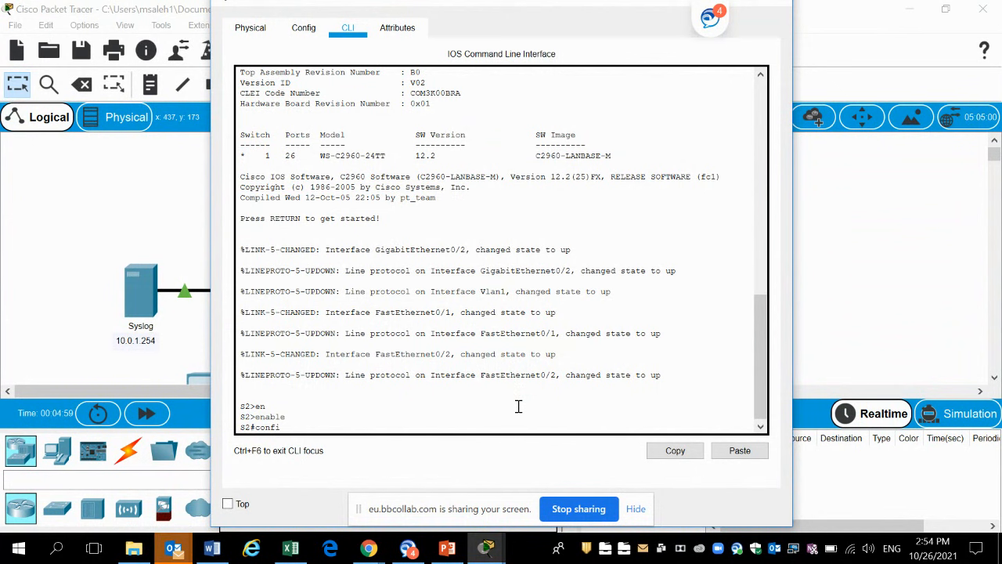
pyautogui.write('g')
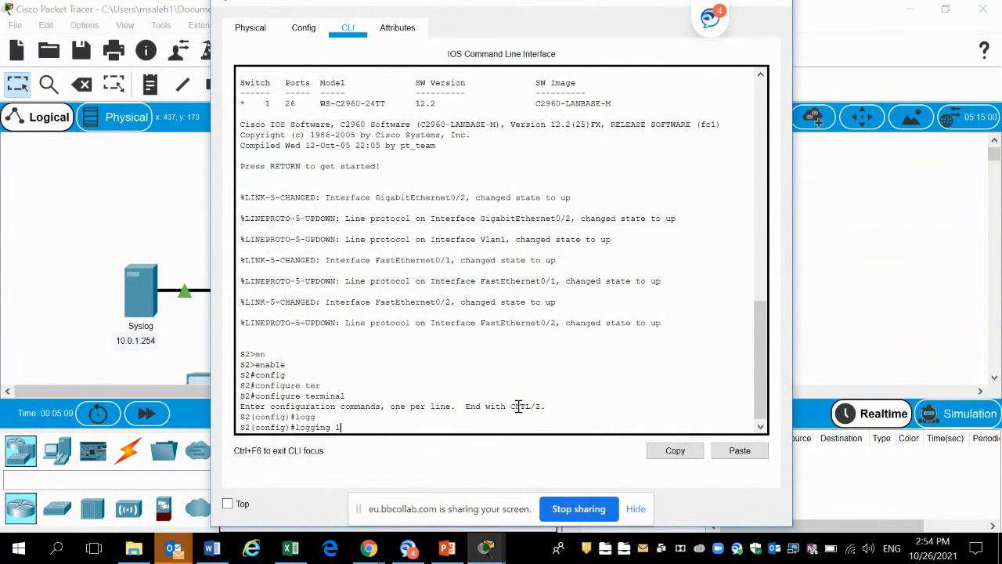
pyautogui.write('0.')
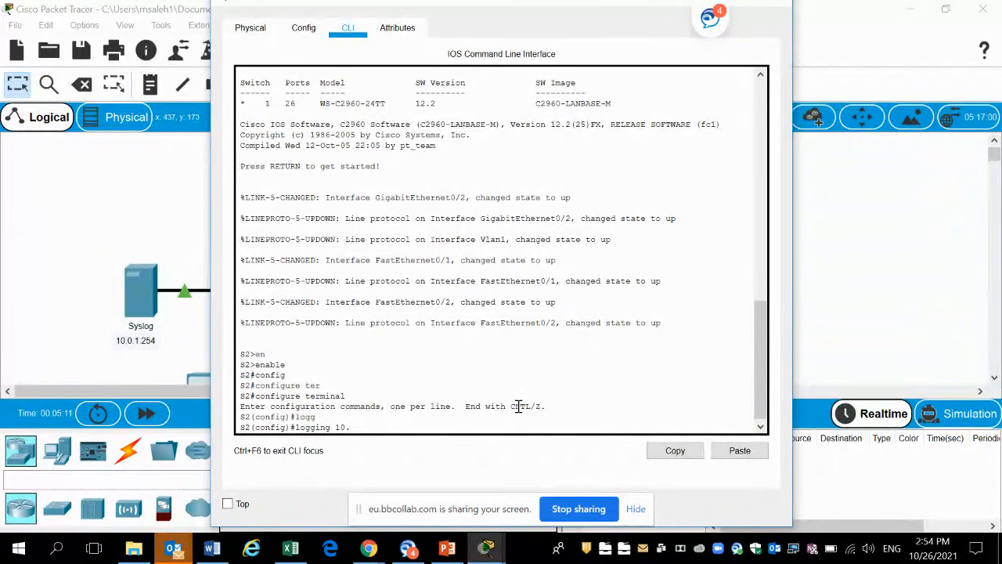
pyautogui.write('0')
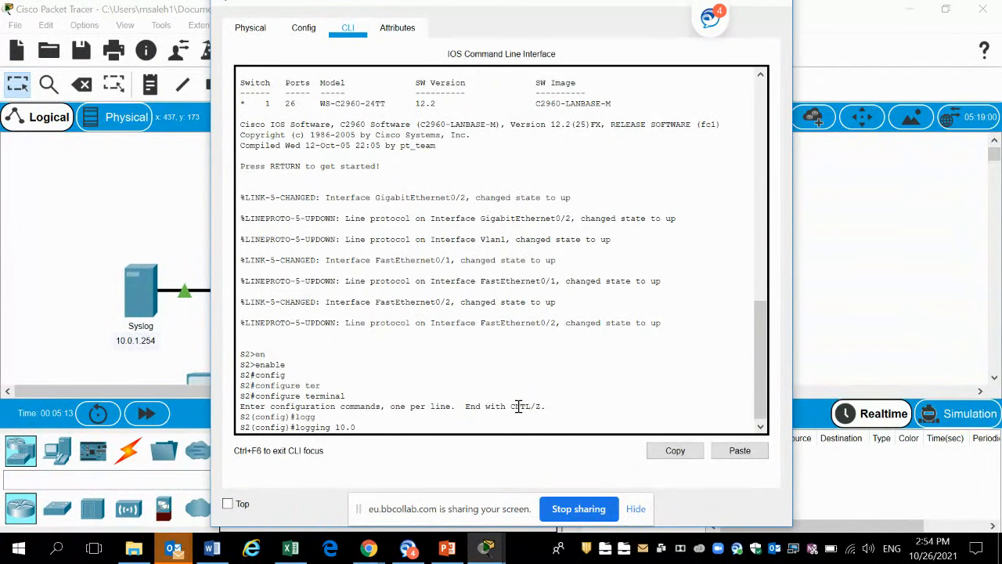
pyautogui.write('1.25')
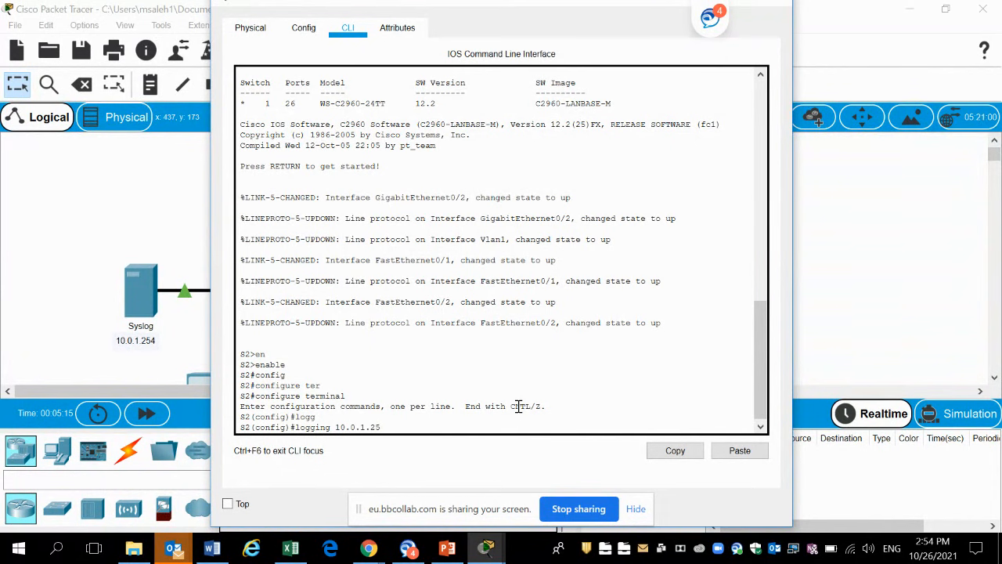
pyautogui.write('4')
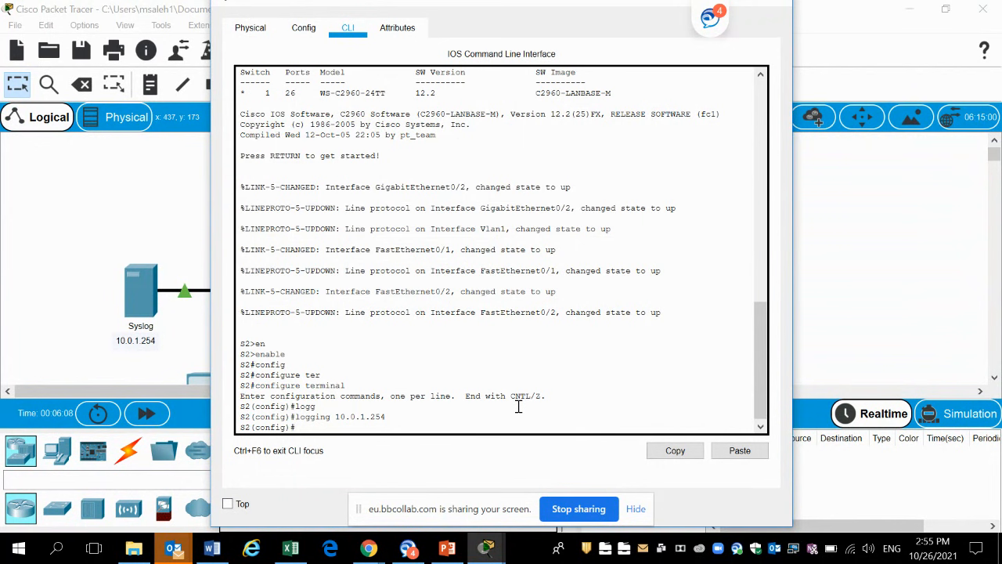
pyautogui.moveTo(171, 241)
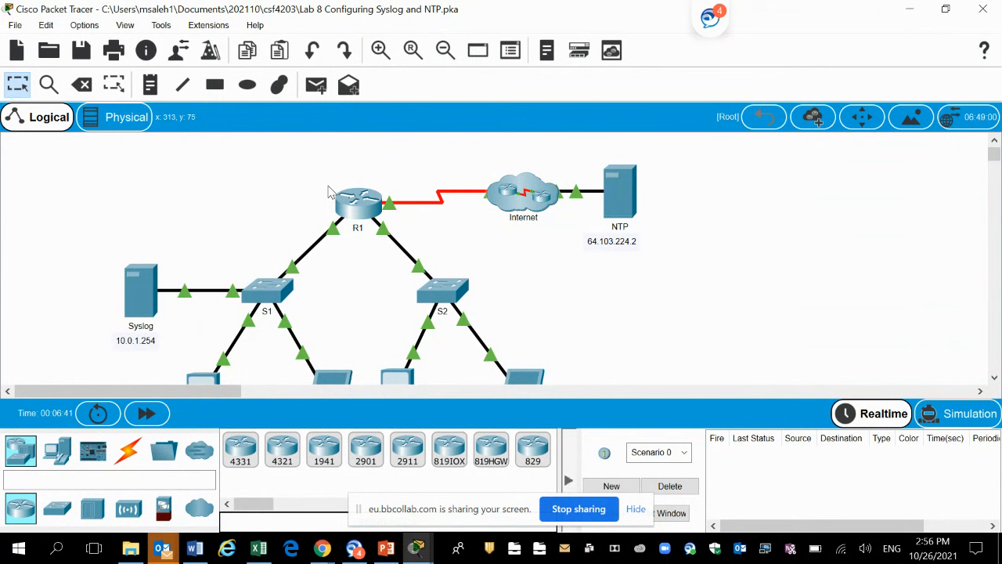
pyautogui.moveTo(298, 285)
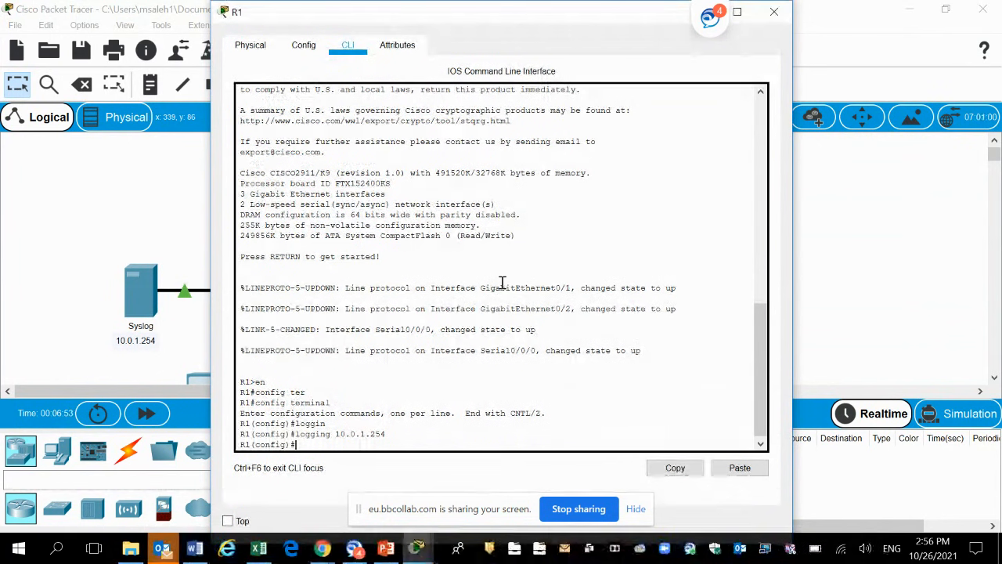
# - On R1 create interface loopback 0, shut it down, and close R1's window
pyautogui.write('i')
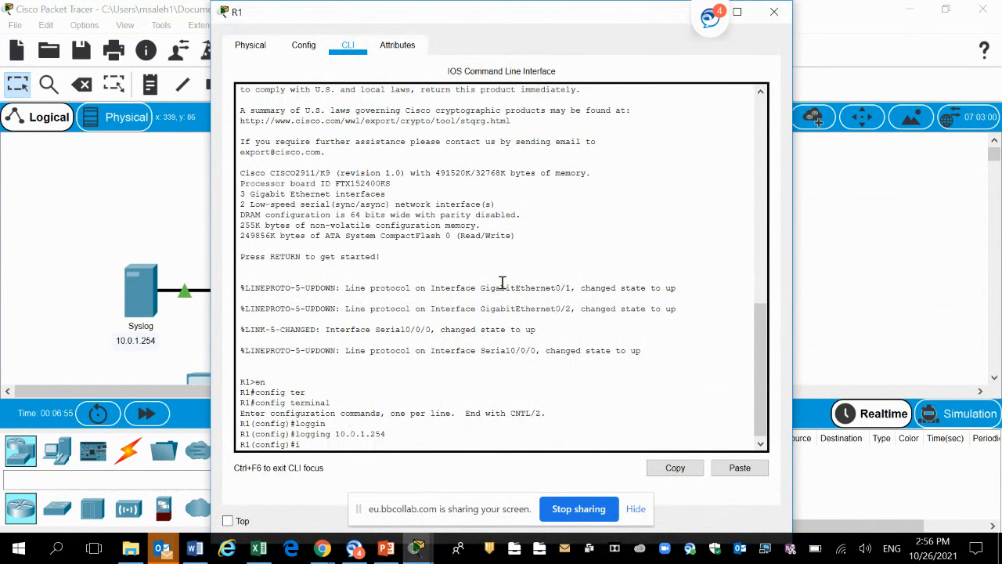
pyautogui.write('nterf')
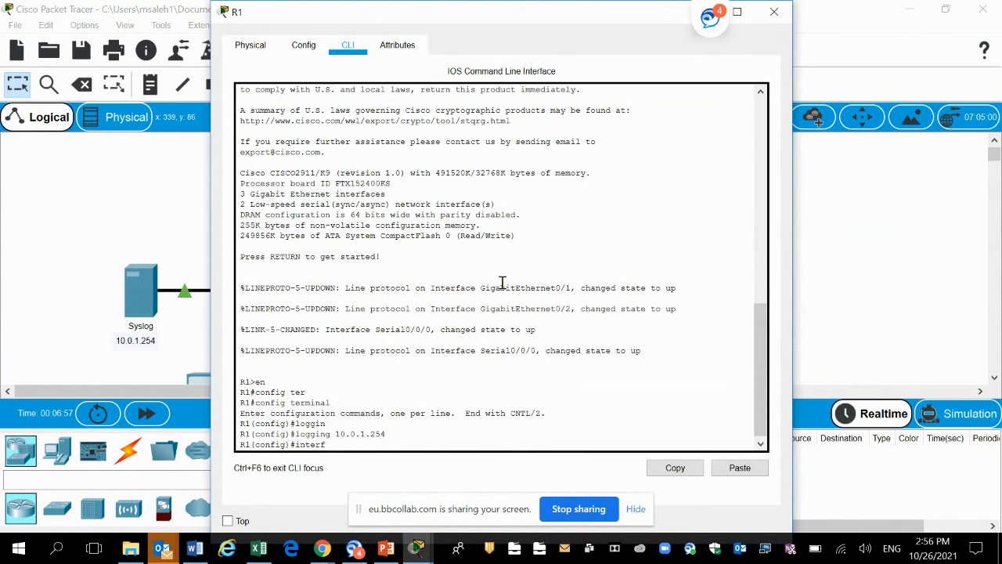
pyautogui.write('ace')
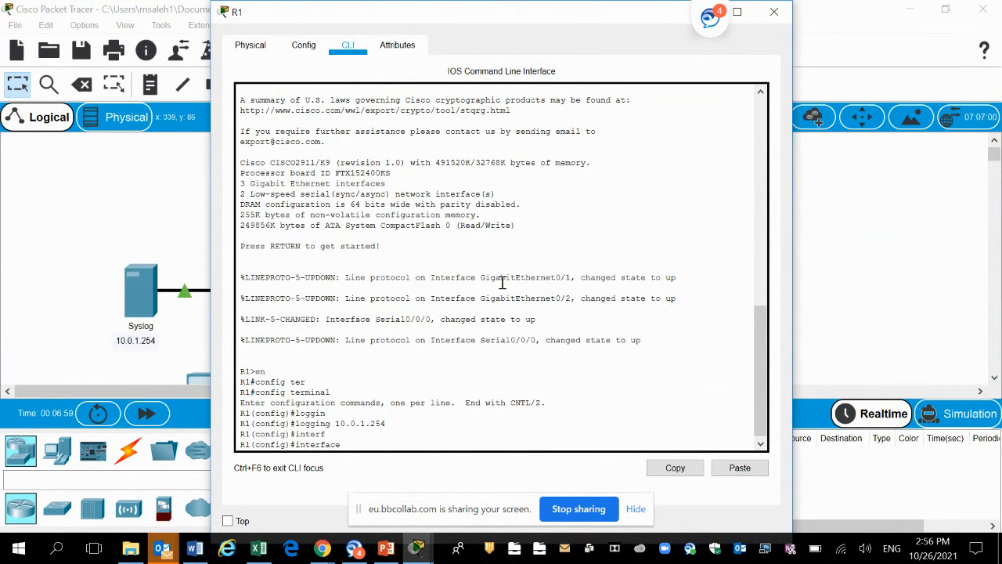
pyautogui.write('l')
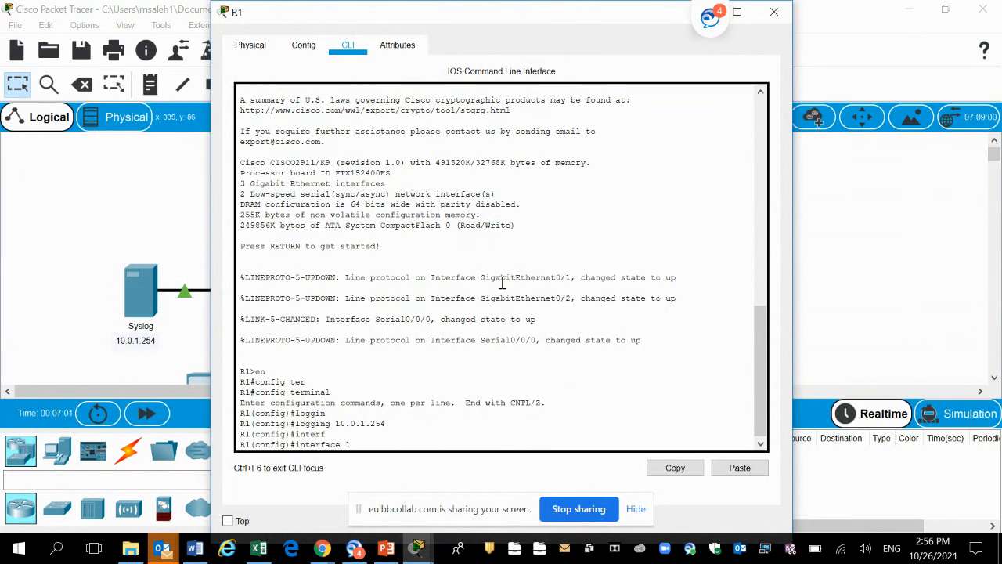
pyautogui.write('oopback')
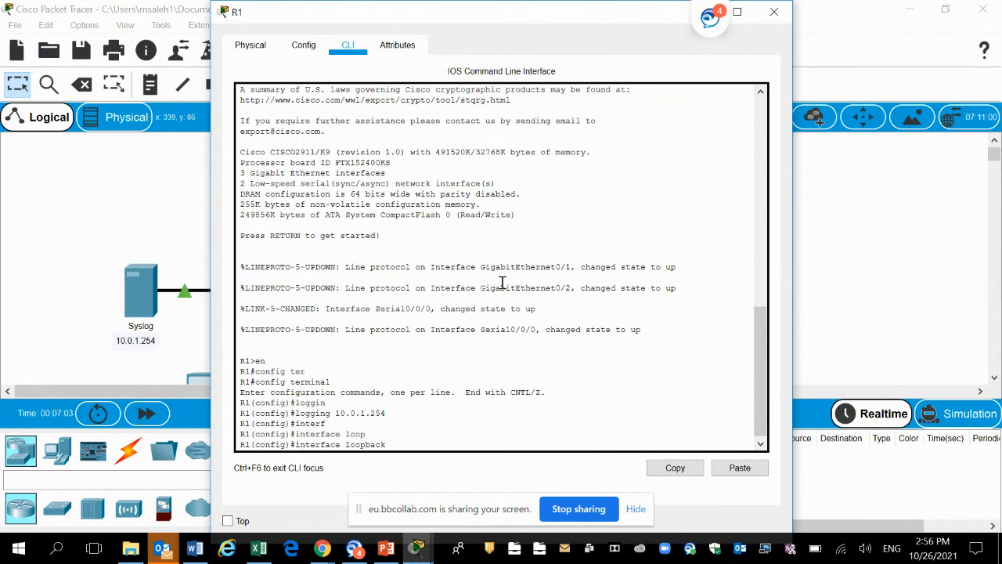
pyautogui.write('09')
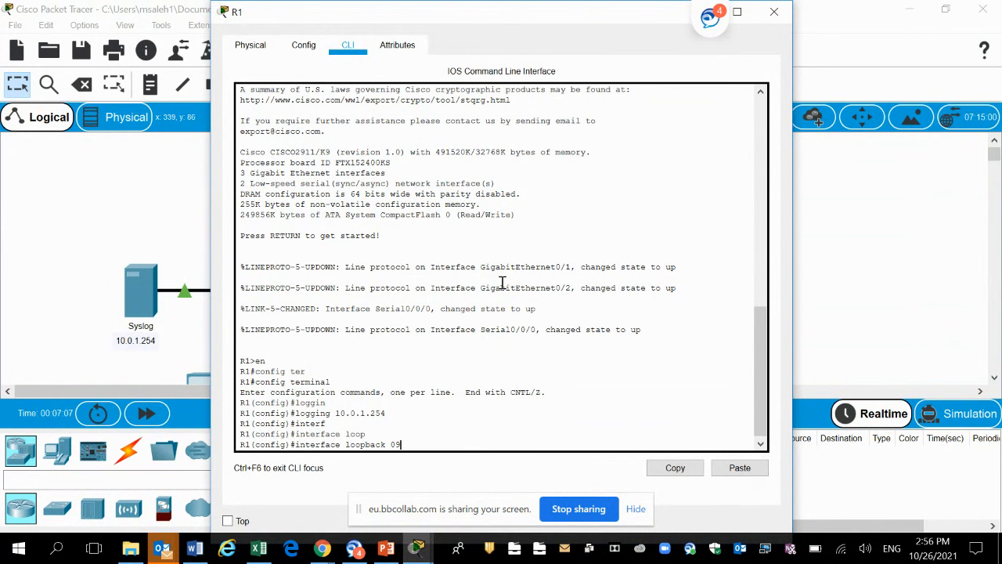
pyautogui.press('Return')
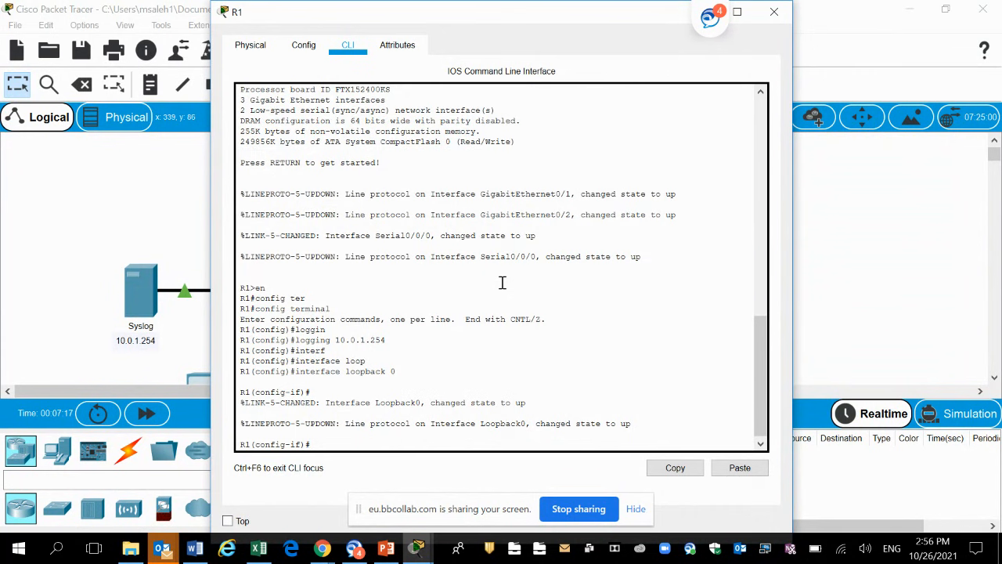
pyautogui.write('shu')
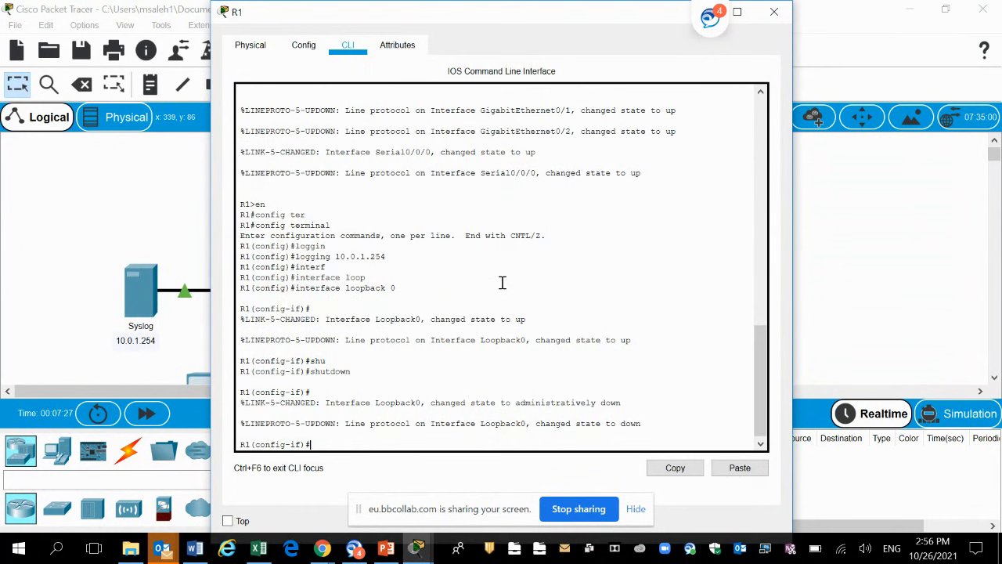
pyautogui.click(773, 12)
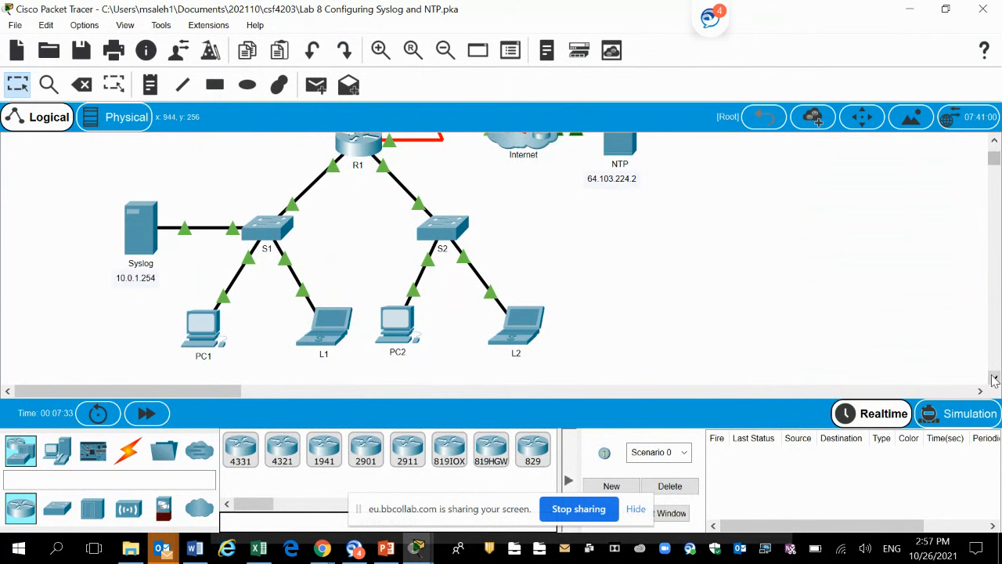
pyautogui.moveTo(28, 191)
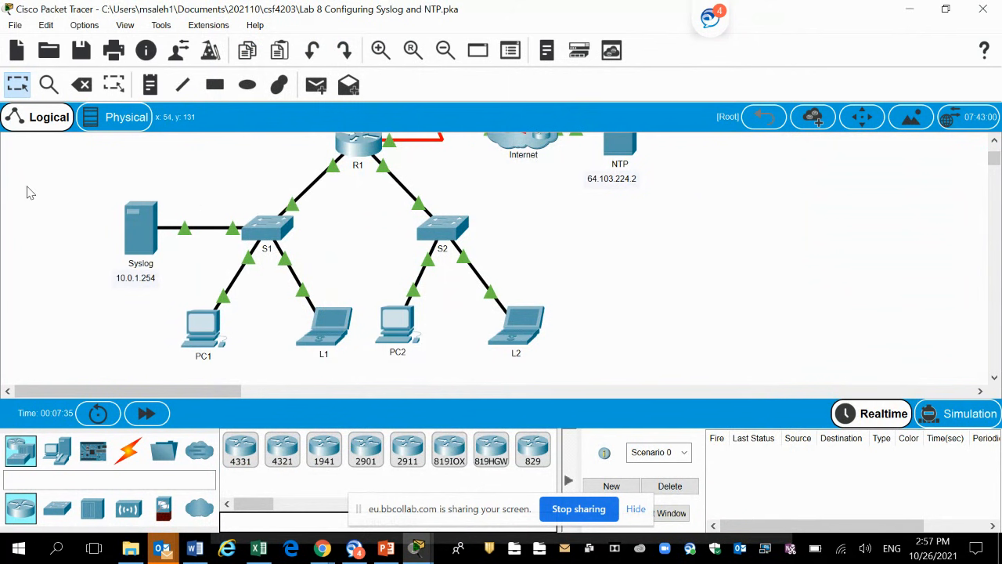
pyautogui.moveTo(201, 324)
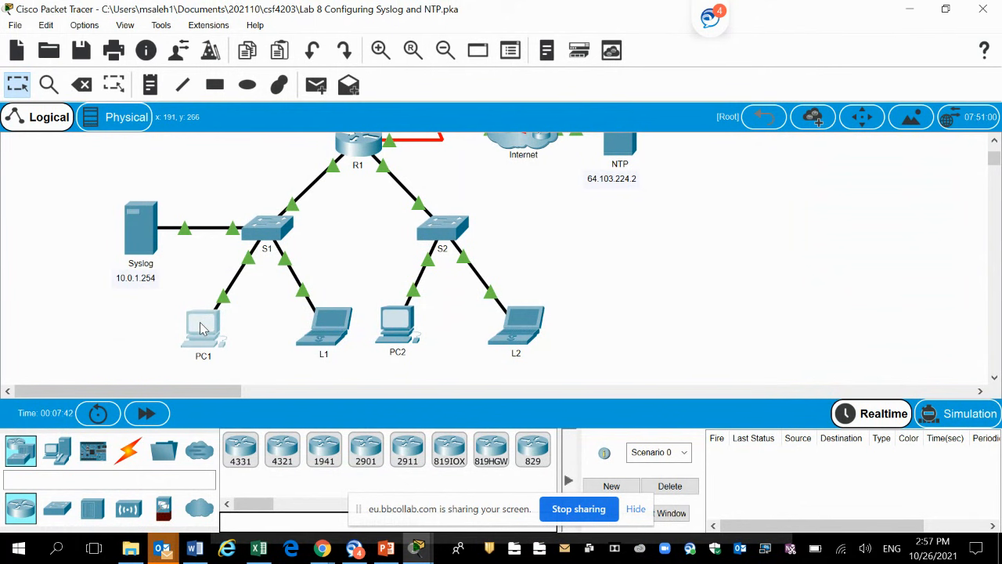
pyautogui.doubleClick(204, 324)
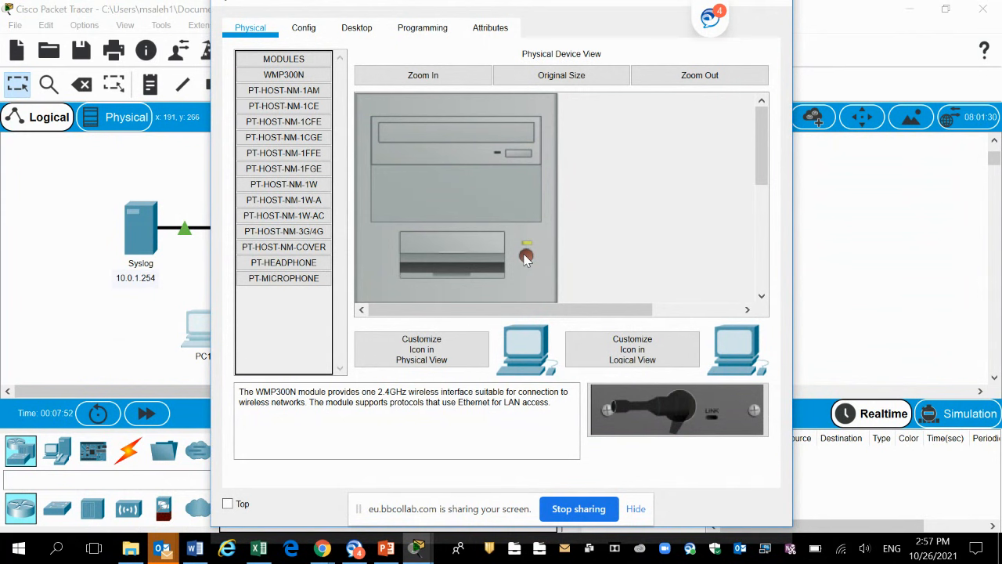
pyautogui.moveTo(56, 327)
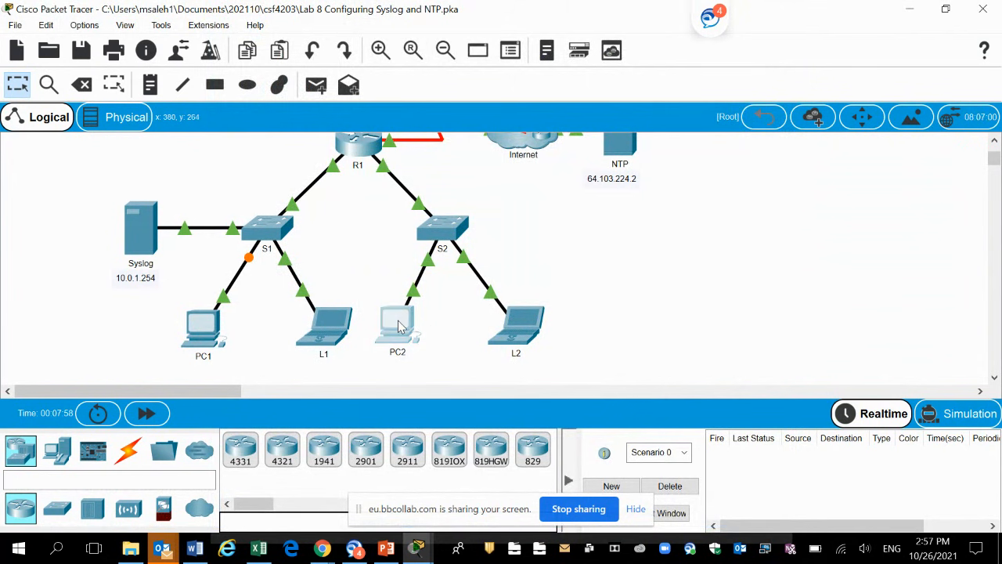
pyautogui.doubleClick(398, 321)
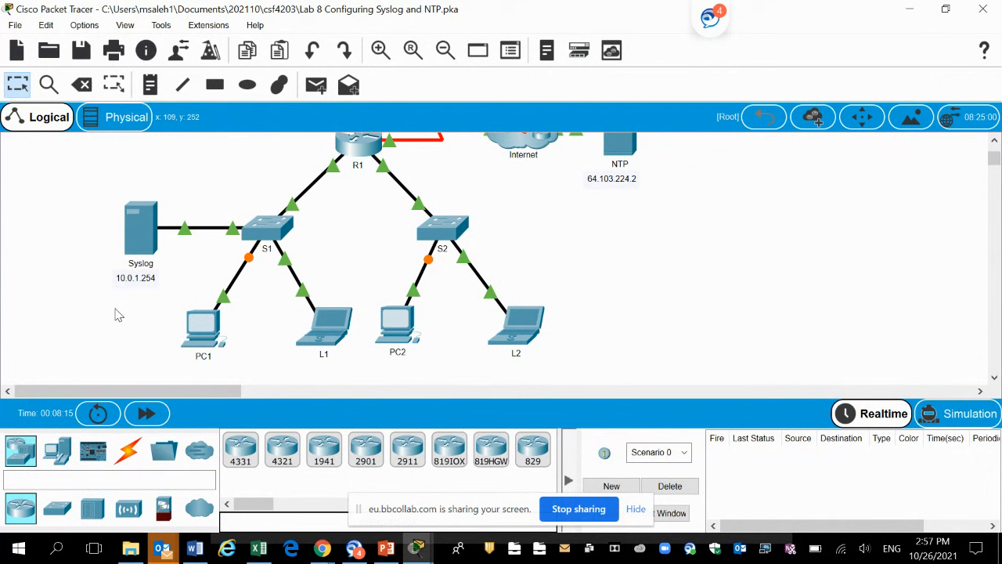
pyautogui.moveTo(131, 248)
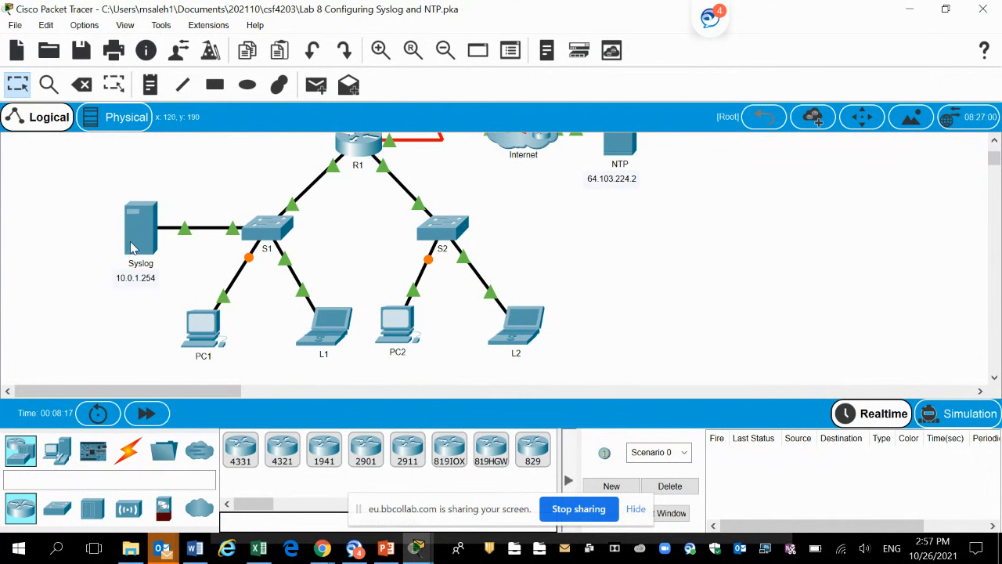
# - View the Syslog server's six untimestamped interface messages and clear the log
pyautogui.doubleClick(141, 227)
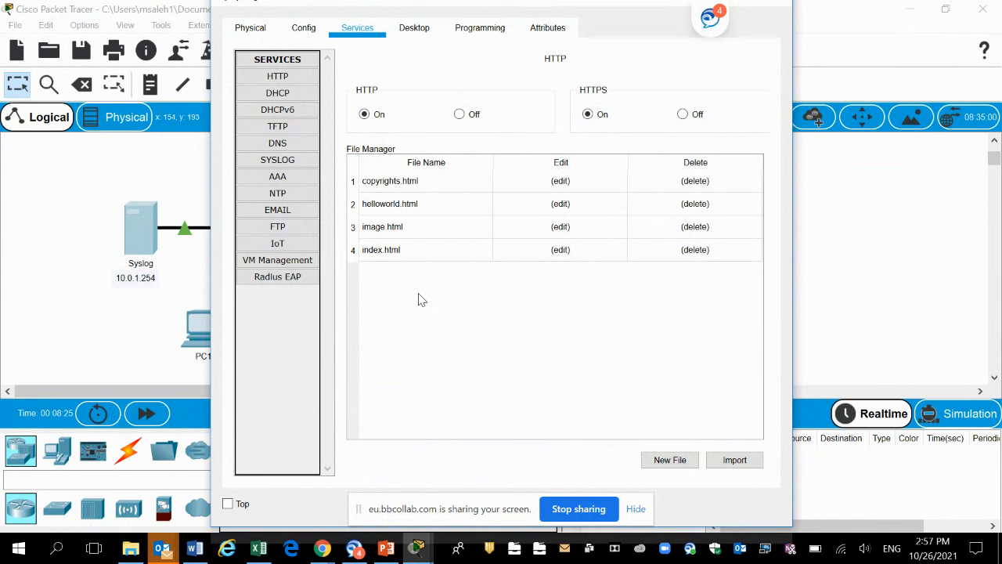
pyautogui.click(277, 159)
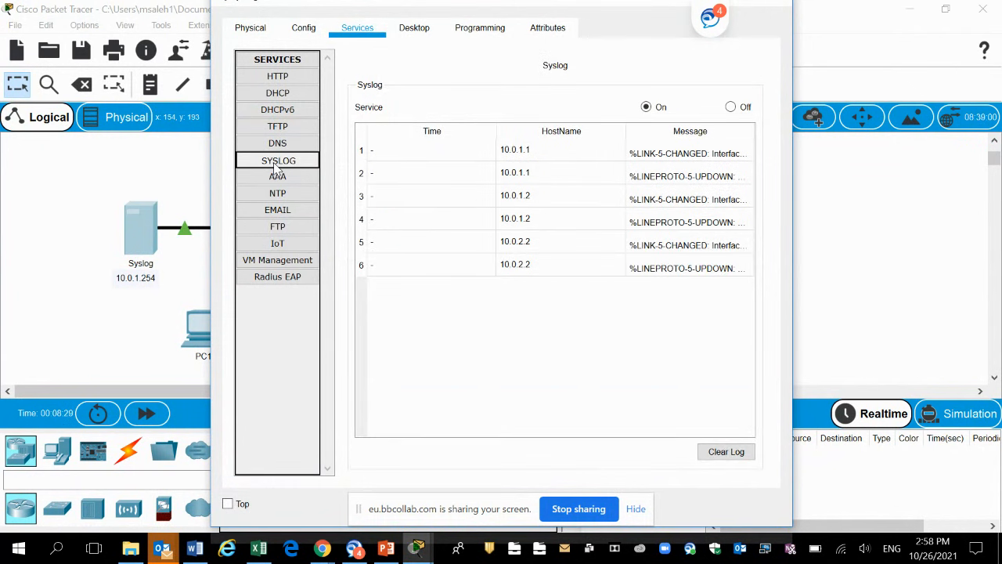
pyautogui.moveTo(485, 301)
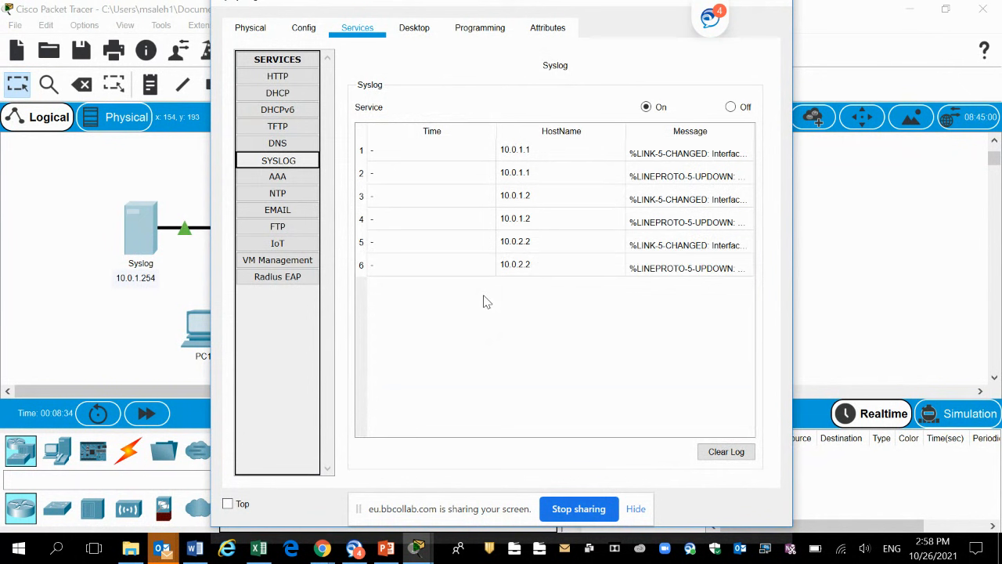
pyautogui.moveTo(555, 399)
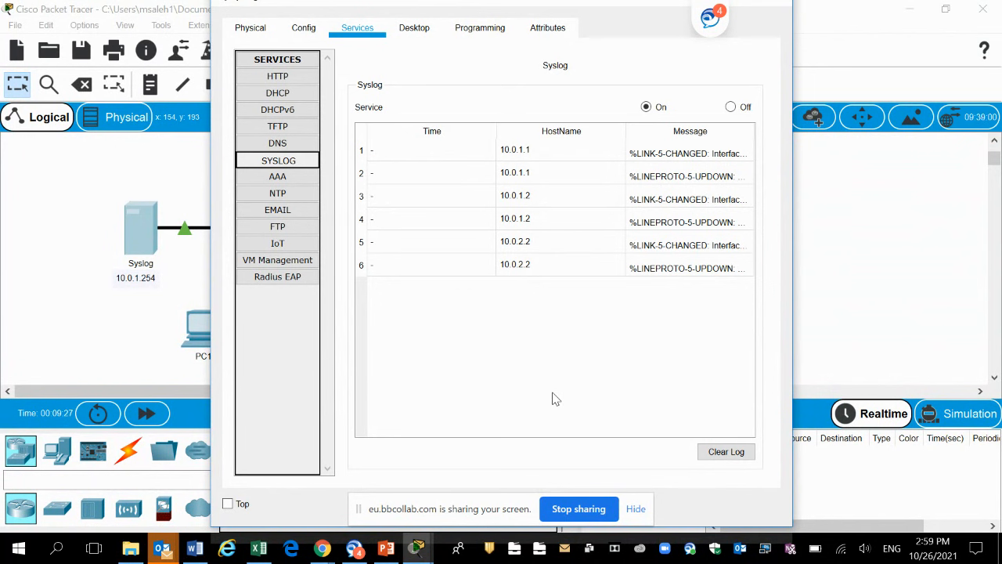
pyautogui.moveTo(524, 376)
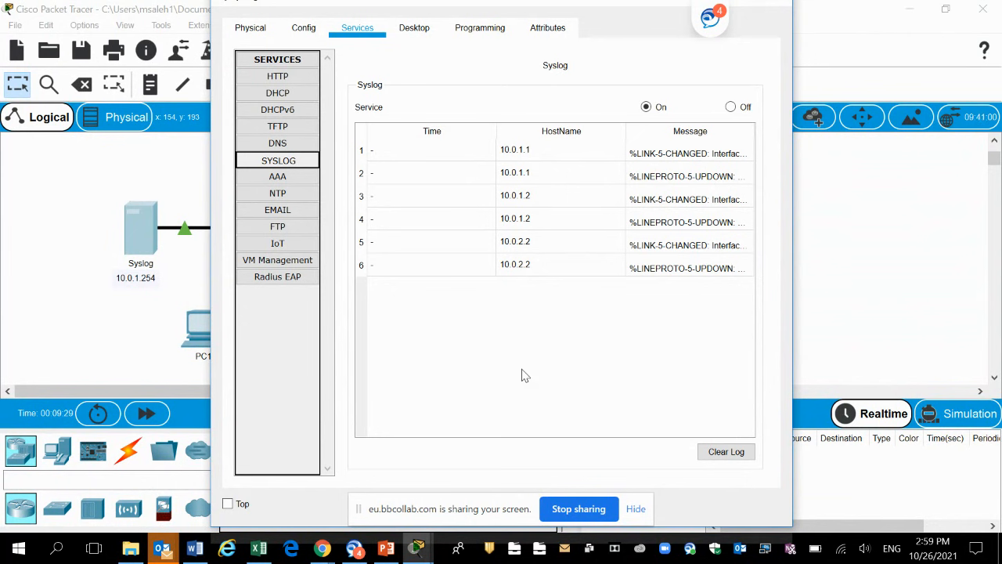
pyautogui.moveTo(726, 451)
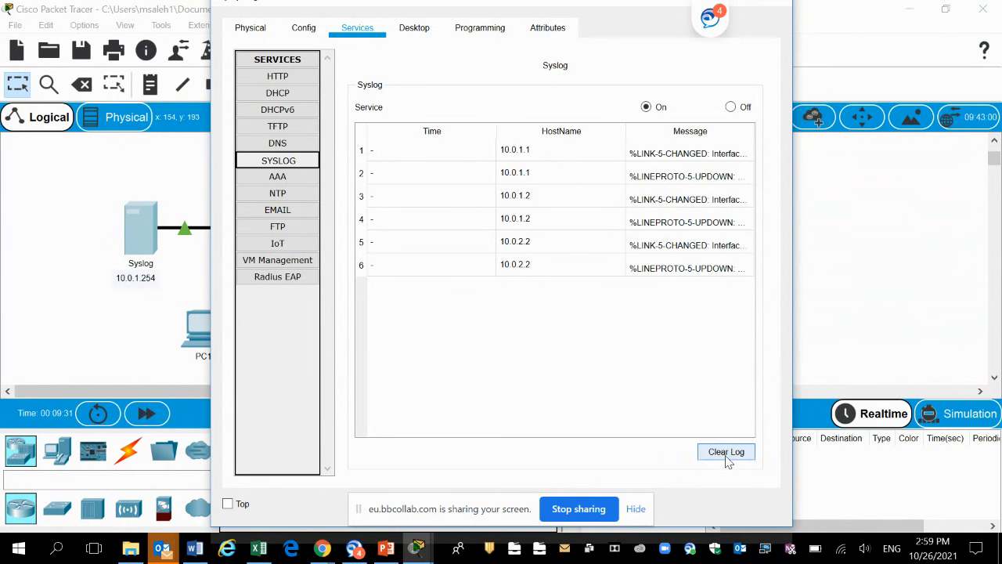
pyautogui.click(725, 451)
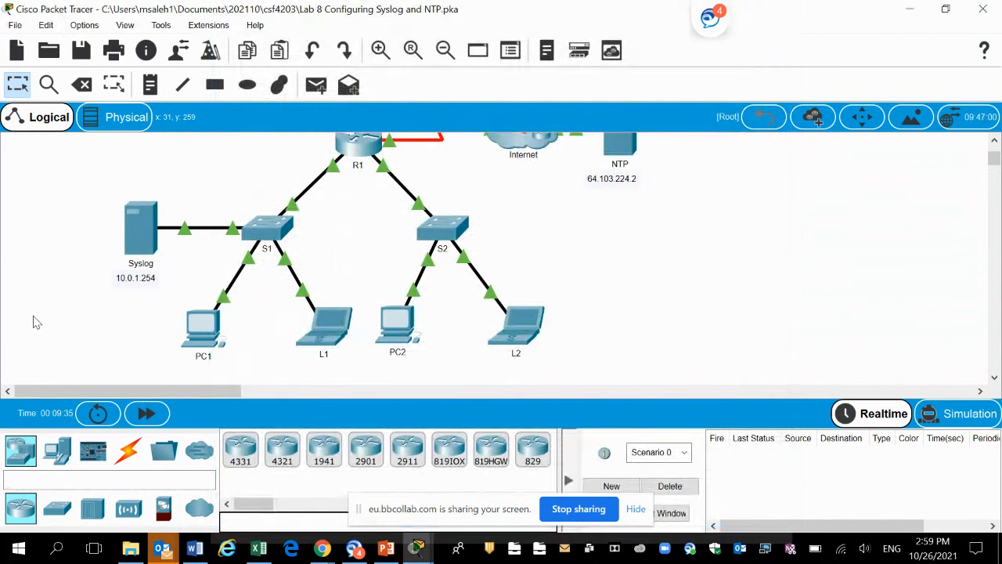
pyautogui.moveTo(226, 351)
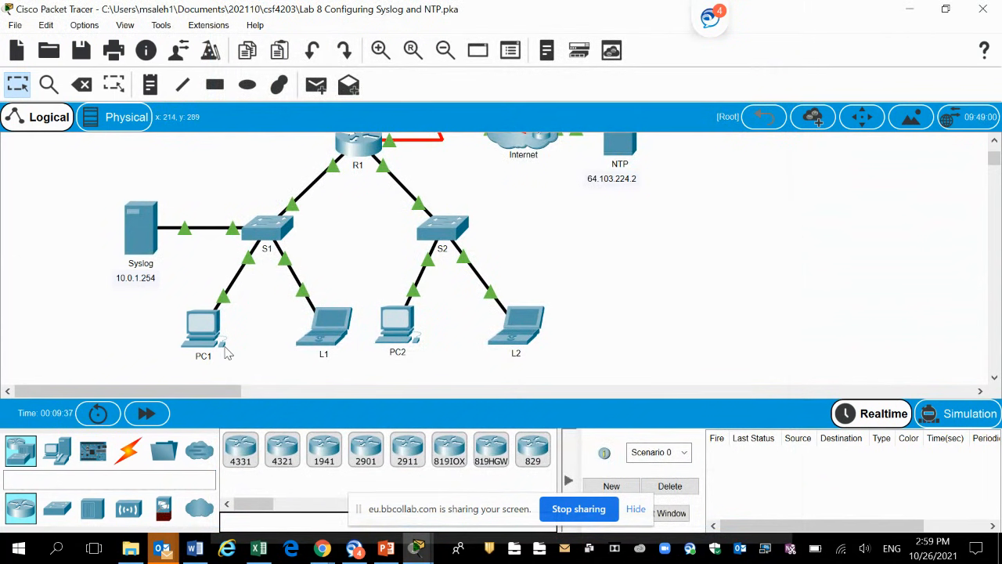
pyautogui.moveTo(369, 238)
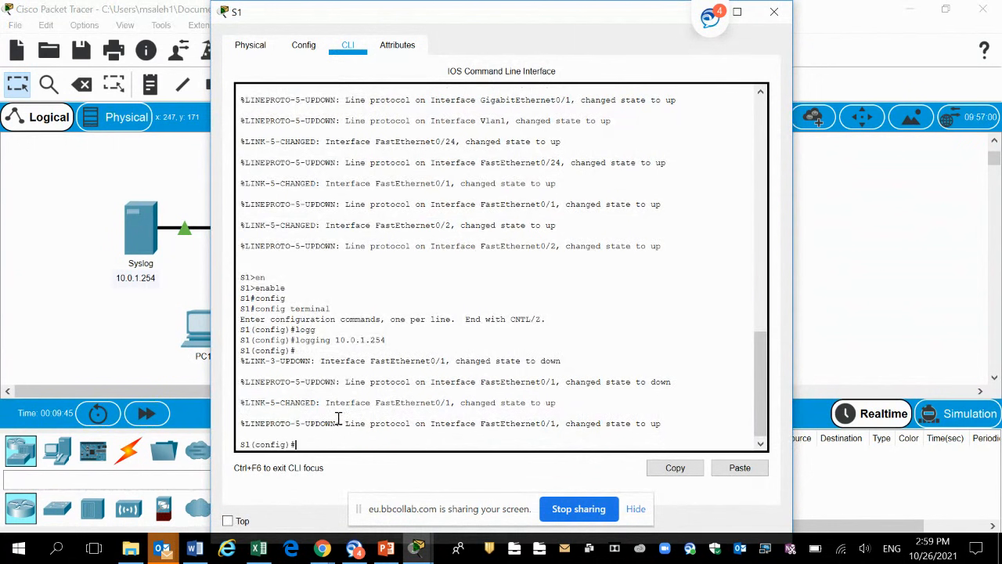
# - Leave configuration mode on S1 and set its clock to 11:47:00 July 10 2013, correcting a mistyped month
pyautogui.write('ex')
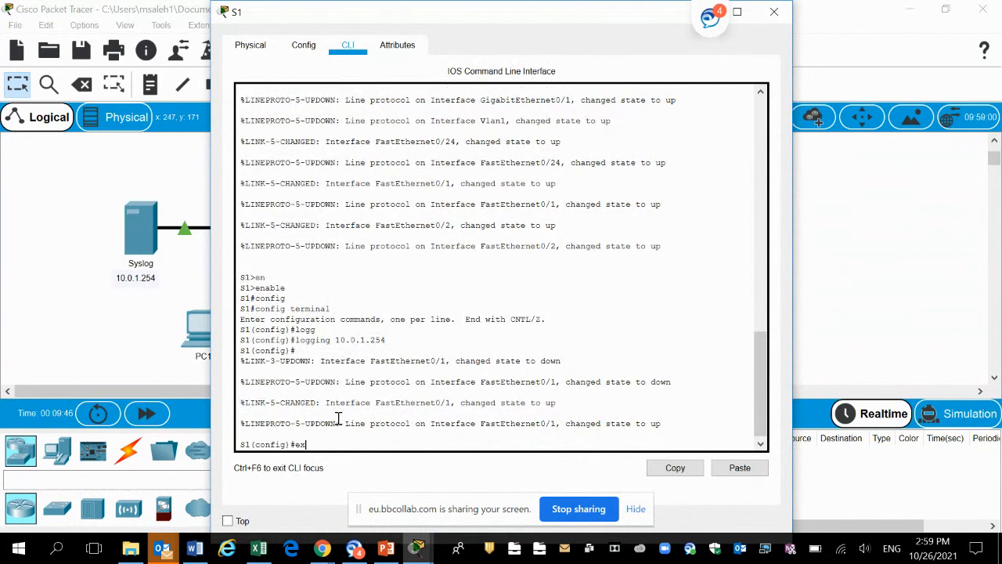
pyautogui.press('Return')
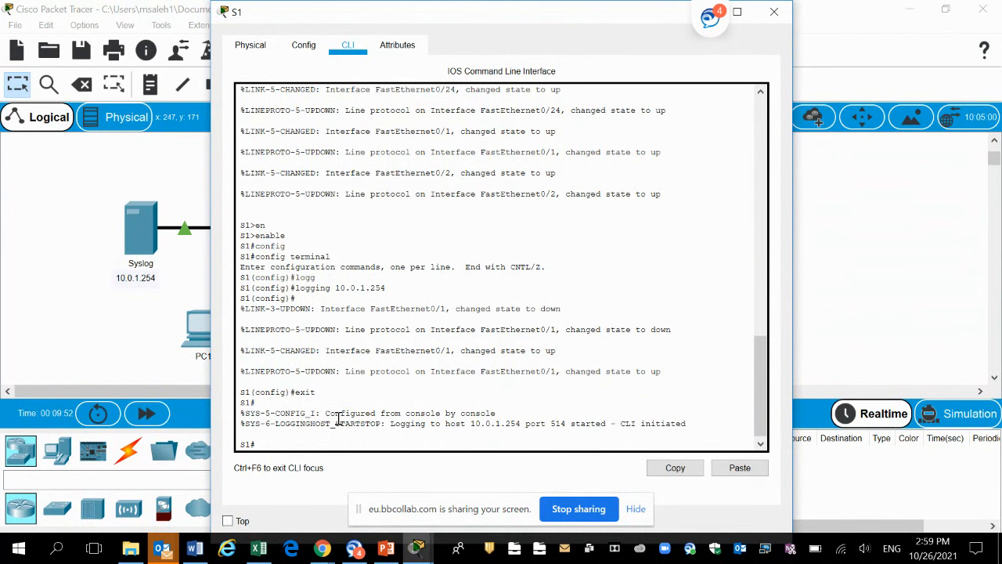
pyautogui.write('clock set')
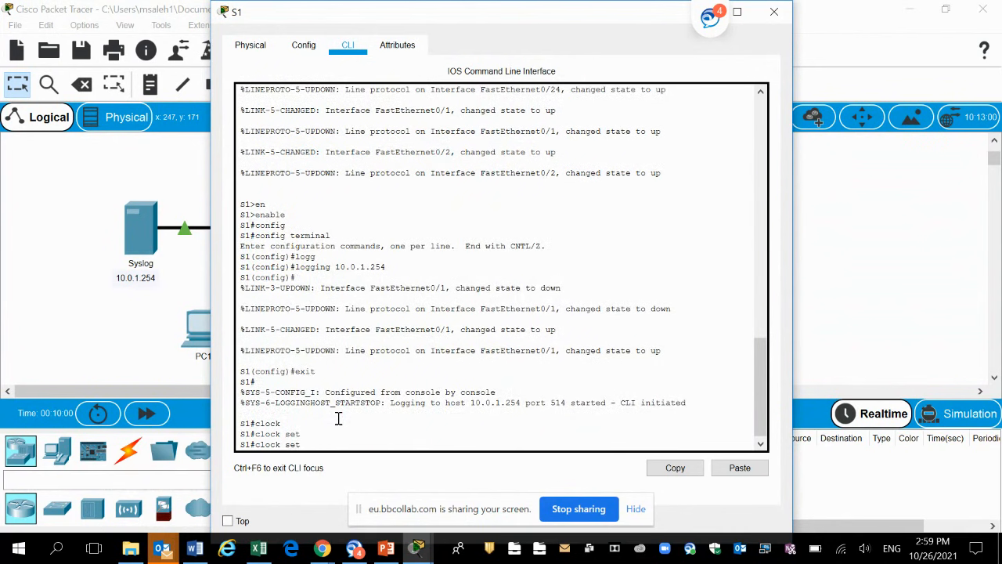
pyautogui.write('11')
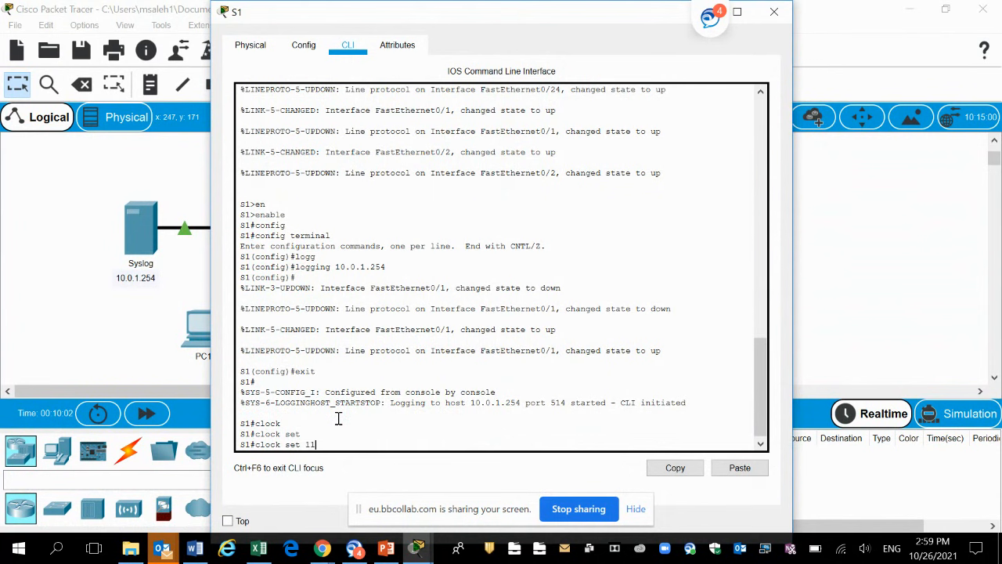
pyautogui.write(':')
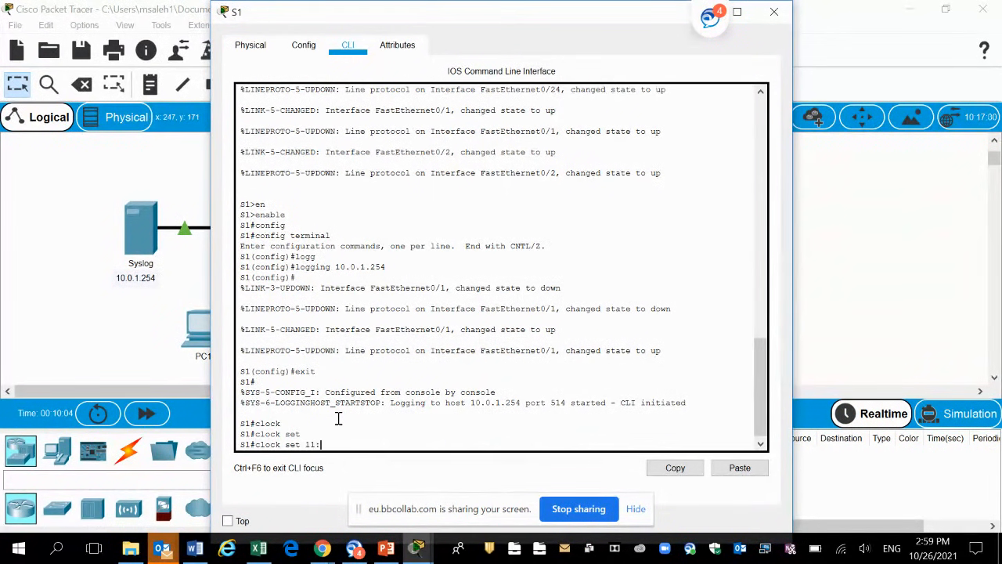
pyautogui.write(':47')
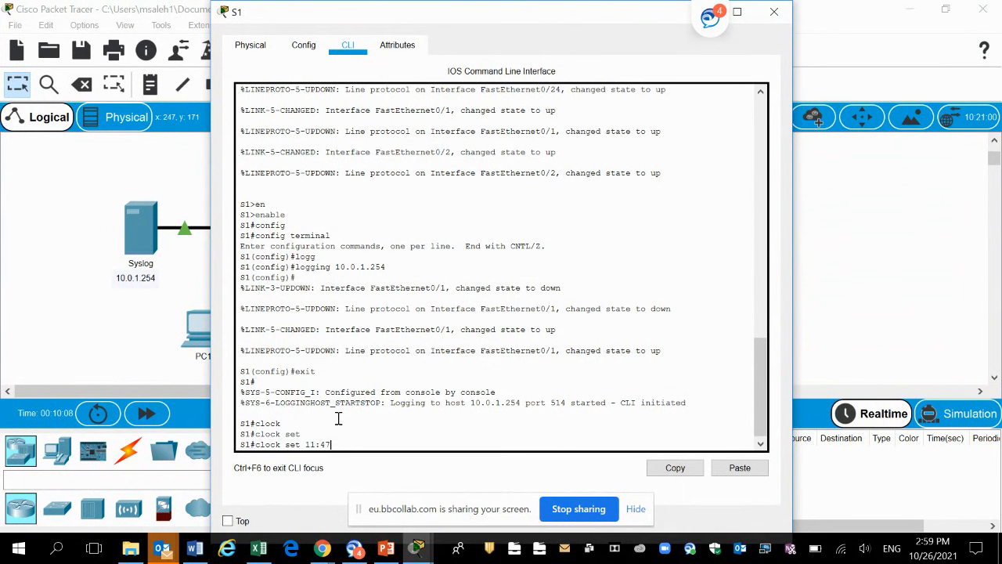
pyautogui.write(':00')
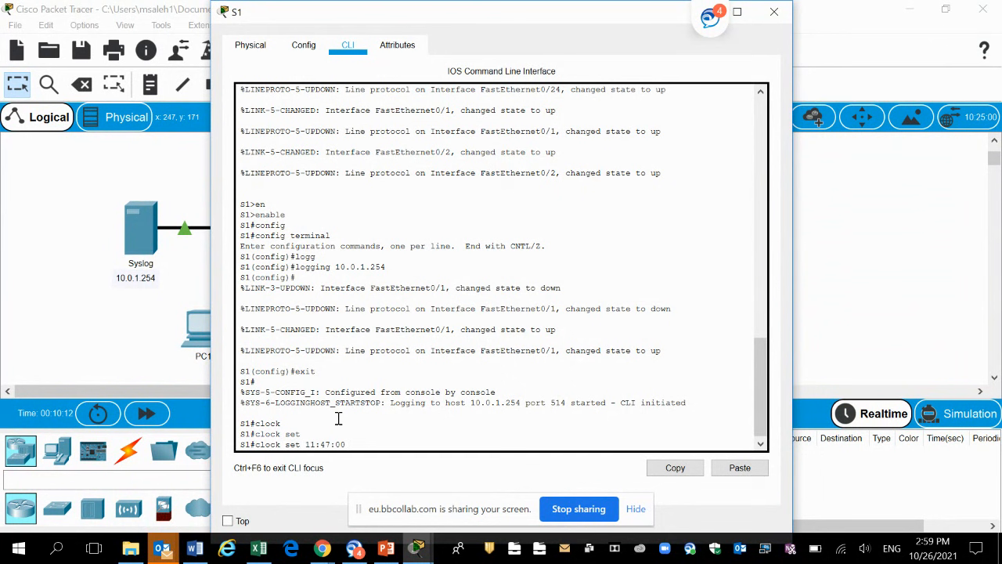
pyautogui.write('Jily')
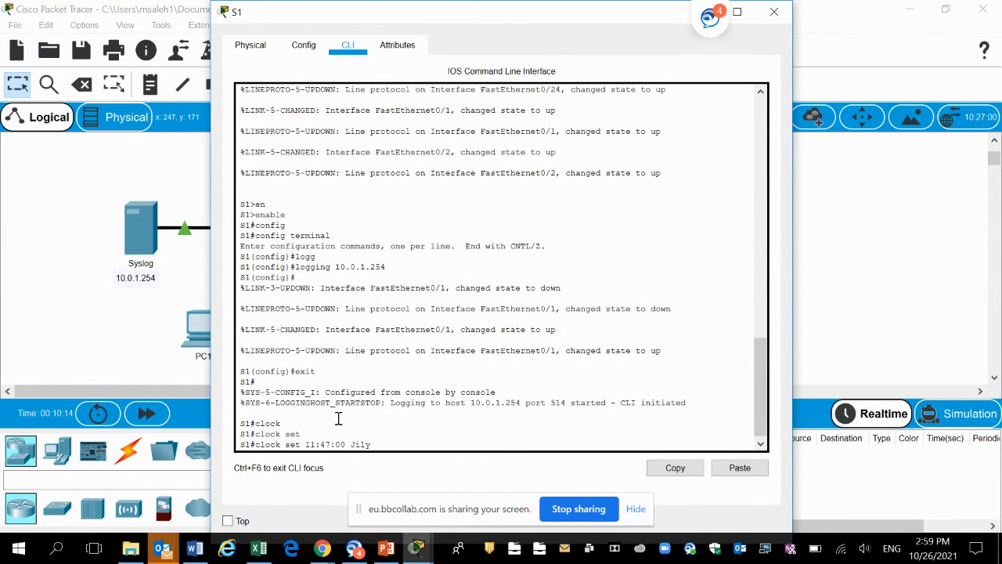
pyautogui.write('10')
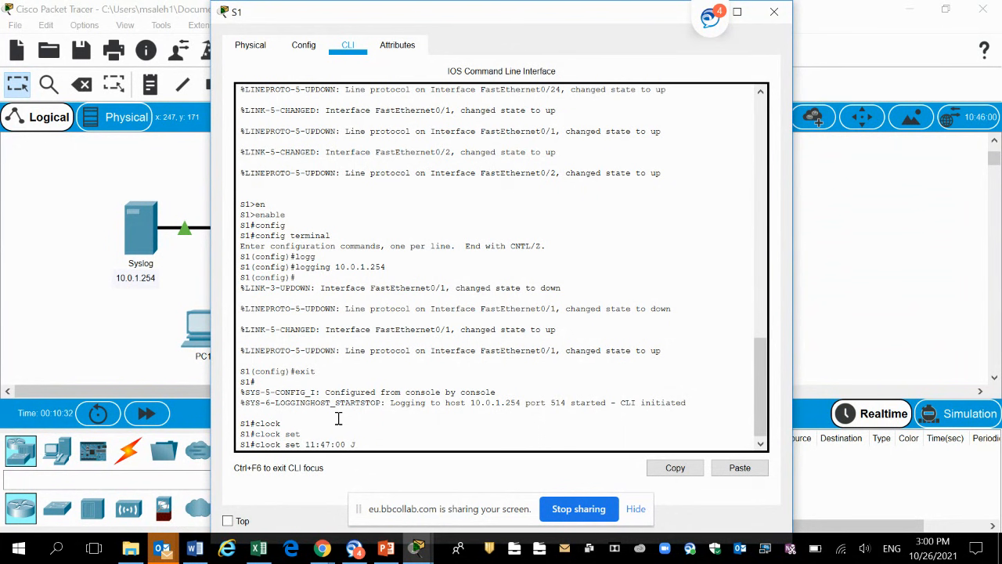
pyautogui.write('ul')
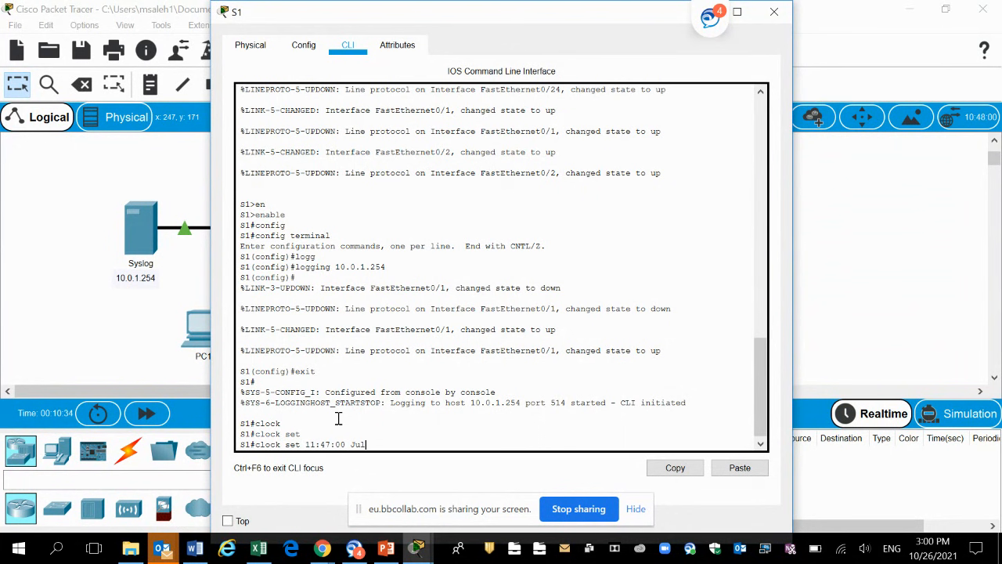
pyautogui.write('y')
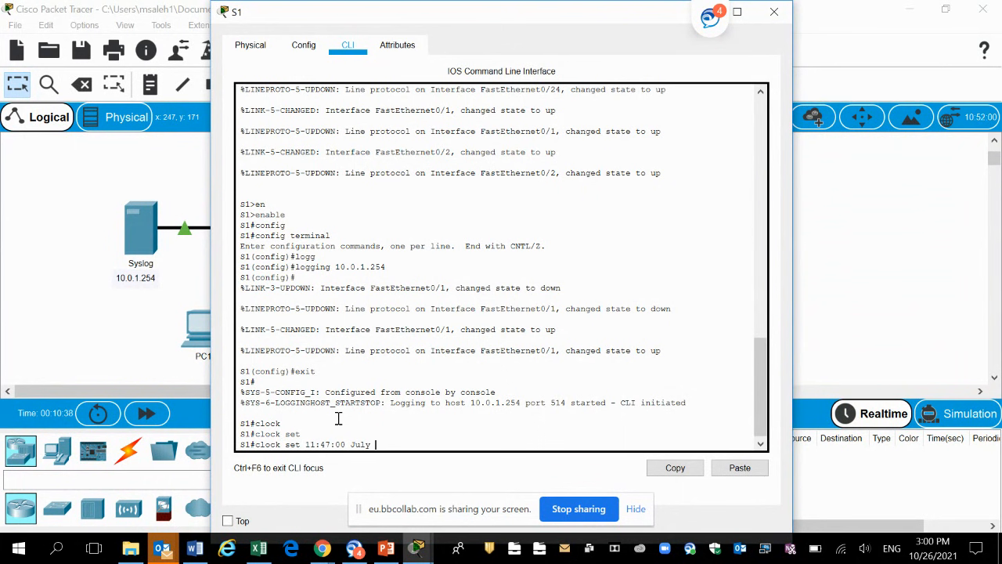
pyautogui.write('10')
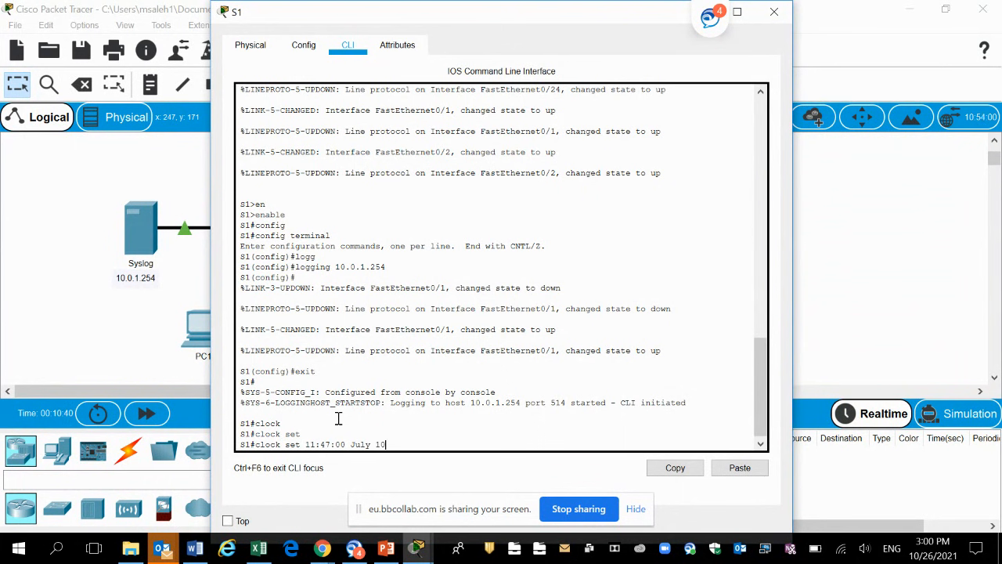
pyautogui.write('20')
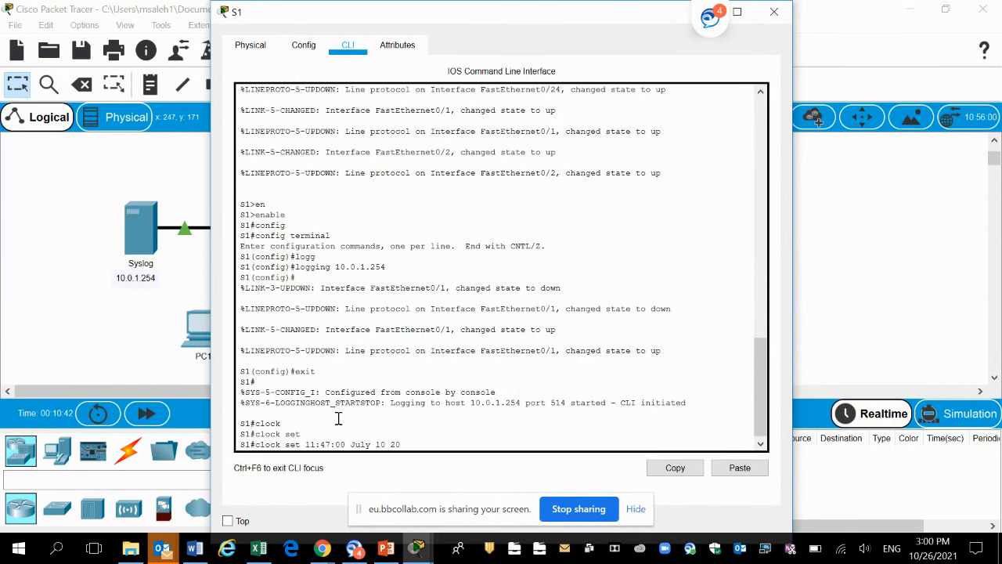
pyautogui.write('13')
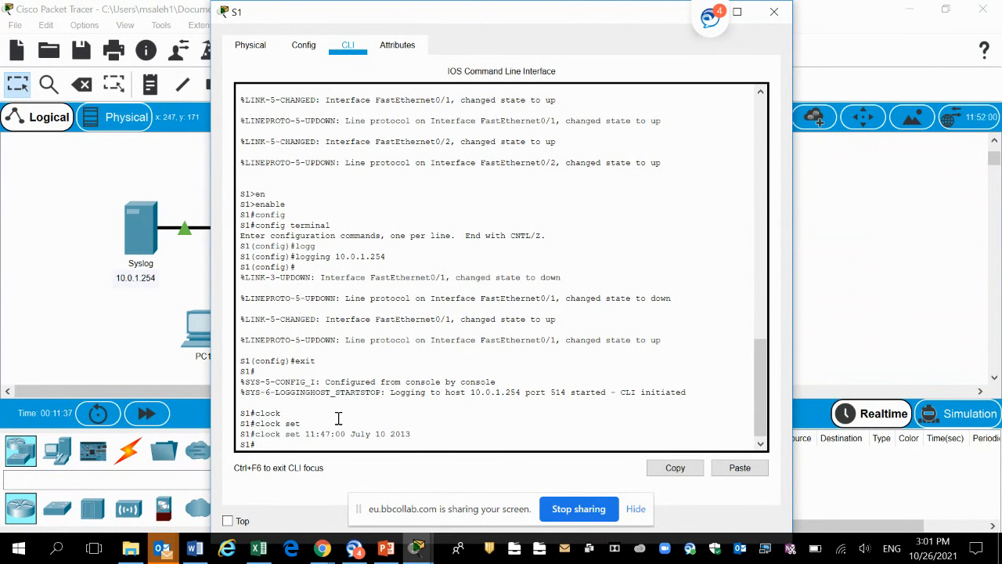
# - In S1 global configuration, enter service timestamps log datetime msec
pyautogui.write('config terminal')
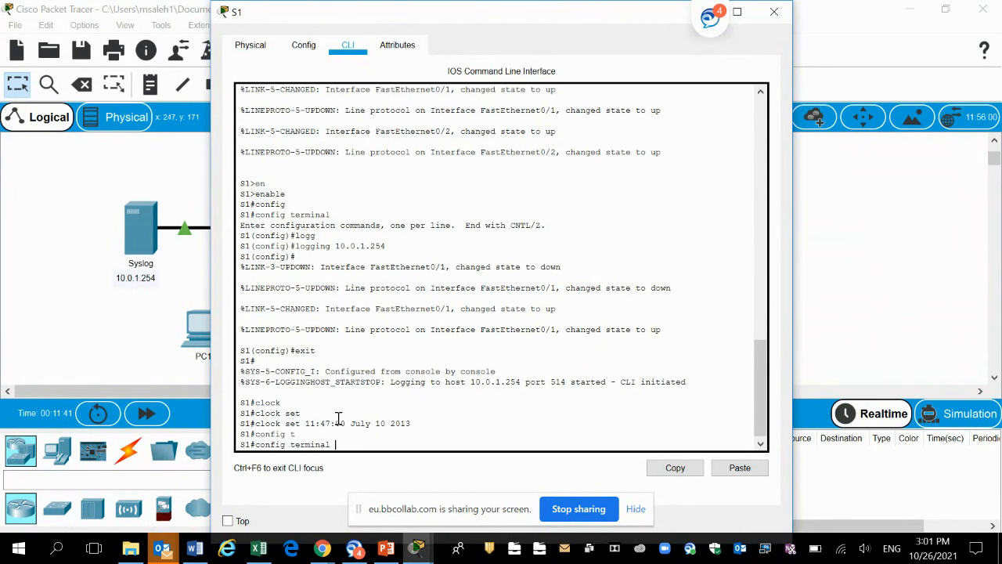
pyautogui.press('Return')
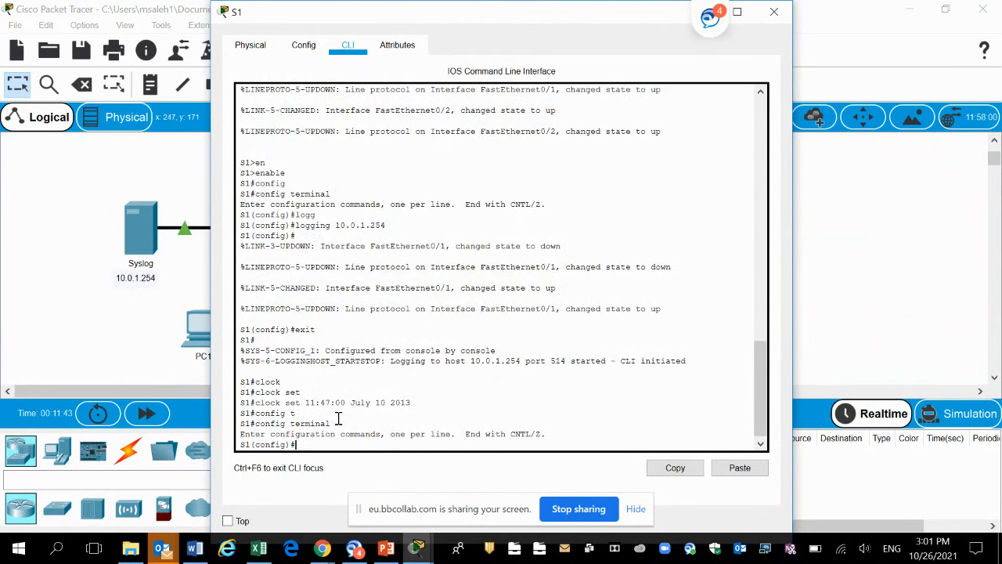
pyautogui.write('serv')
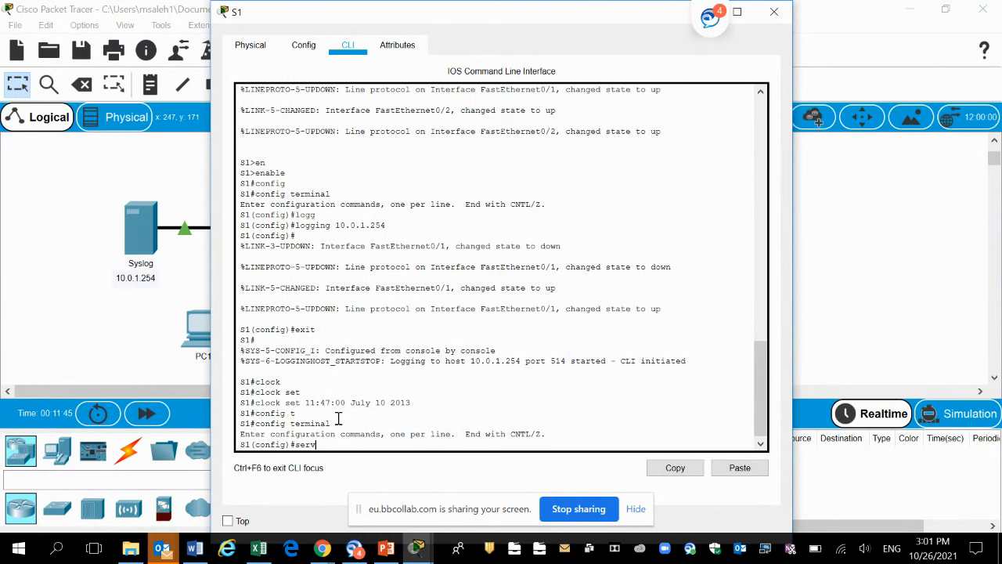
pyautogui.write('ice')
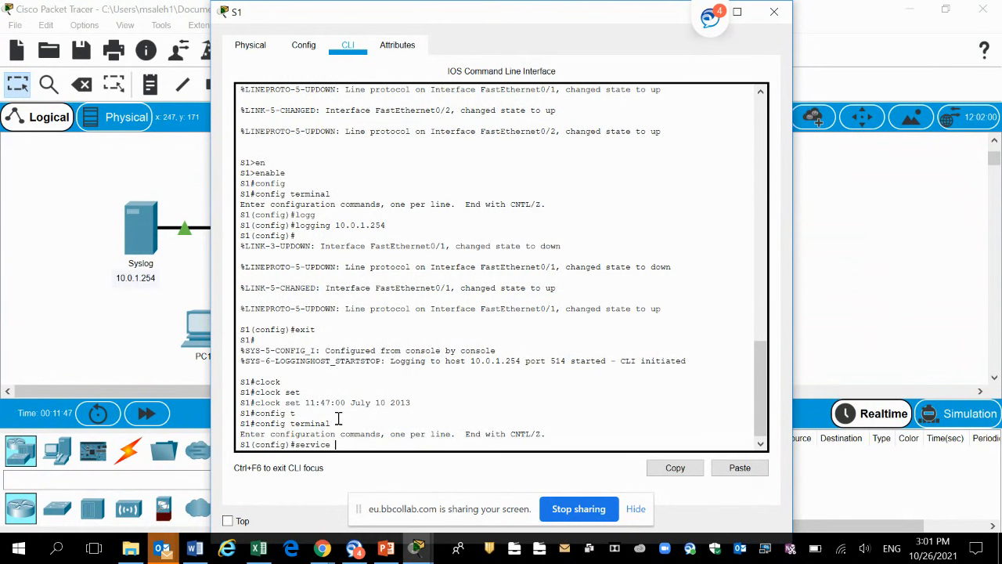
pyautogui.write('timestamps')
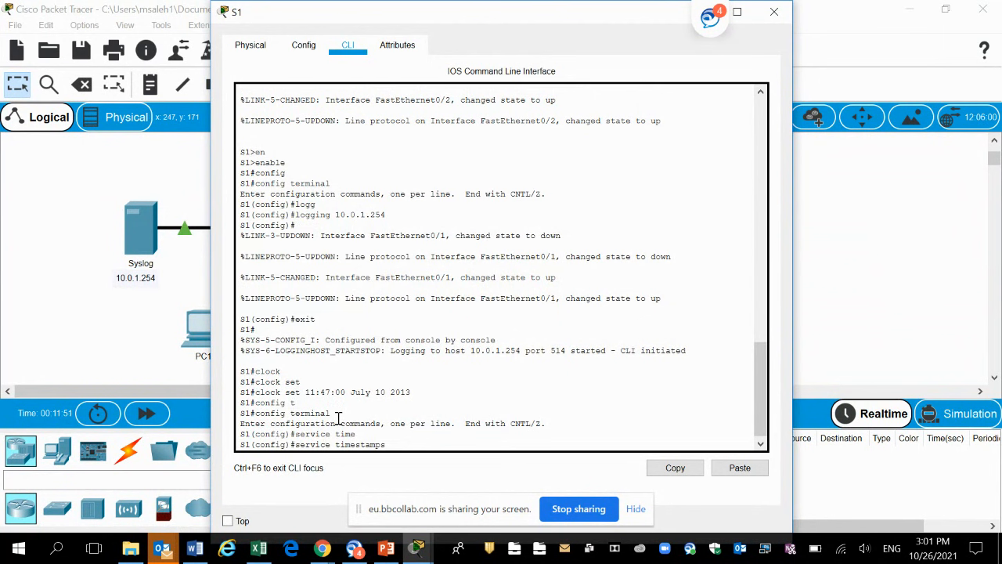
pyautogui.write('log')
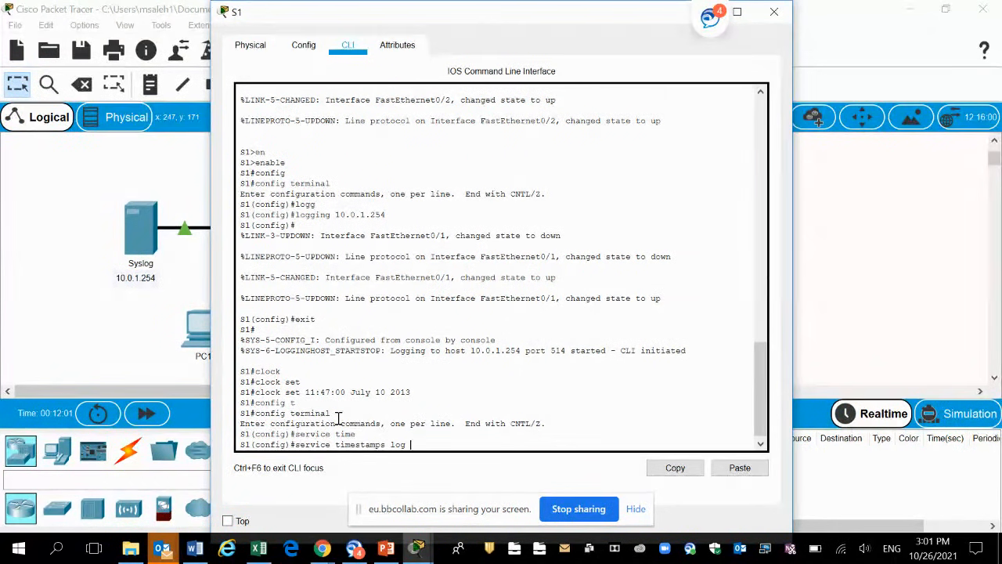
pyautogui.write('date')
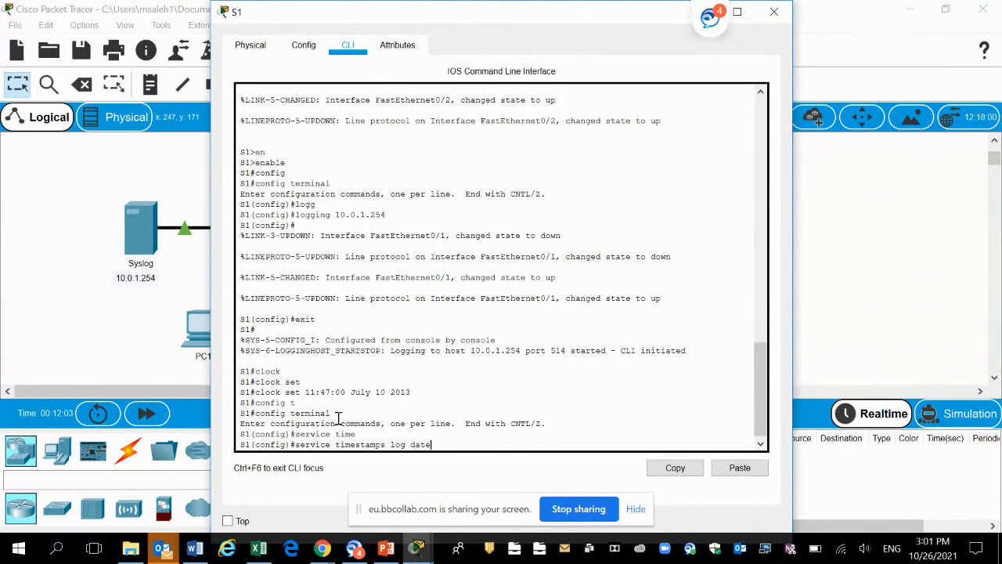
pyautogui.write('time')
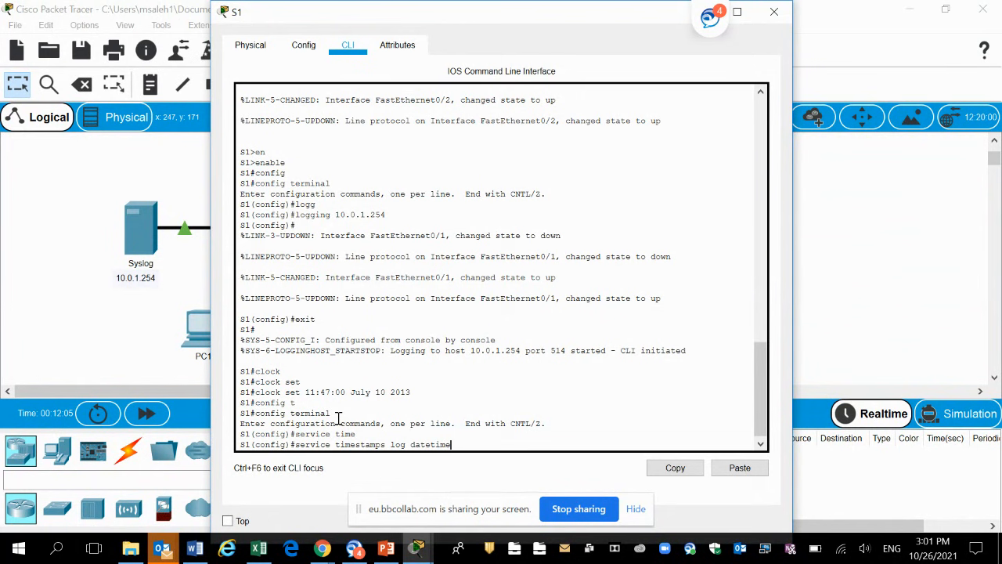
pyautogui.write('mses')
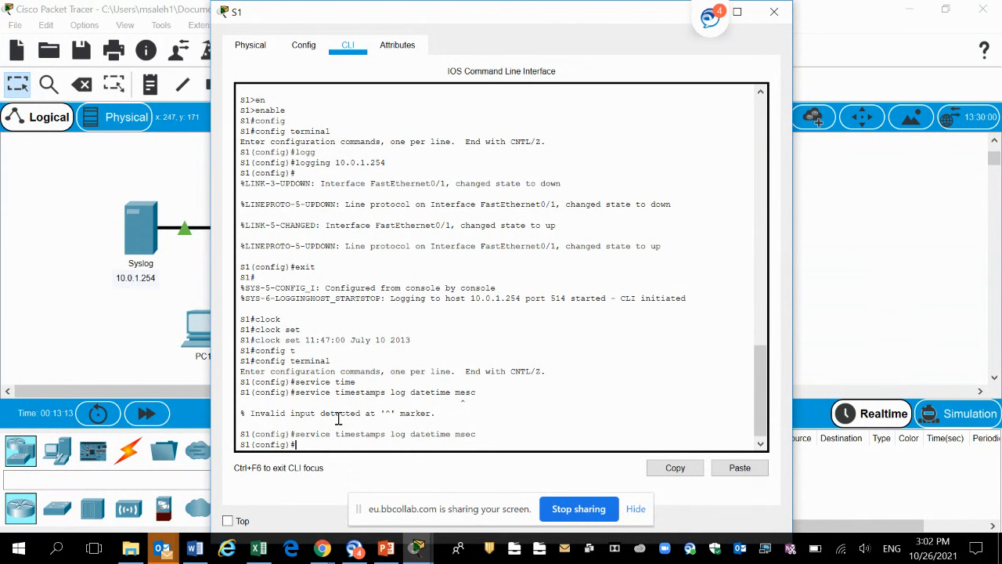
pyautogui.moveTo(34, 292)
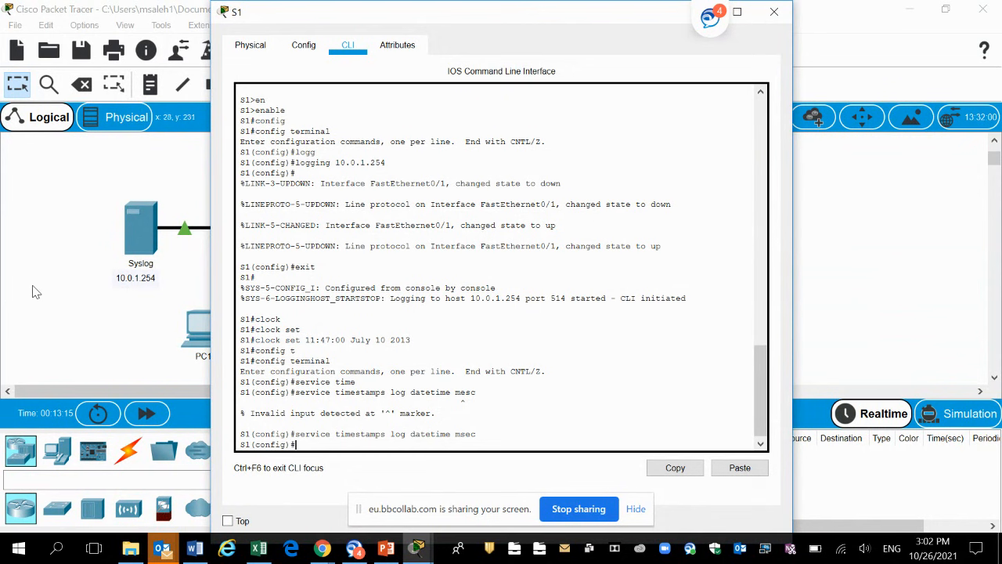
# - Close S1 and switch the server's NTP service to On under Services
pyautogui.click(773, 13)
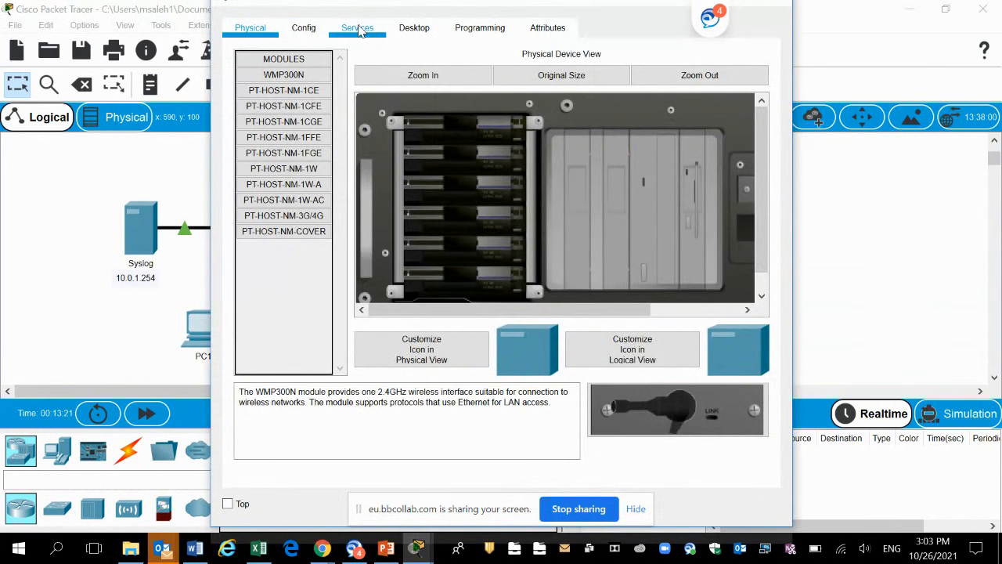
pyautogui.click(357, 28)
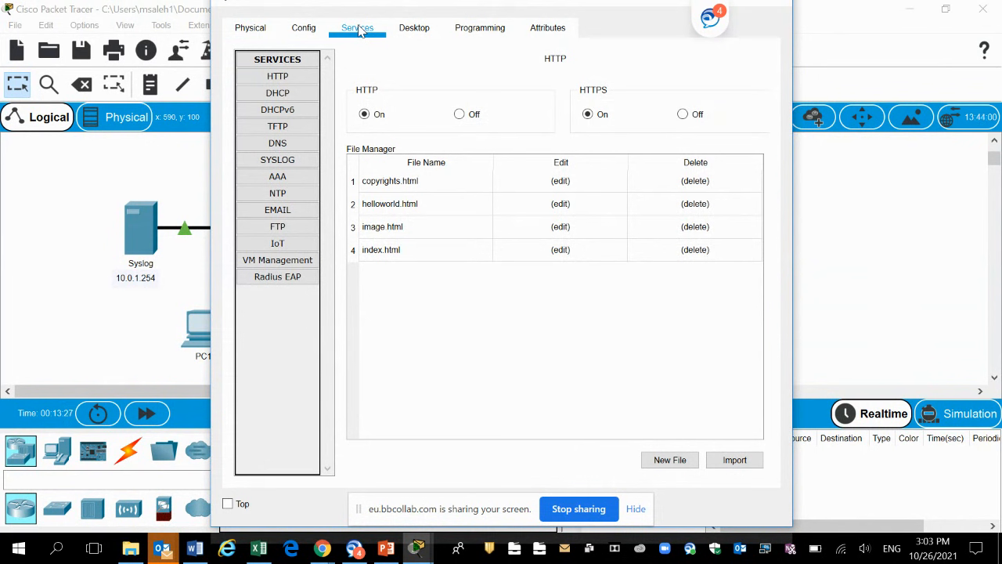
pyautogui.moveTo(383, 38)
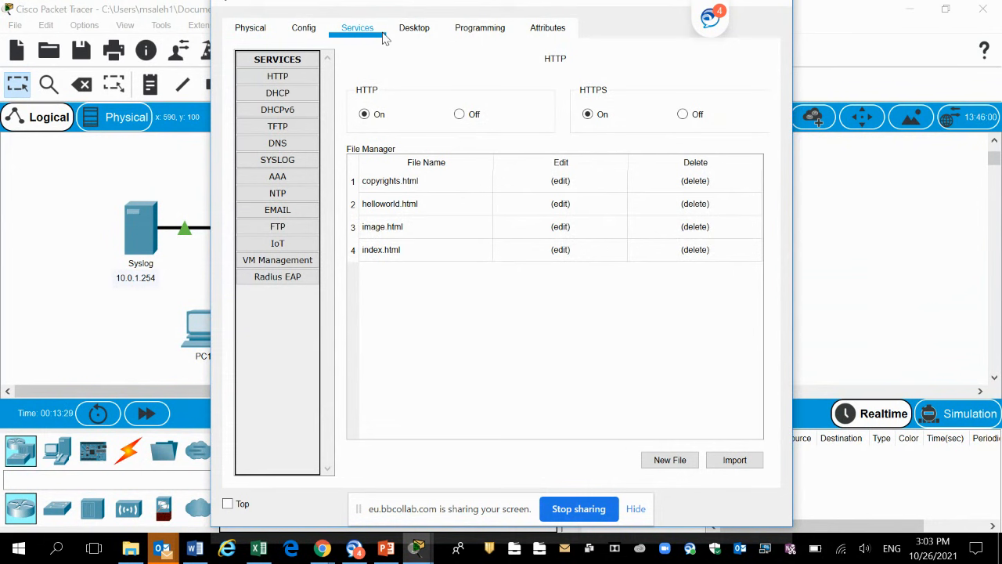
pyautogui.moveTo(351, 133)
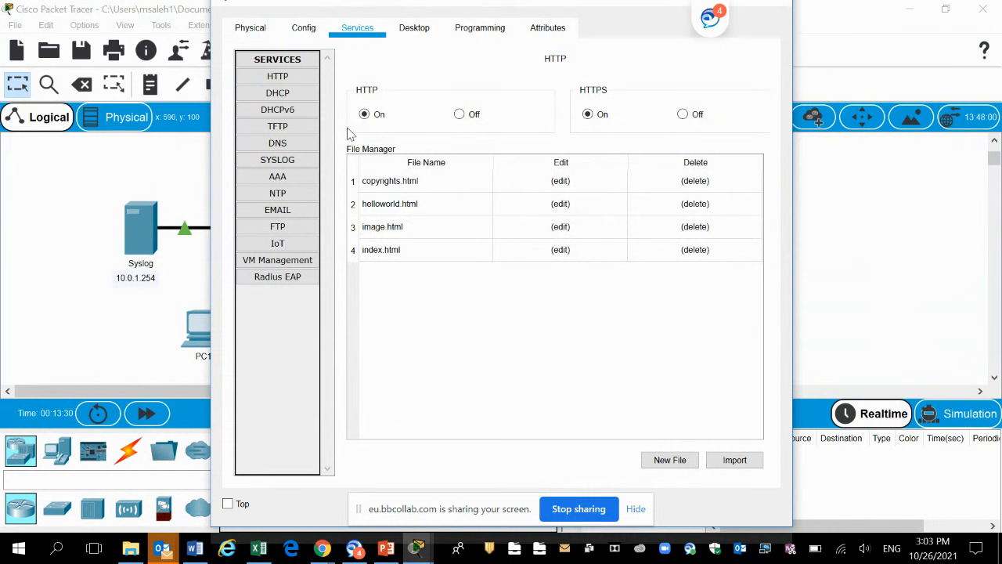
pyautogui.moveTo(389, 150)
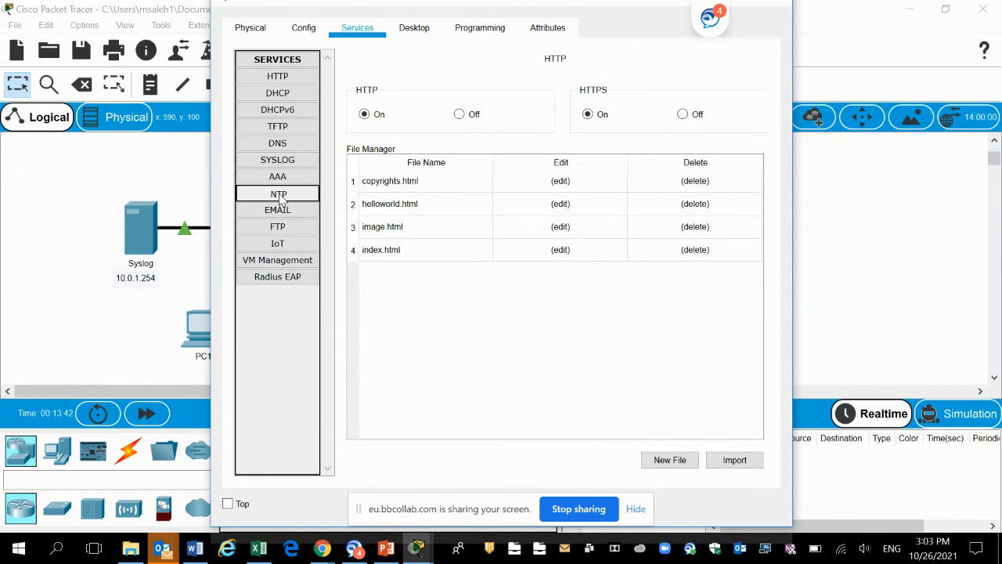
pyautogui.click(277, 194)
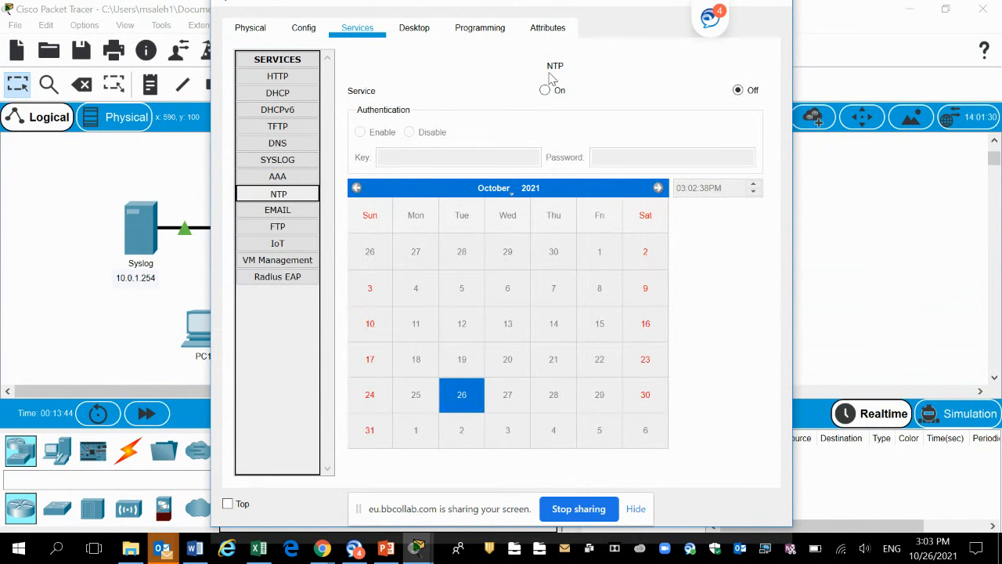
pyautogui.click(545, 89)
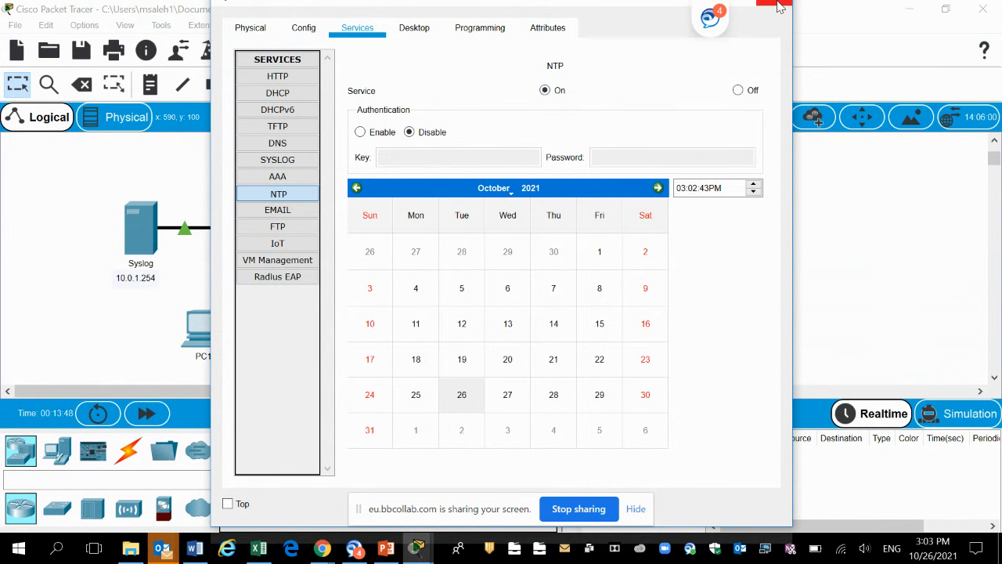
pyautogui.click(770, 6)
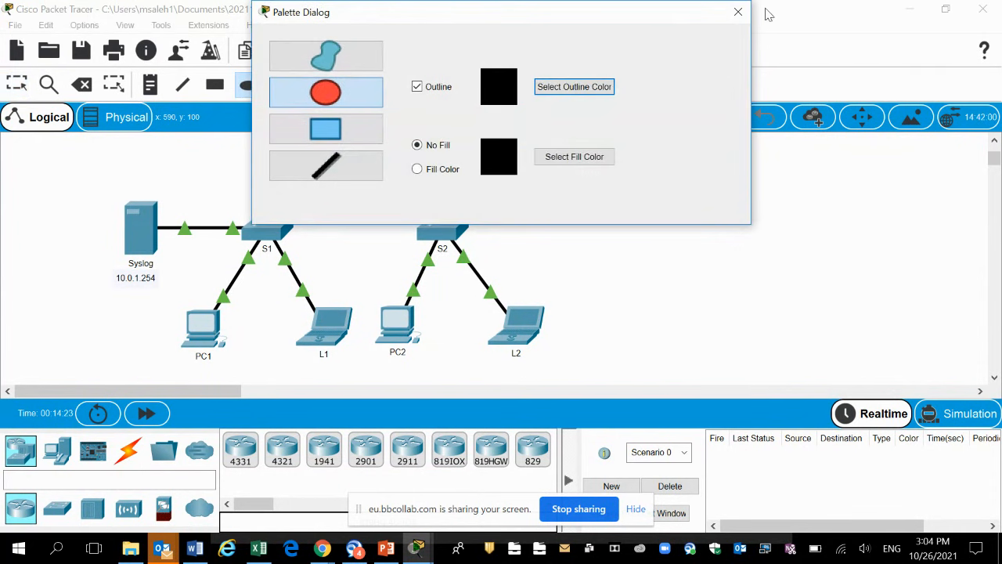
# - Return to R1's CLI and exit interface mode after a partial 'service timestamps' attempt
pyautogui.click(735, 12)
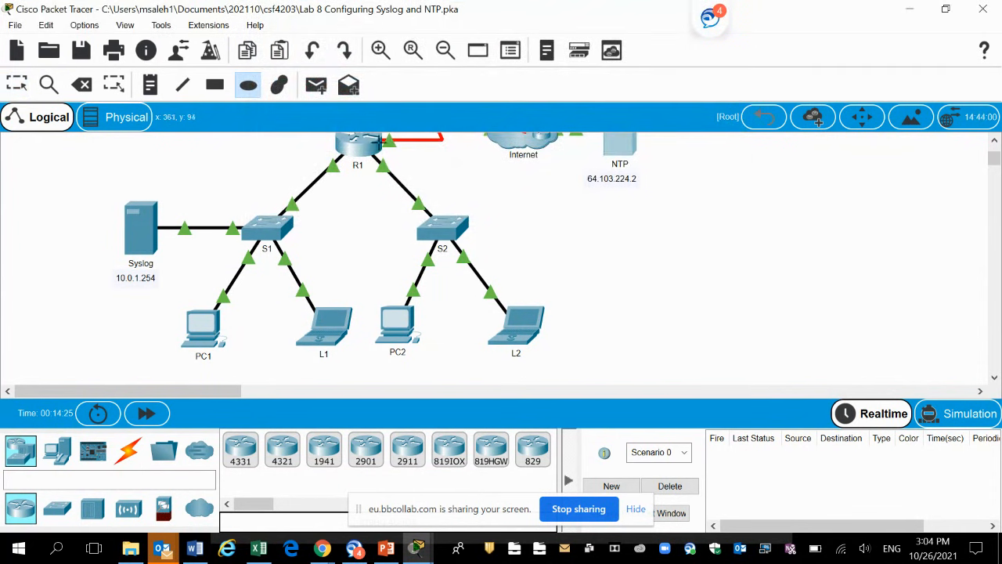
pyautogui.moveTo(532, 228)
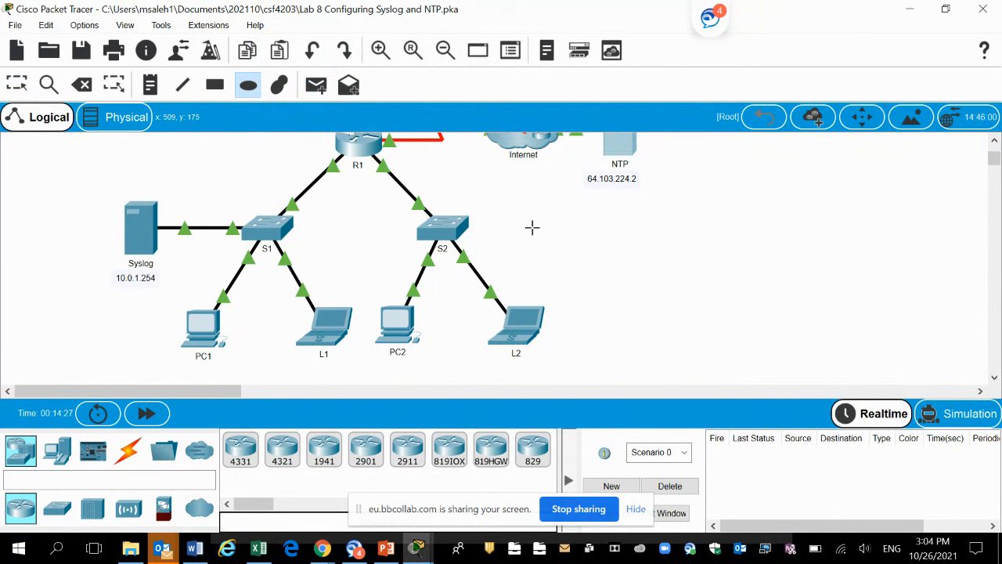
pyautogui.doubleClick(357, 144)
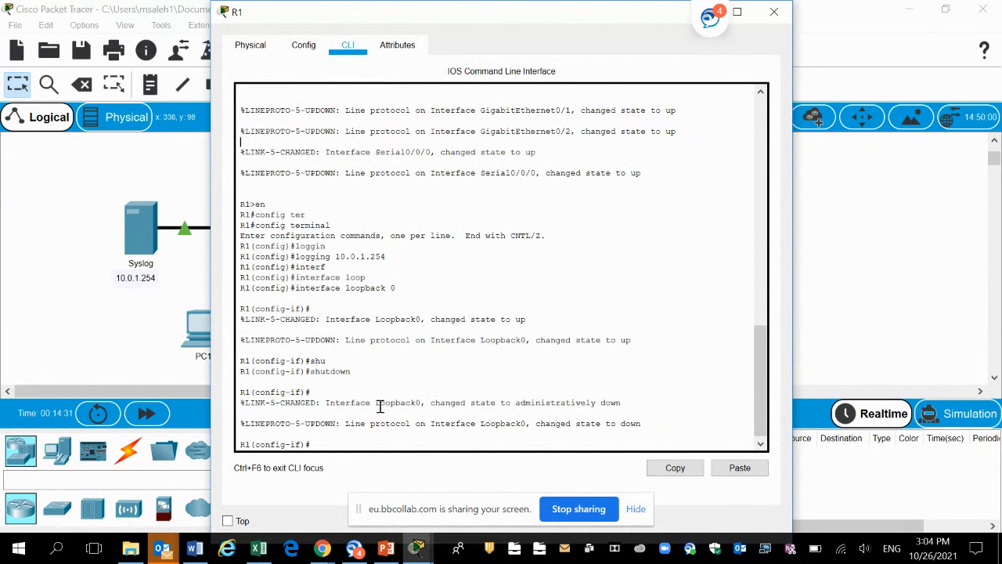
pyautogui.write('s')
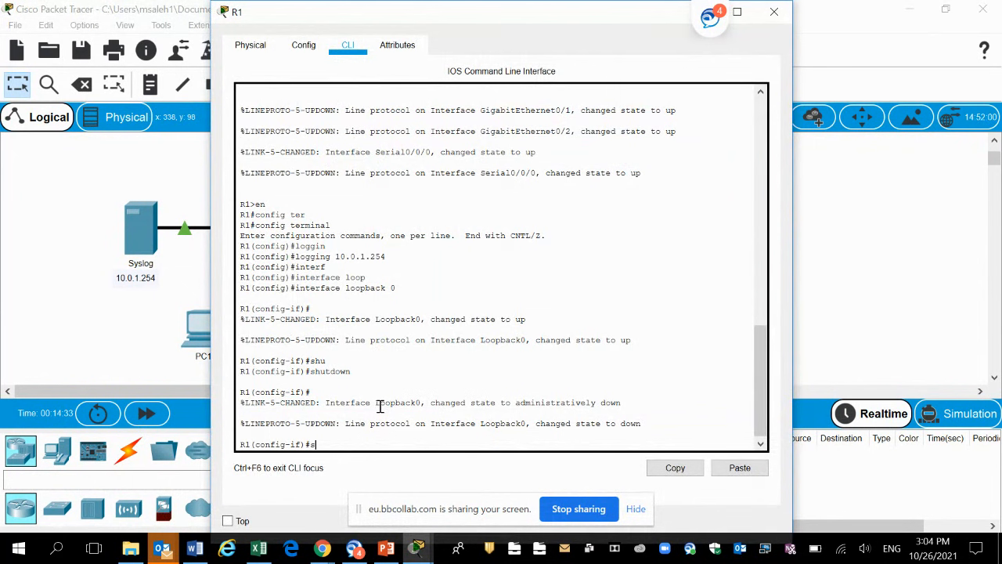
pyautogui.write('ervice')
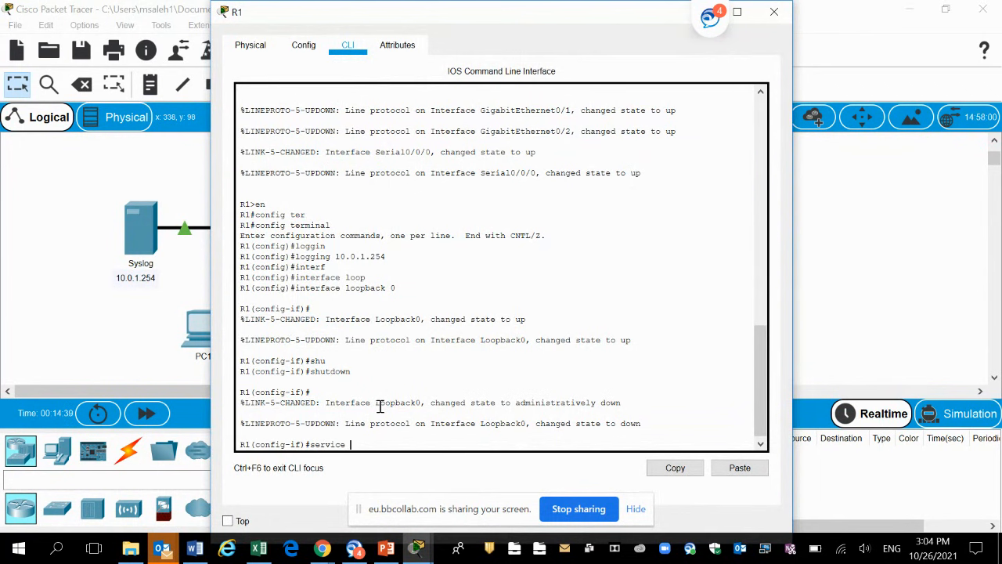
pyautogui.write('service t')
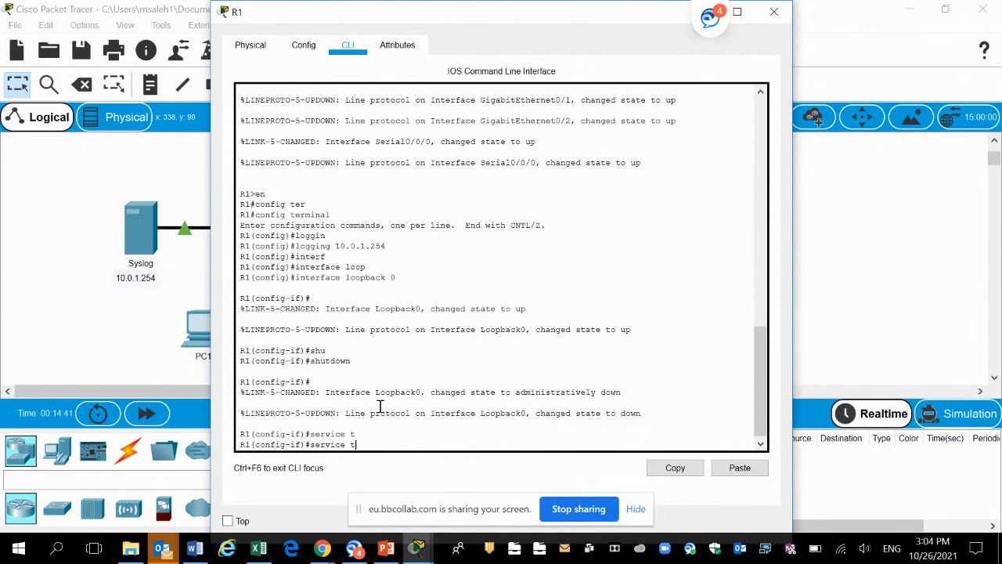
pyautogui.write('imest')
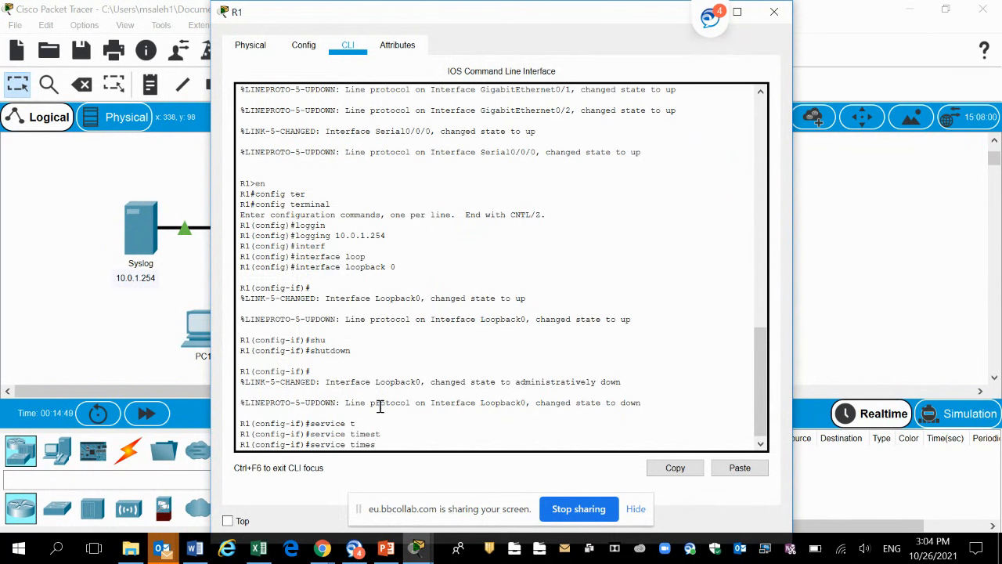
pyautogui.press('Return')
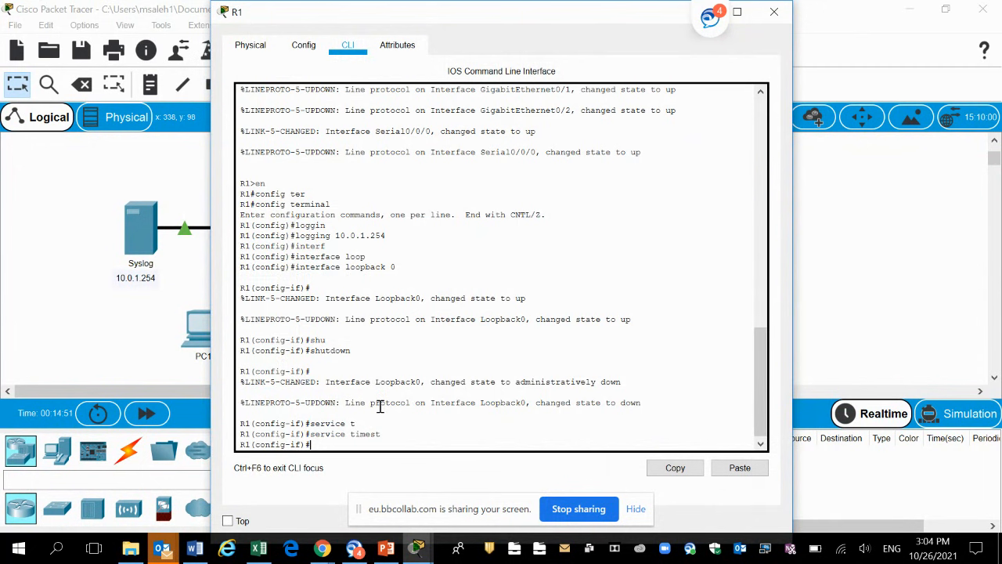
pyautogui.write('ex')
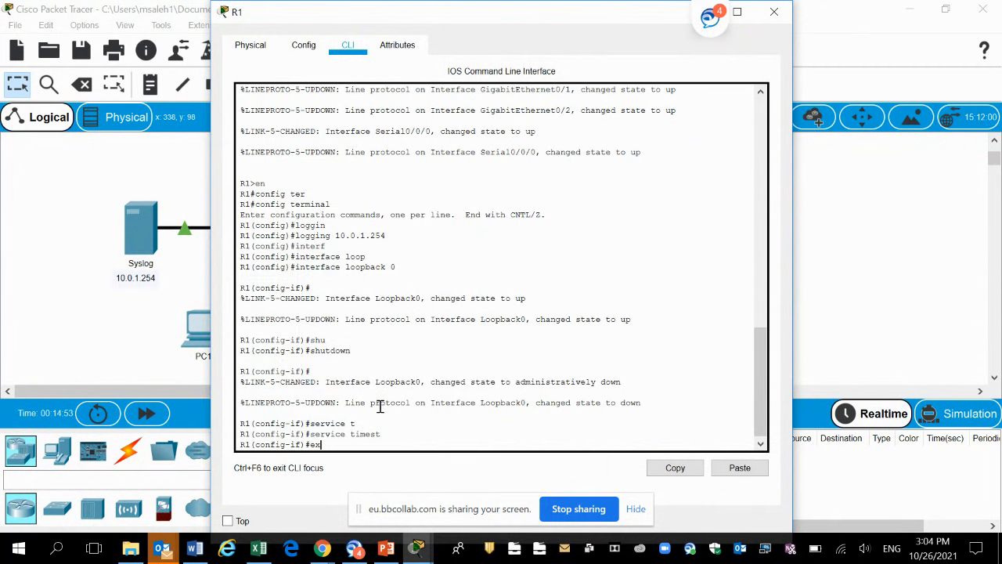
pyautogui.press('Return')
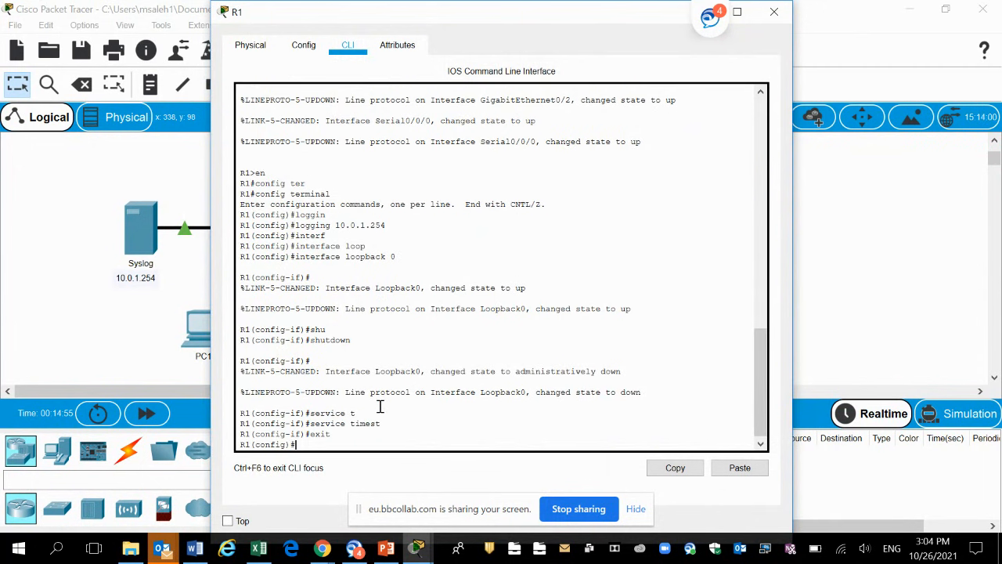
# - Begin 'service timestamps log' in global configuration without completing it
pyautogui.write('se')
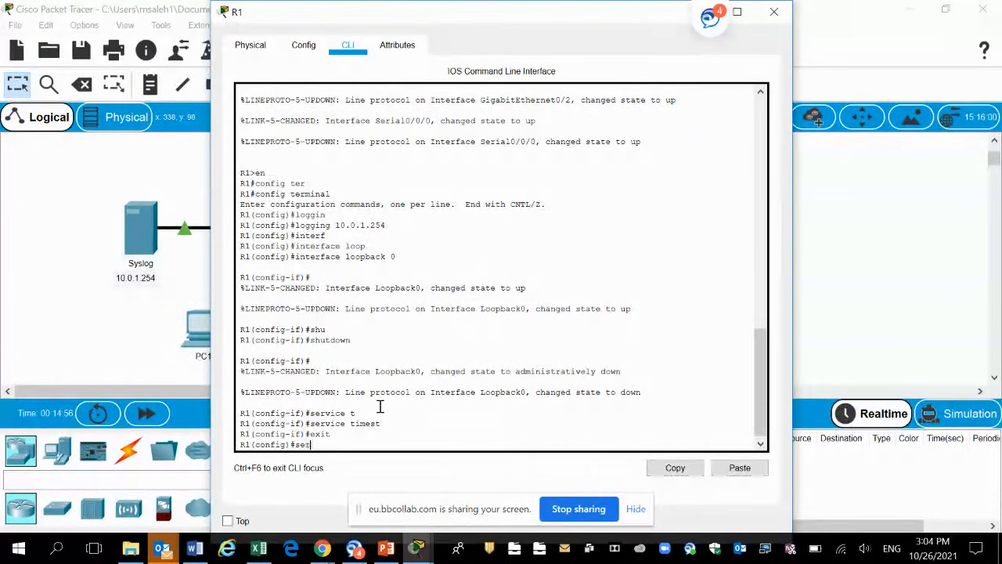
pyautogui.write('rvice')
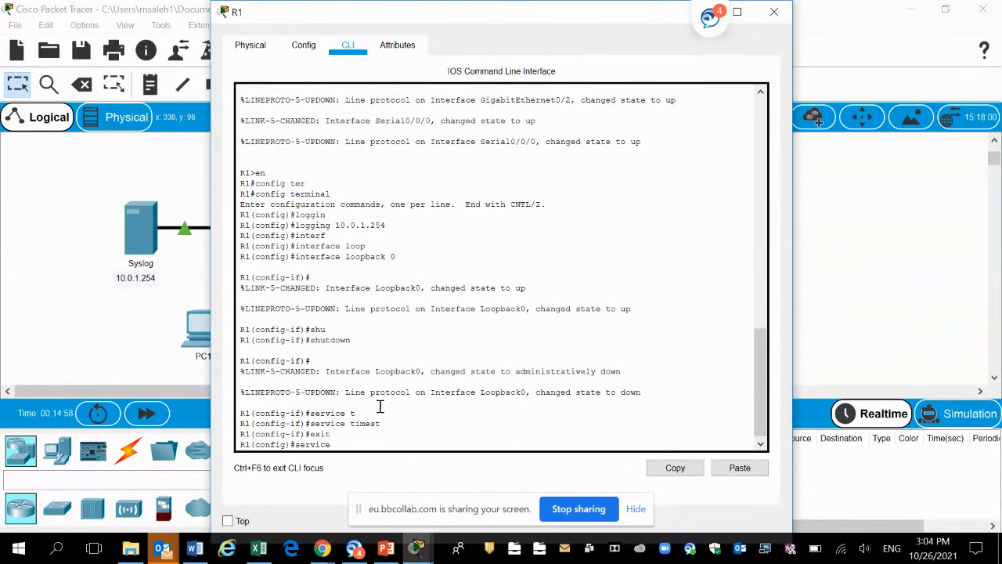
pyautogui.write('timestamps')
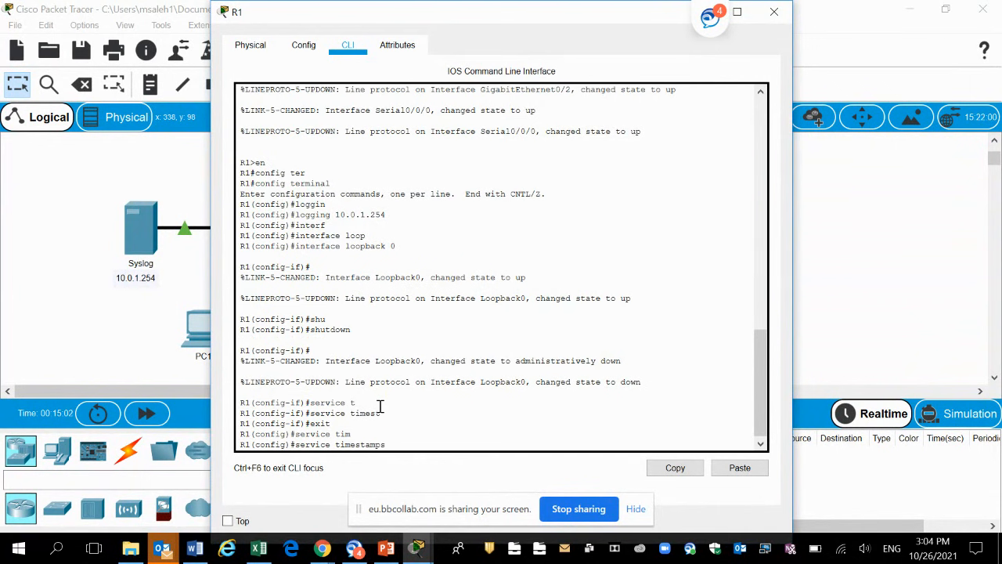
pyautogui.write('log')
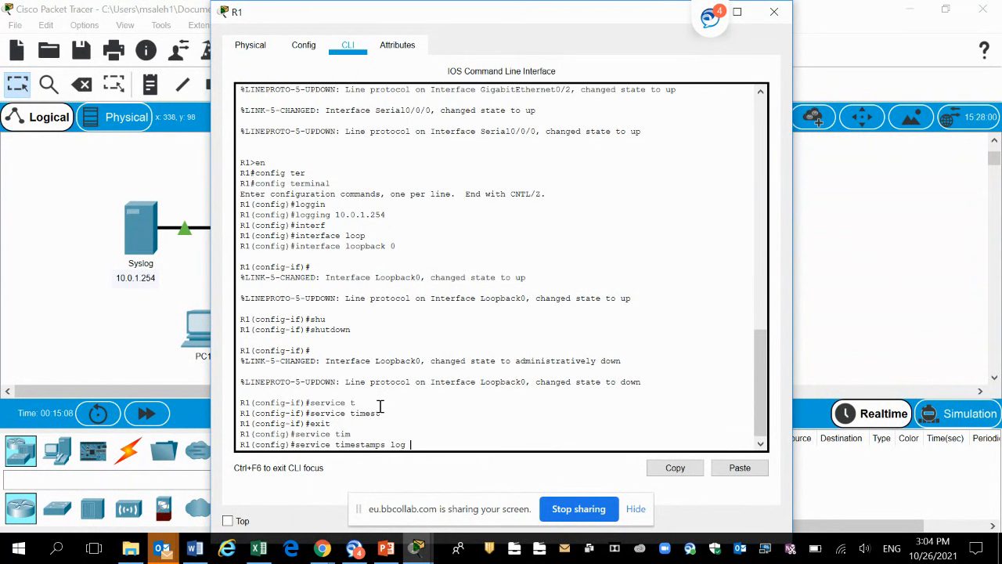
pyautogui.press('Return')
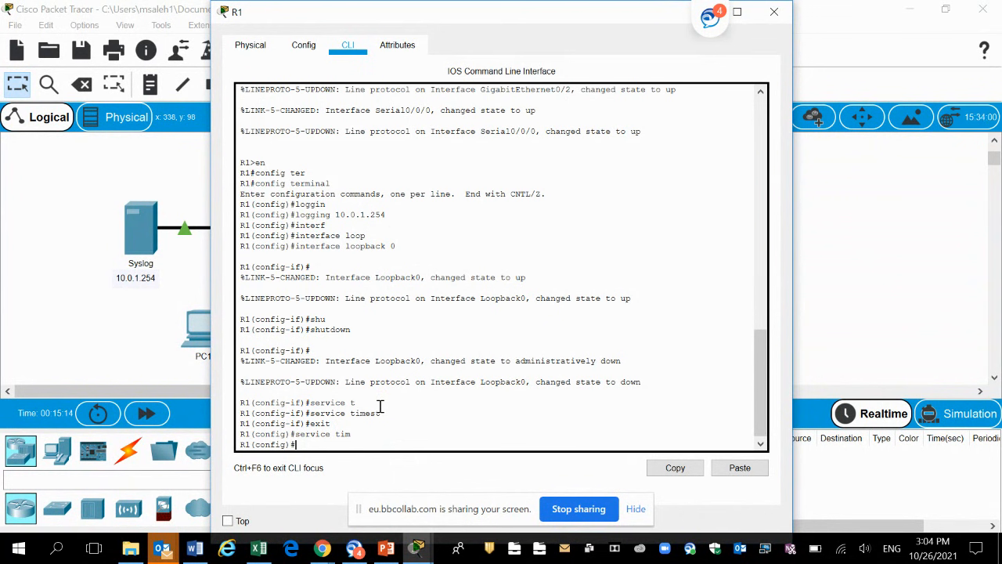
# - Enter 'ntp server 64.103.224.2' on R1
pyautogui.write('nto')
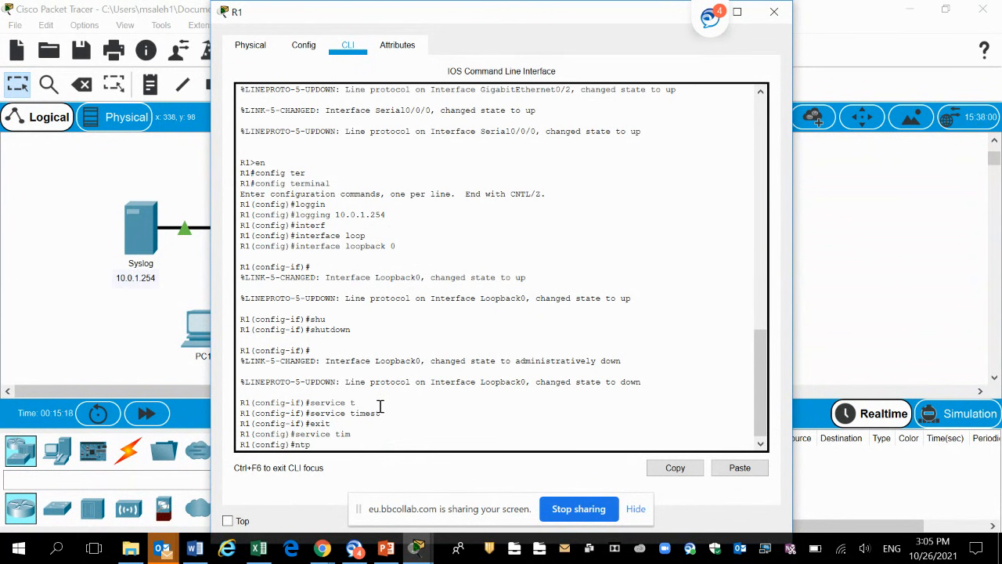
pyautogui.write('serv')
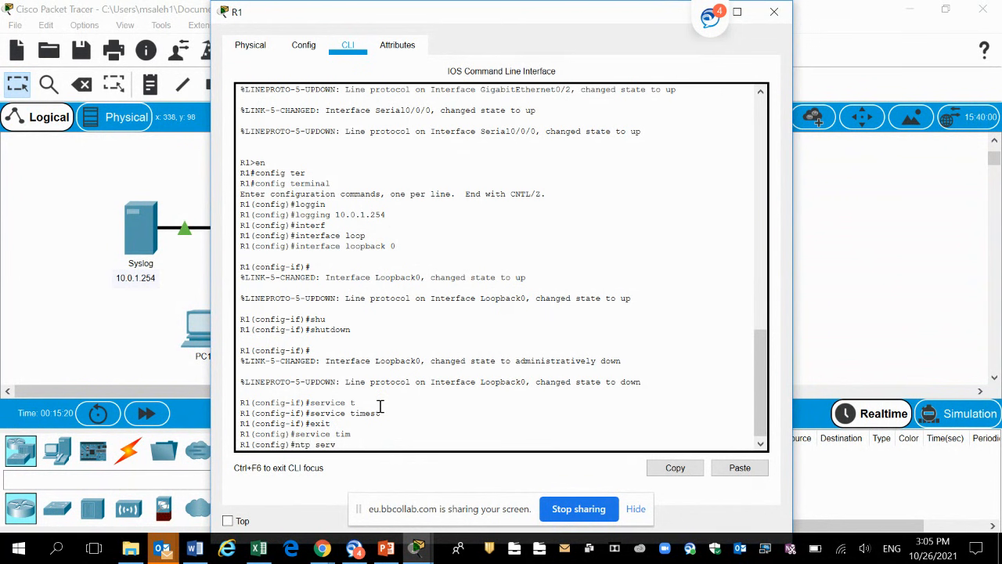
pyautogui.write('er')
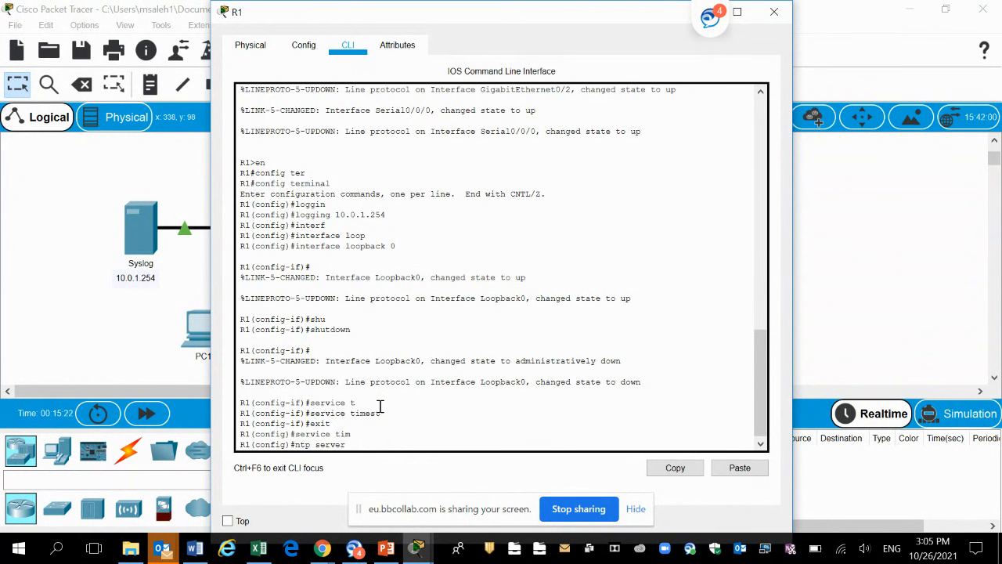
pyautogui.write('64.')
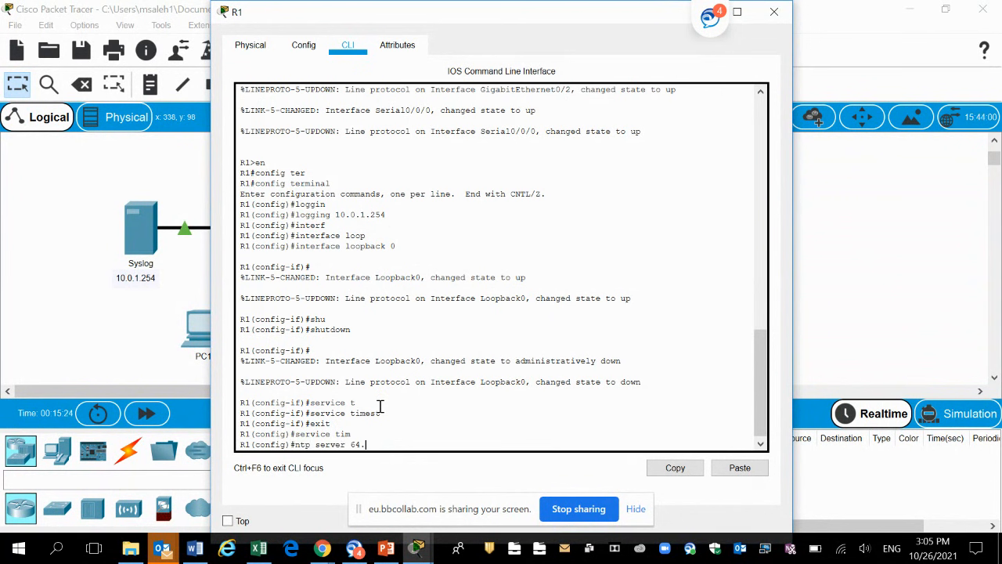
pyautogui.write('103.')
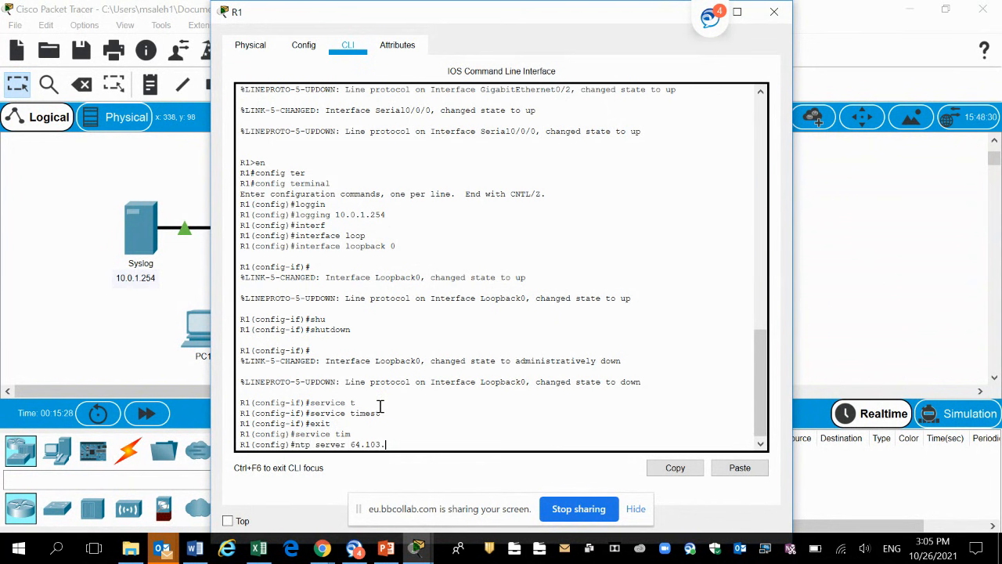
pyautogui.write('224')
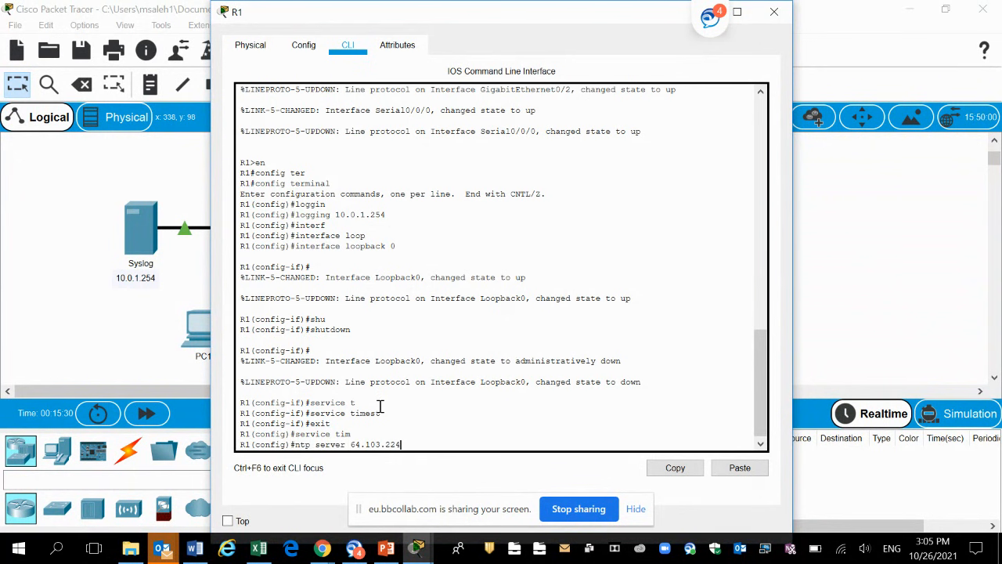
pyautogui.write('.2')
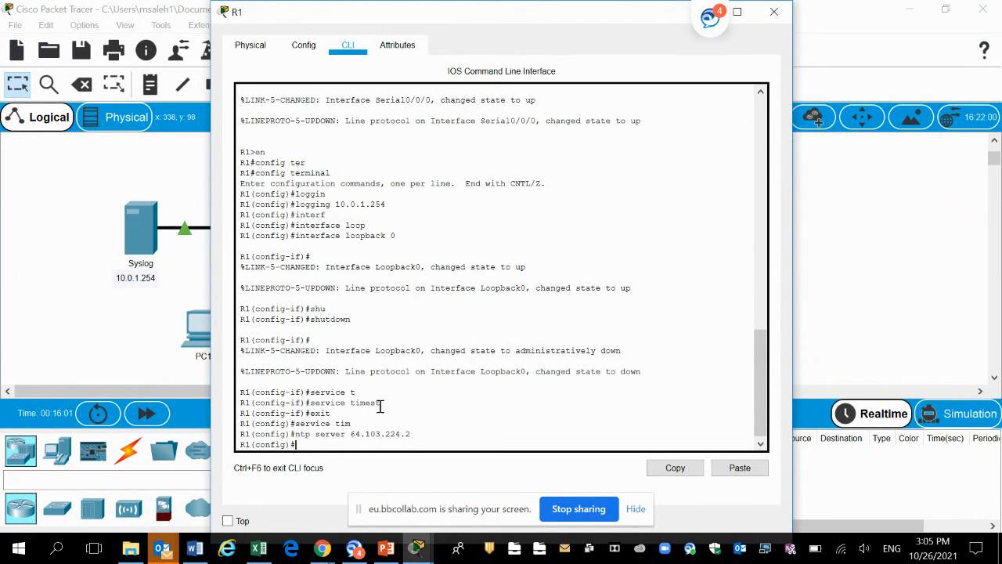
# - Enter 'service timestamps log datetime msec' on R1
pyautogui.write('ser')
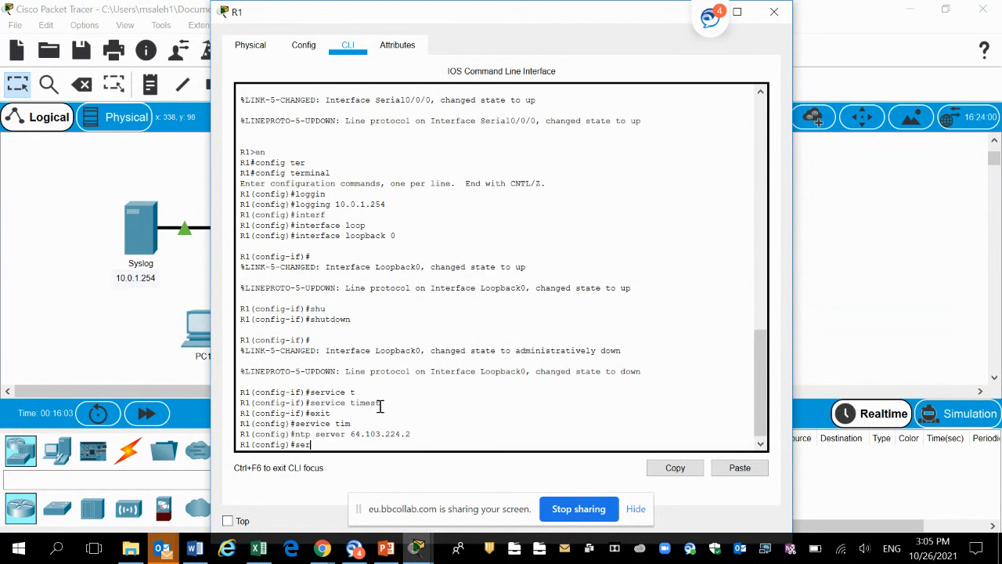
pyautogui.write('vic')
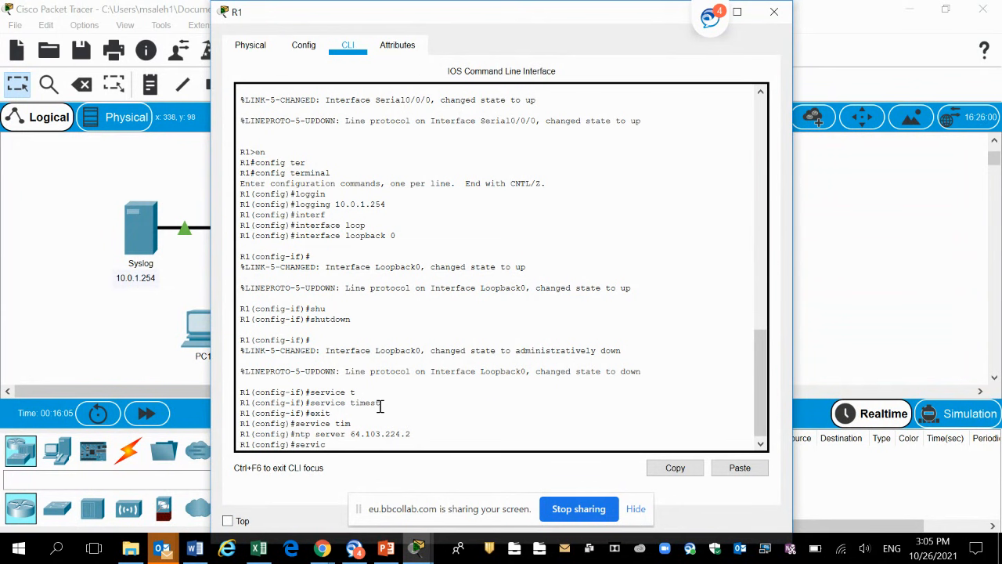
pyautogui.write('timestamps')
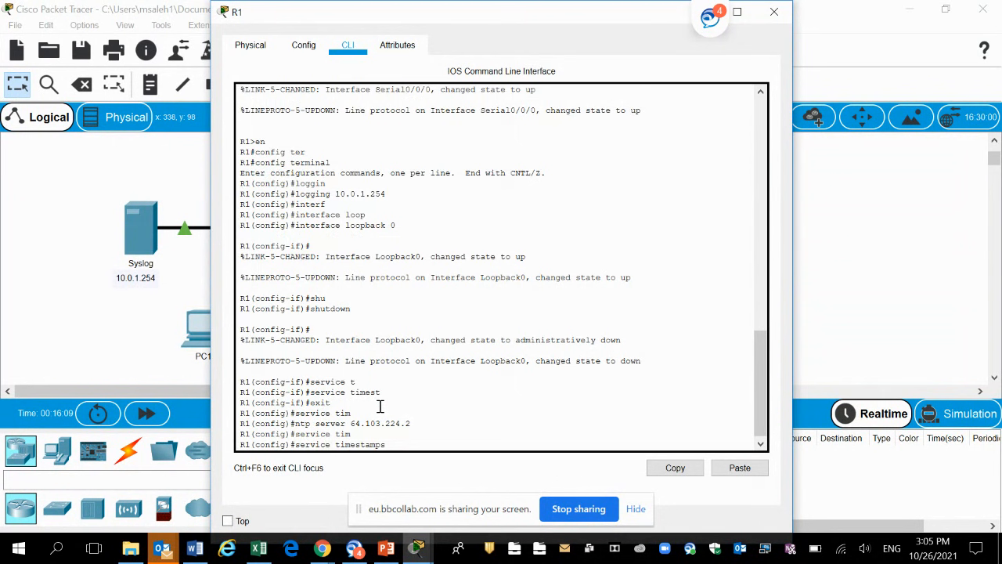
pyautogui.write('log')
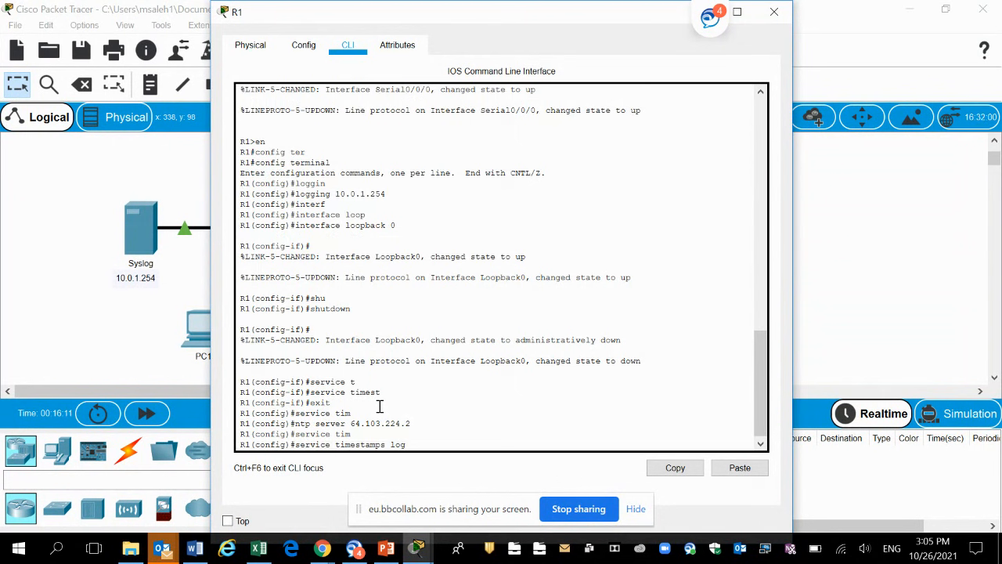
pyautogui.write('dat')
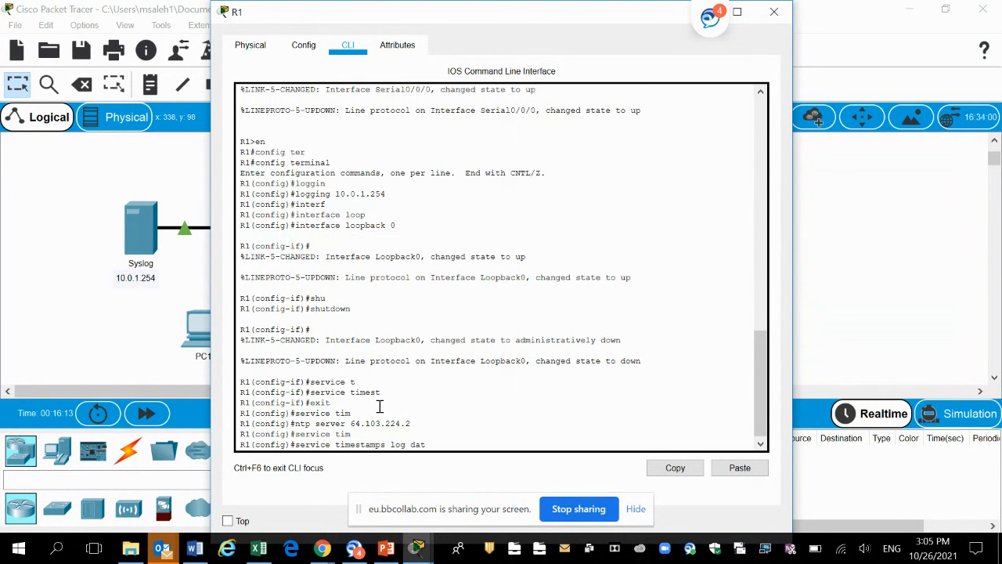
pyautogui.write('e')
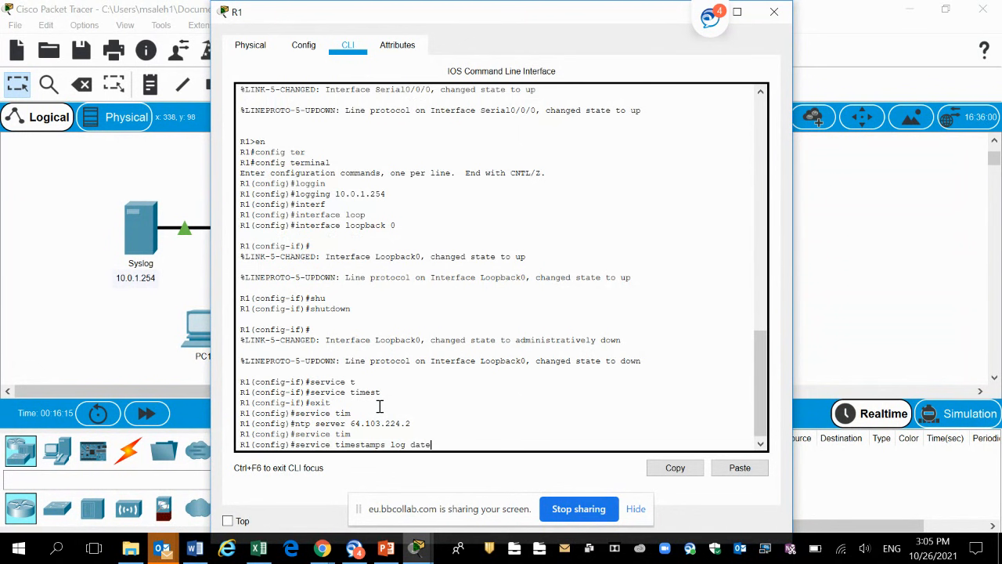
pyautogui.write('etim')
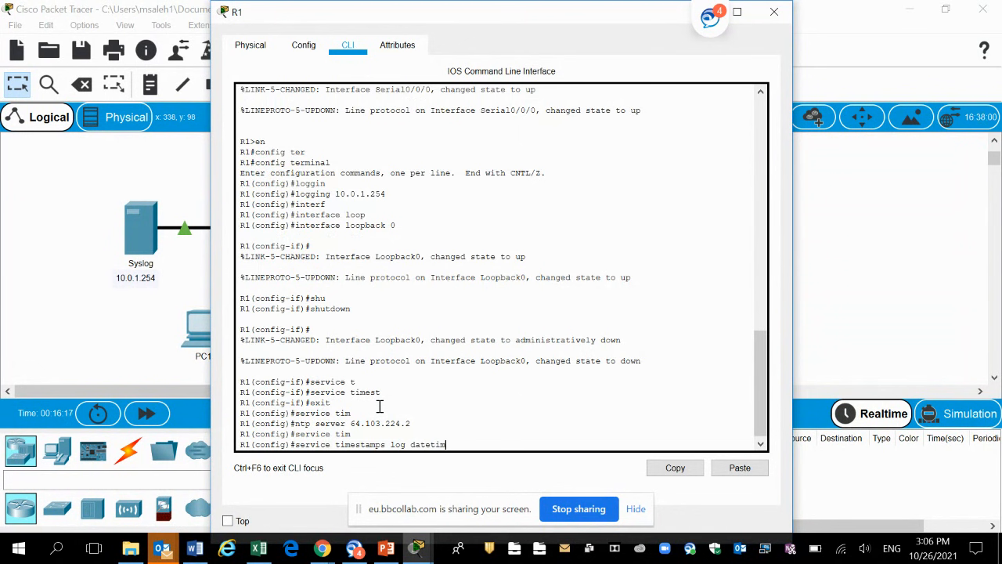
pyautogui.write('msec')
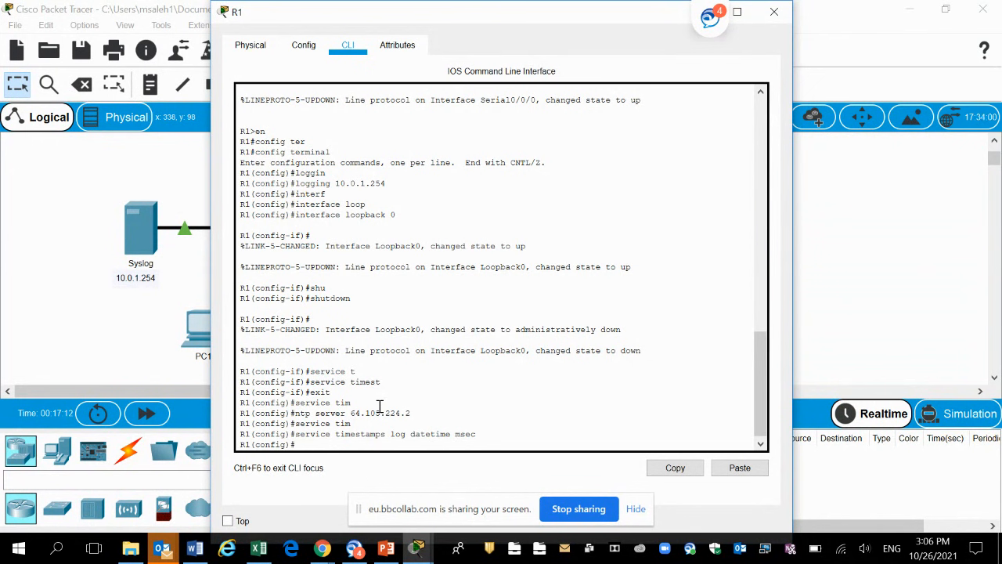
# - Enter interface loopback 0 and toggle it with 'shutdown' and 'no shutdown' to generate log messages
pyautogui.write('inter')
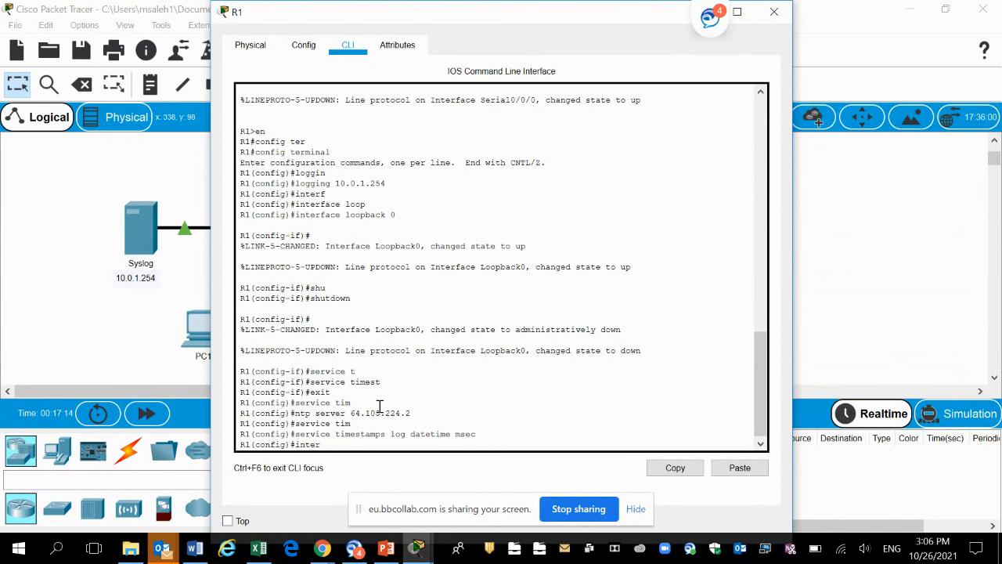
pyautogui.write('interface loopback')
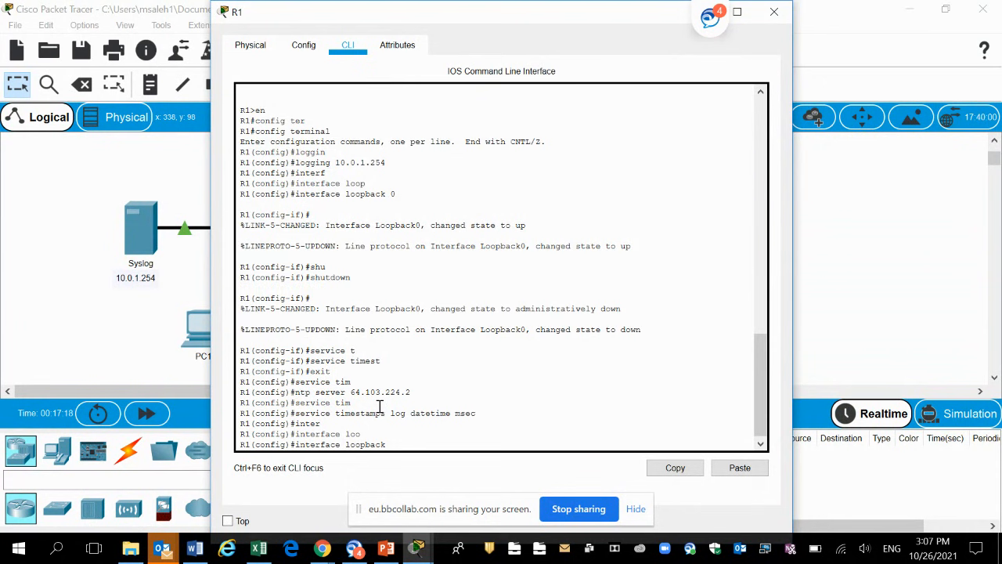
pyautogui.write('0')
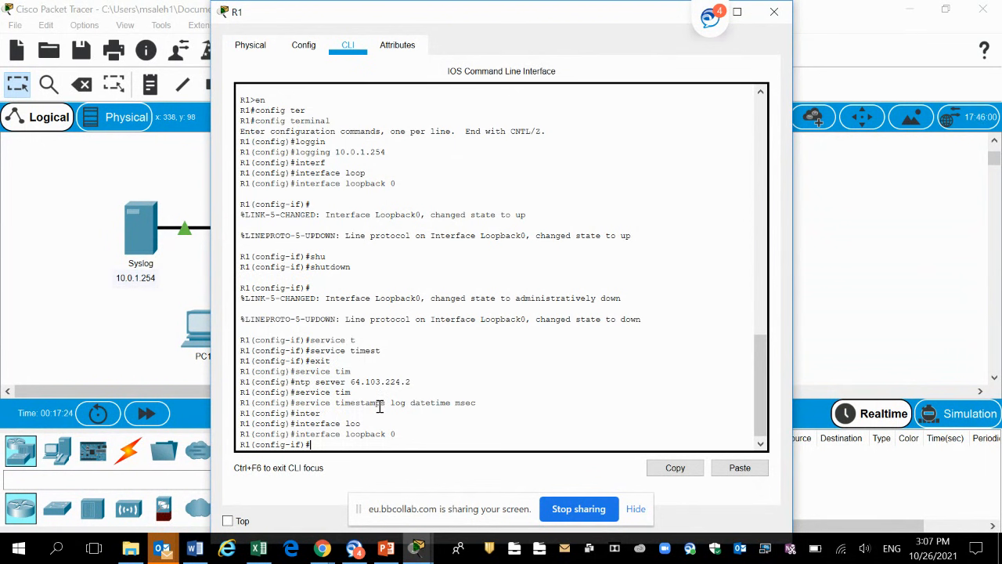
pyautogui.write('no')
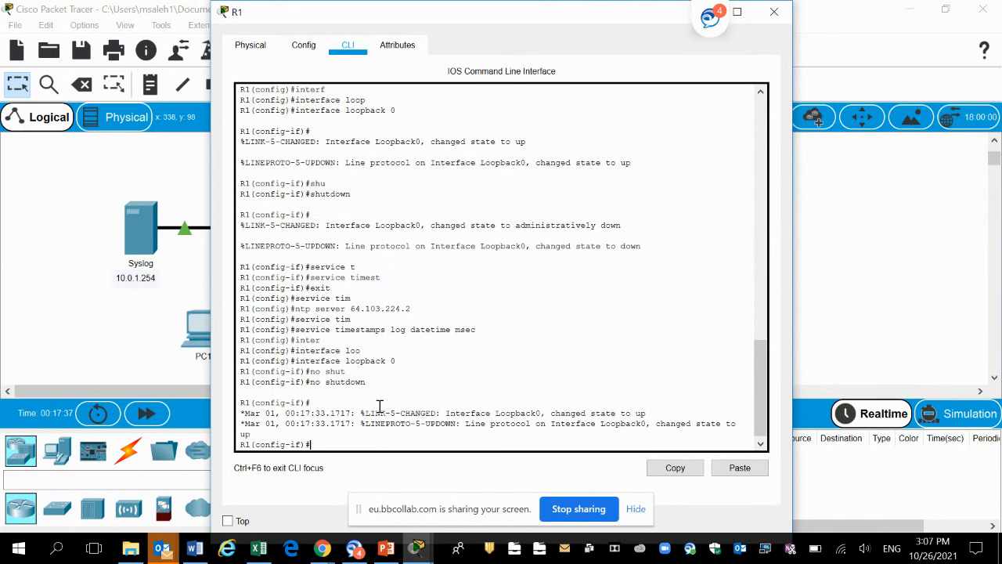
pyautogui.write('shut')
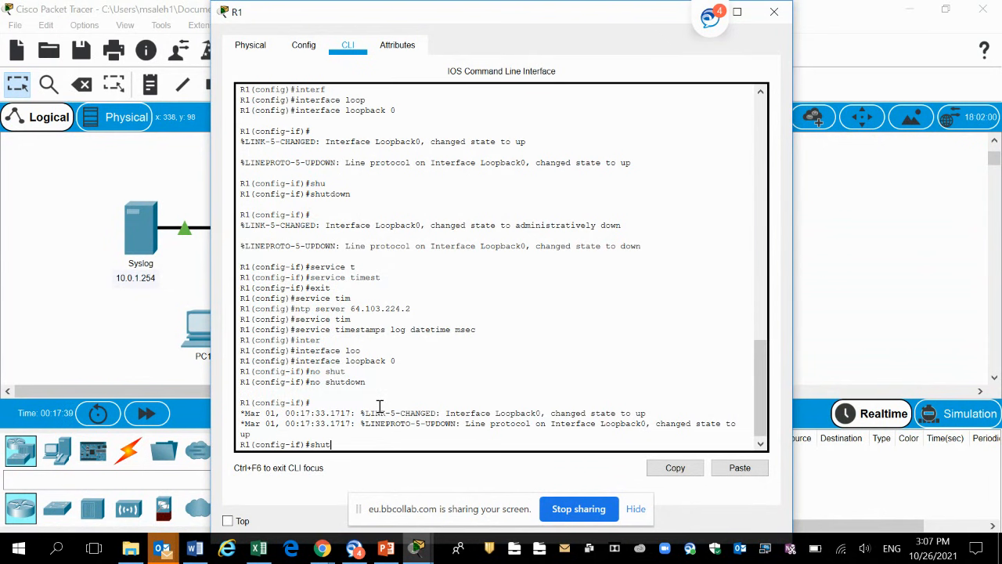
pyautogui.press('Return')
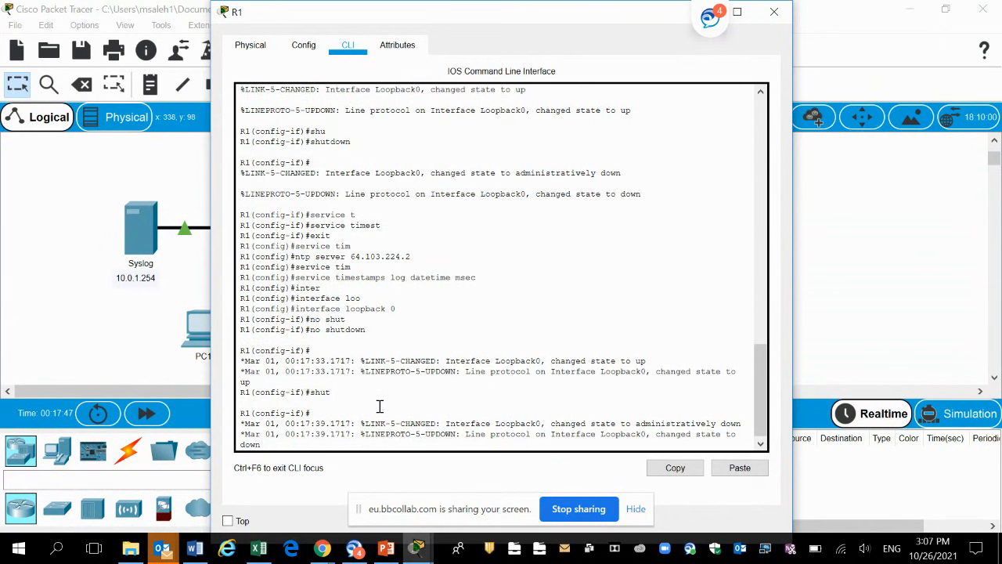
pyautogui.write('no shu')
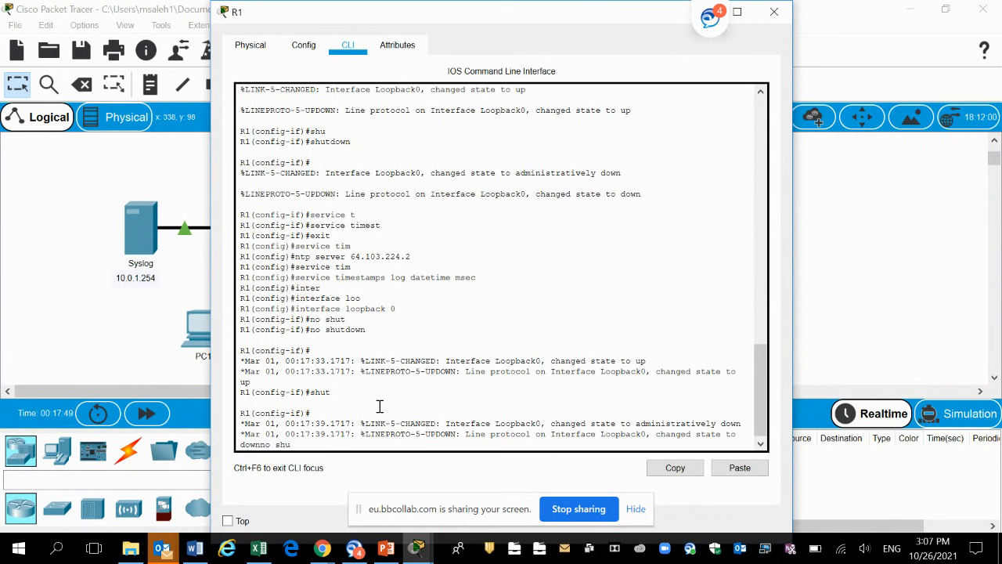
pyautogui.write('no shutdown')
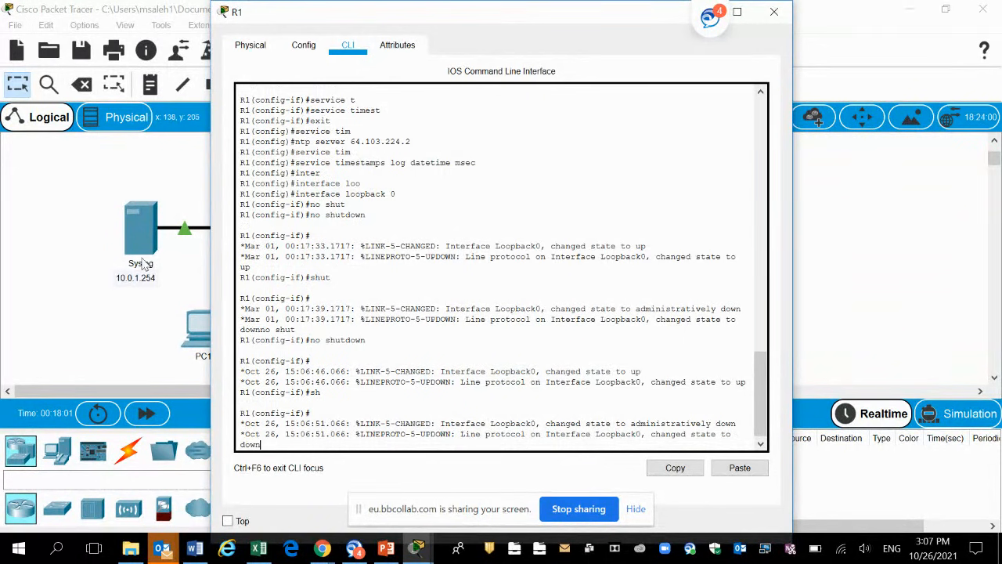
# - Close R1 and view the Syslog server's log of R1's 10.0.1.1 timestamped events
pyautogui.click(773, 12)
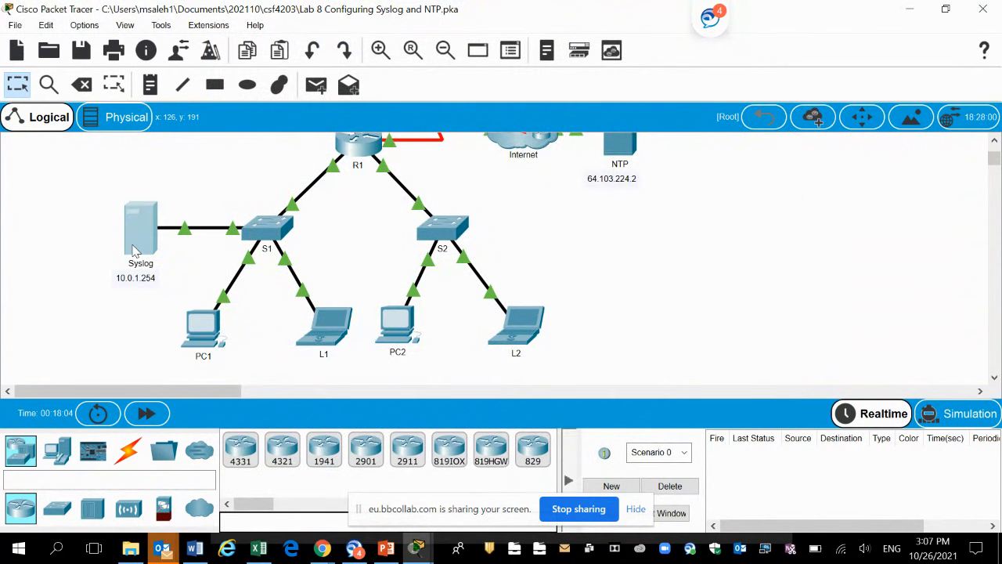
pyautogui.doubleClick(141, 227)
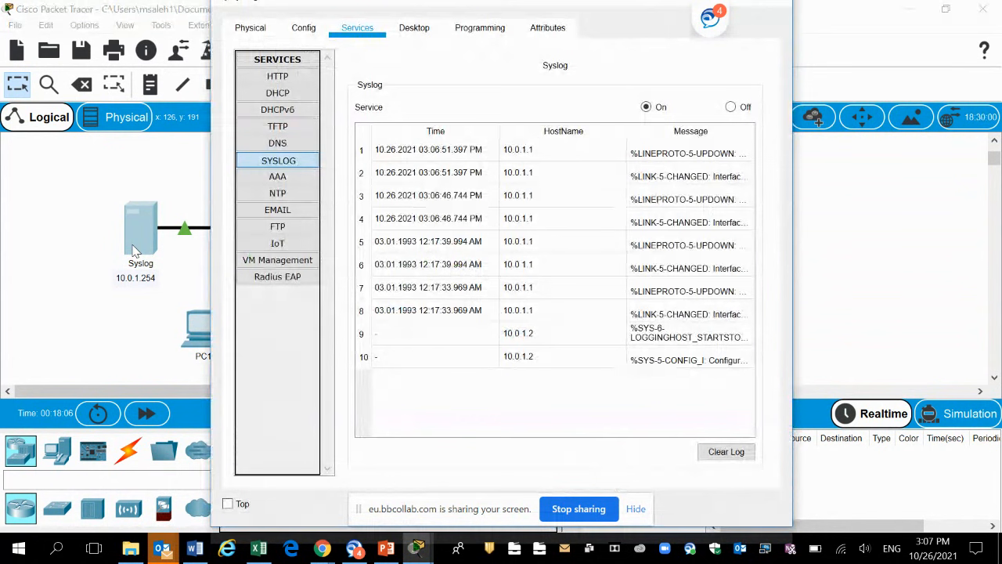
pyautogui.moveTo(529, 398)
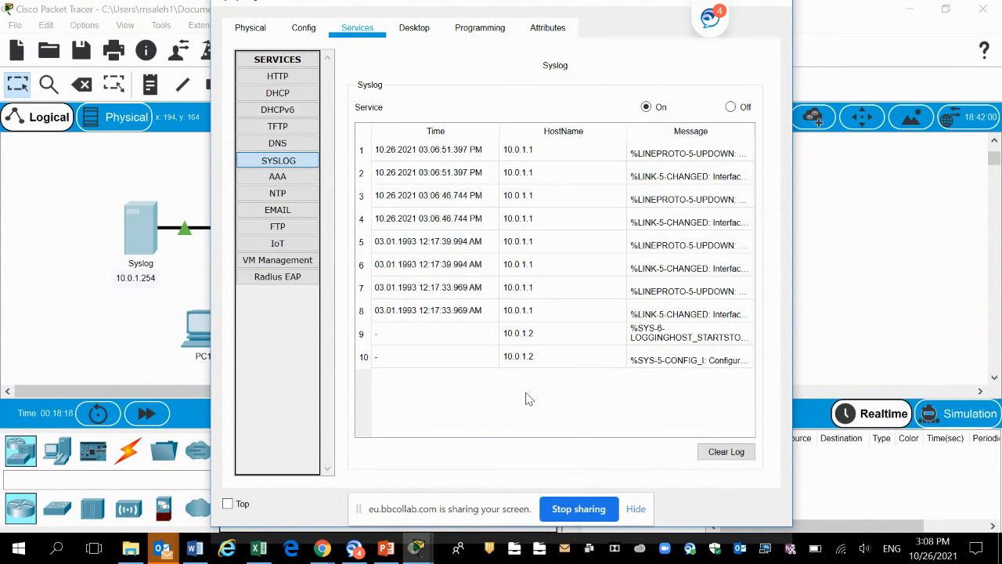
pyautogui.moveTo(478, 388)
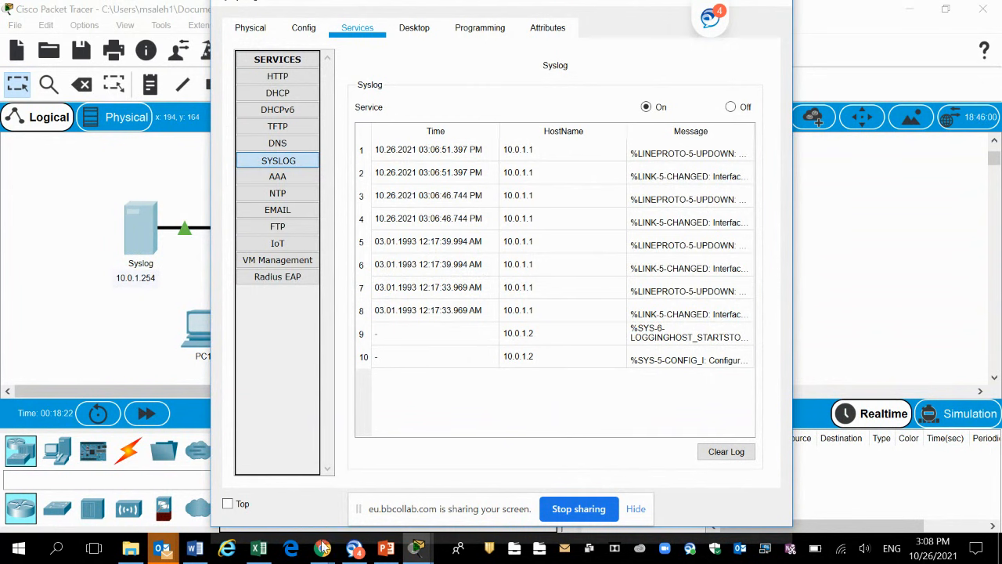
pyautogui.moveTo(321, 548)
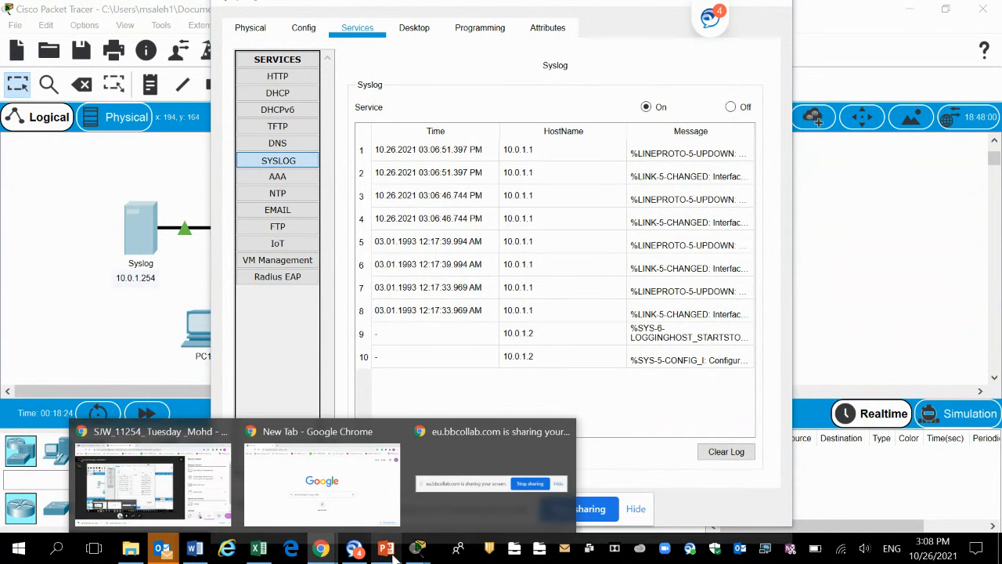